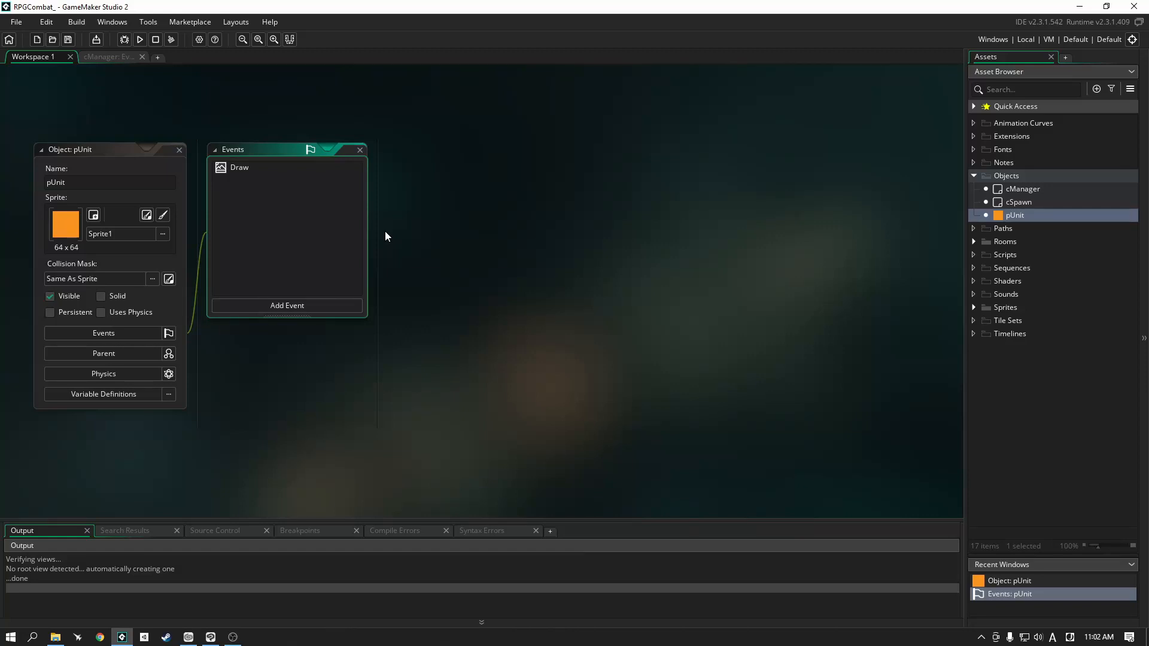
pyautogui.moveTo(335, 383)
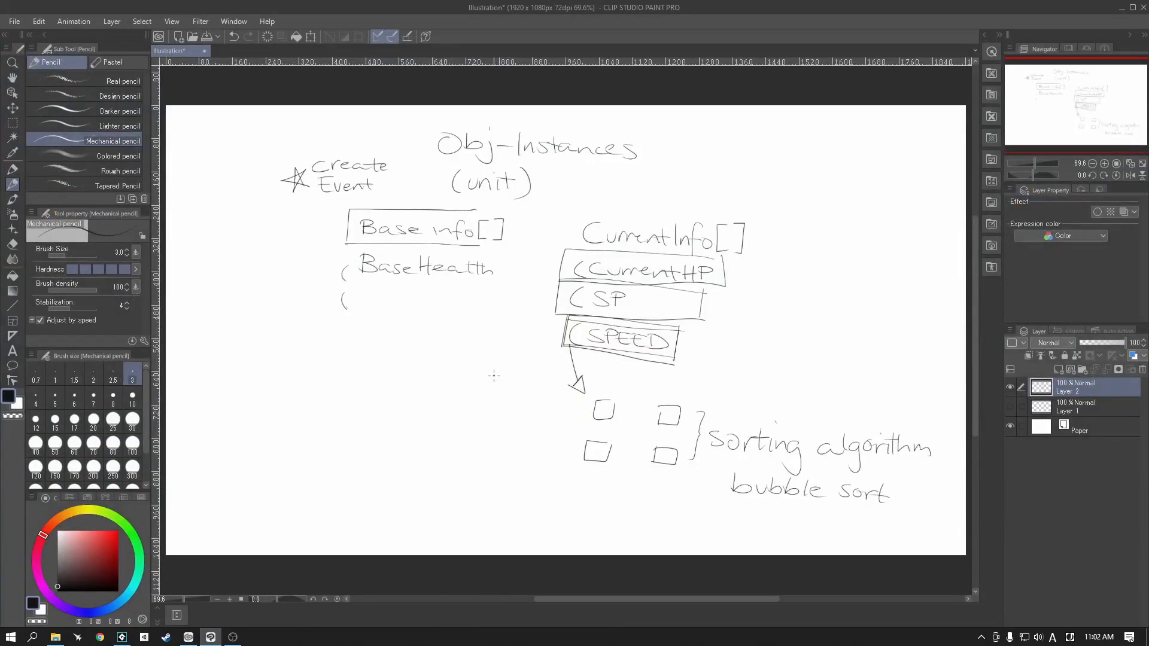
# Add a Create event to the pUnit object, opening its empty code editor
pyautogui.click(122, 636)
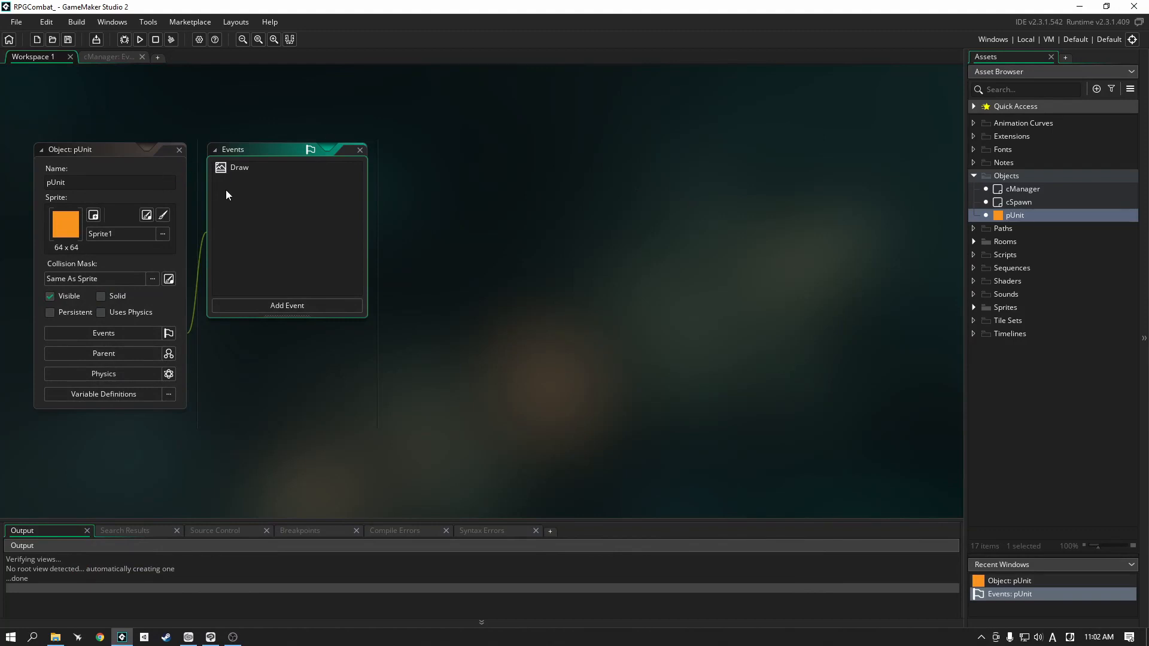
pyautogui.moveTo(289, 247)
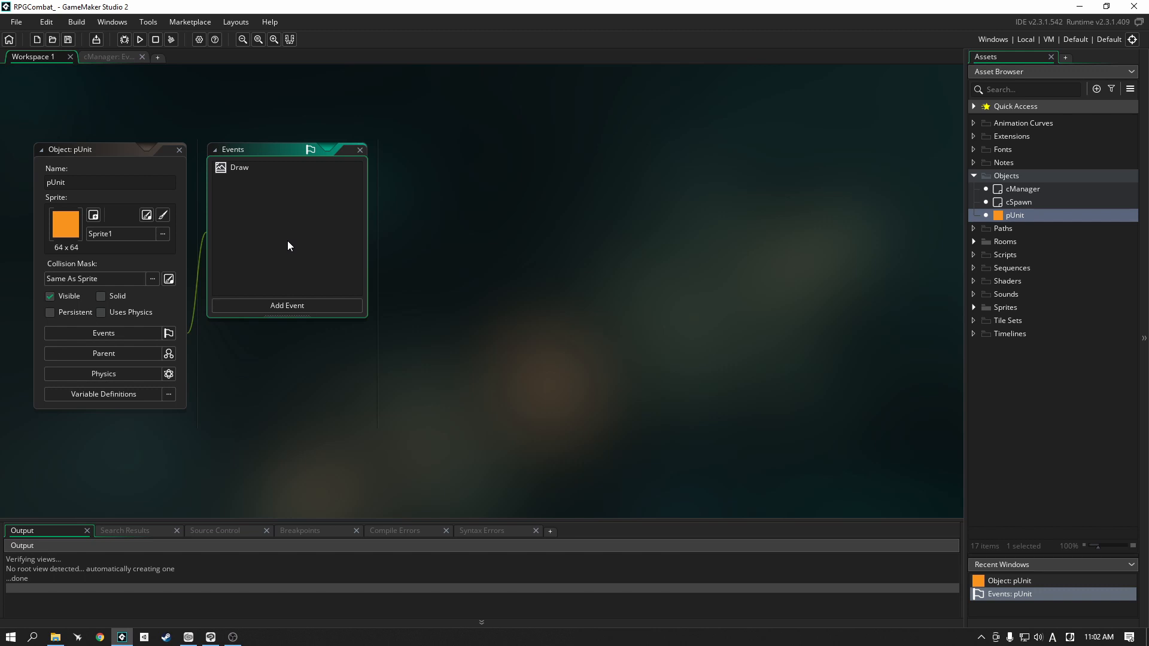
pyautogui.click(288, 306)
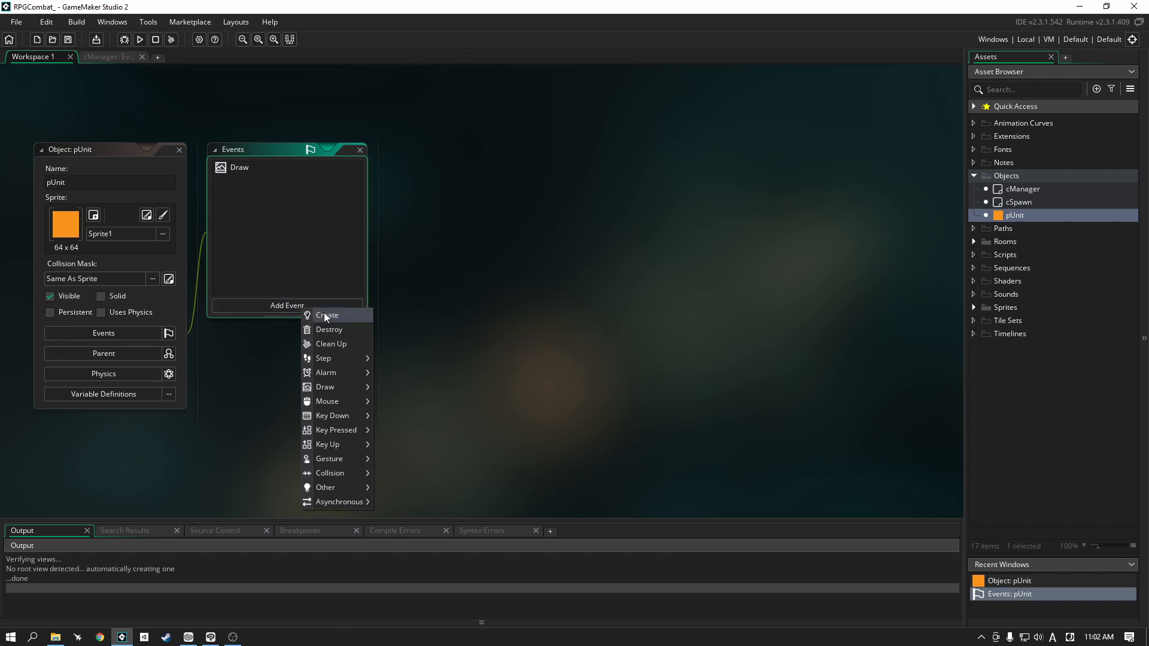
pyautogui.click(327, 316)
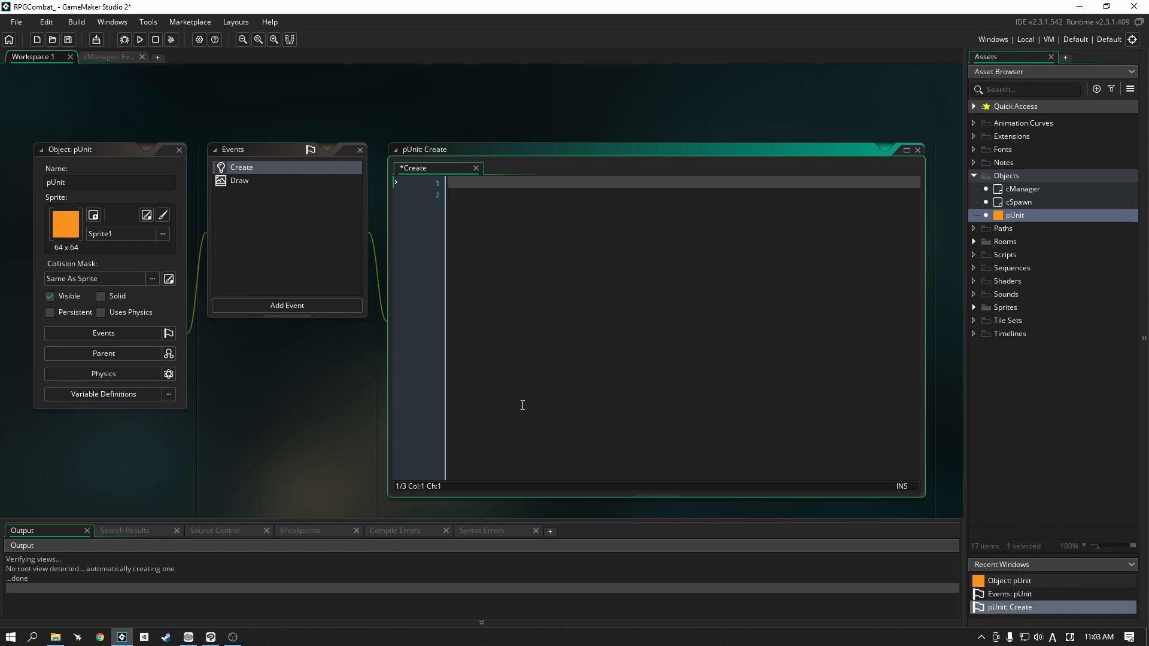
# Write #macro HEALTH 0, #macro SKILLPOINTS 1 and #macro SPEED 2 on separate lines
pyautogui.write('#macro')
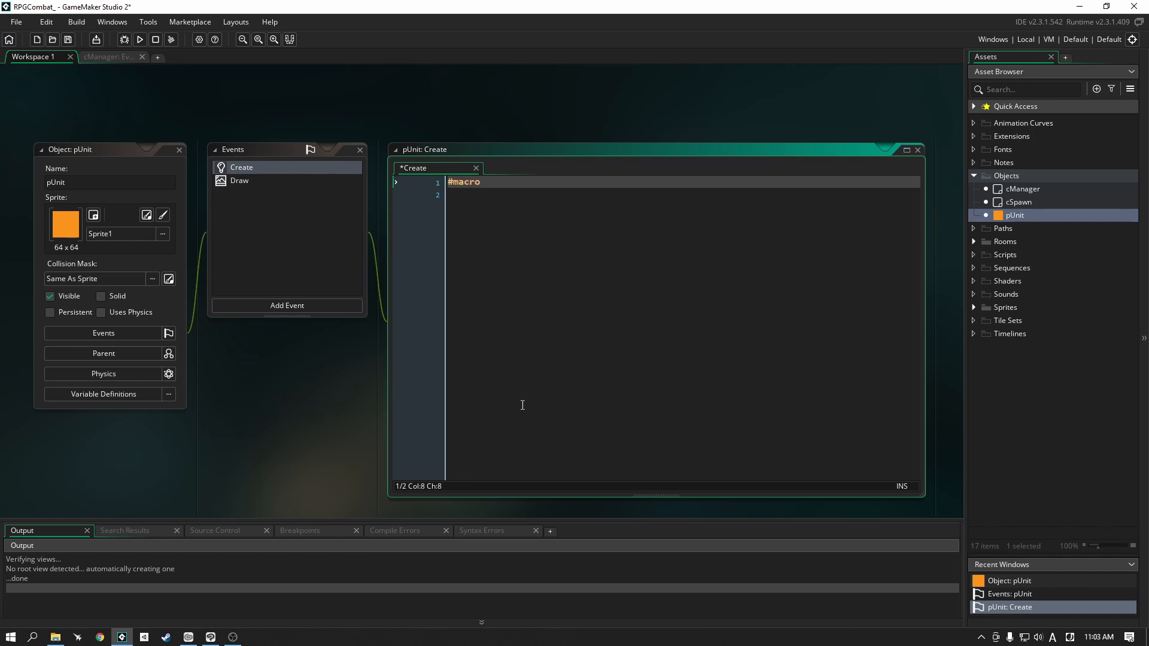
pyautogui.write('HEALK')
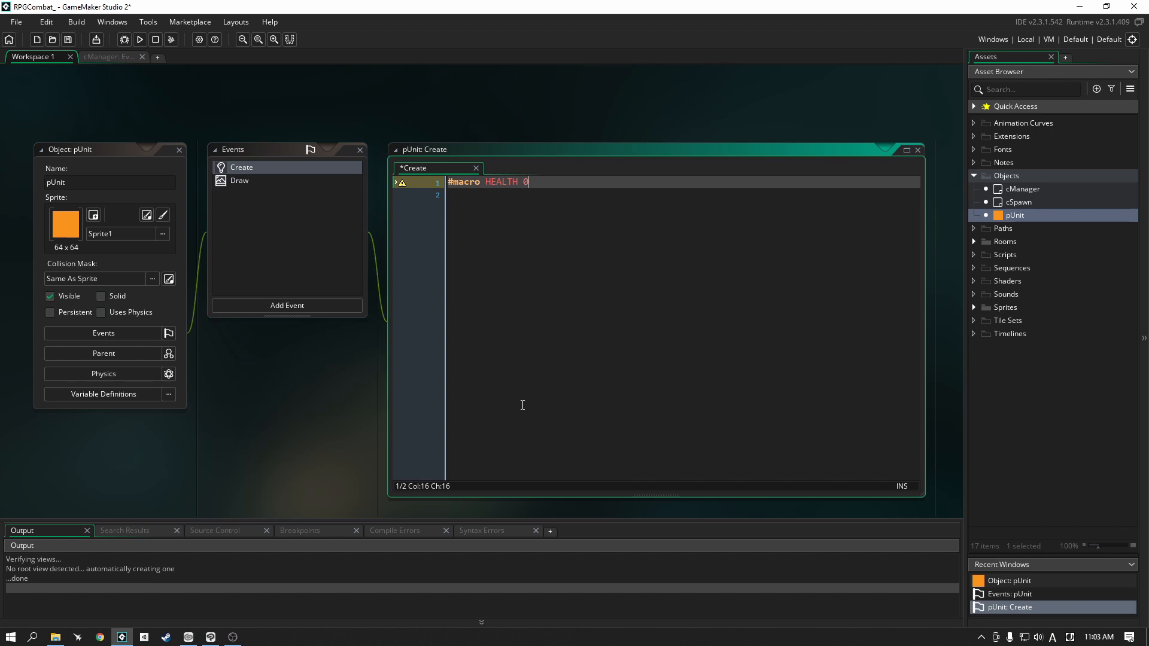
pyautogui.write('#macro S')
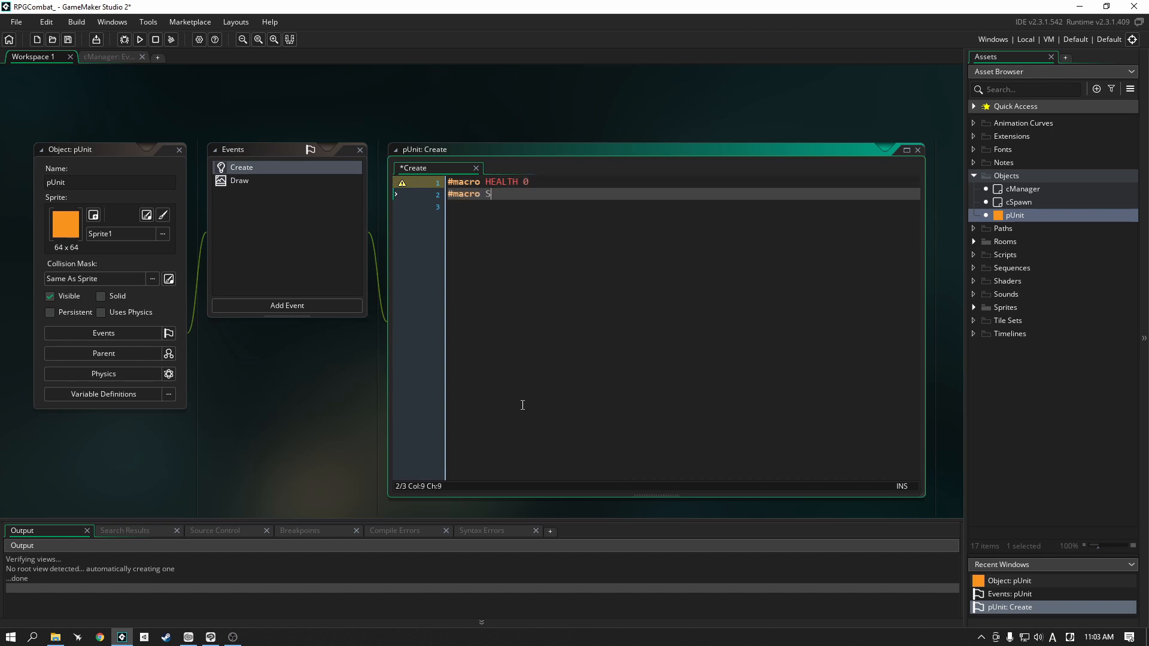
pyautogui.write('KILLPOINTS 1')
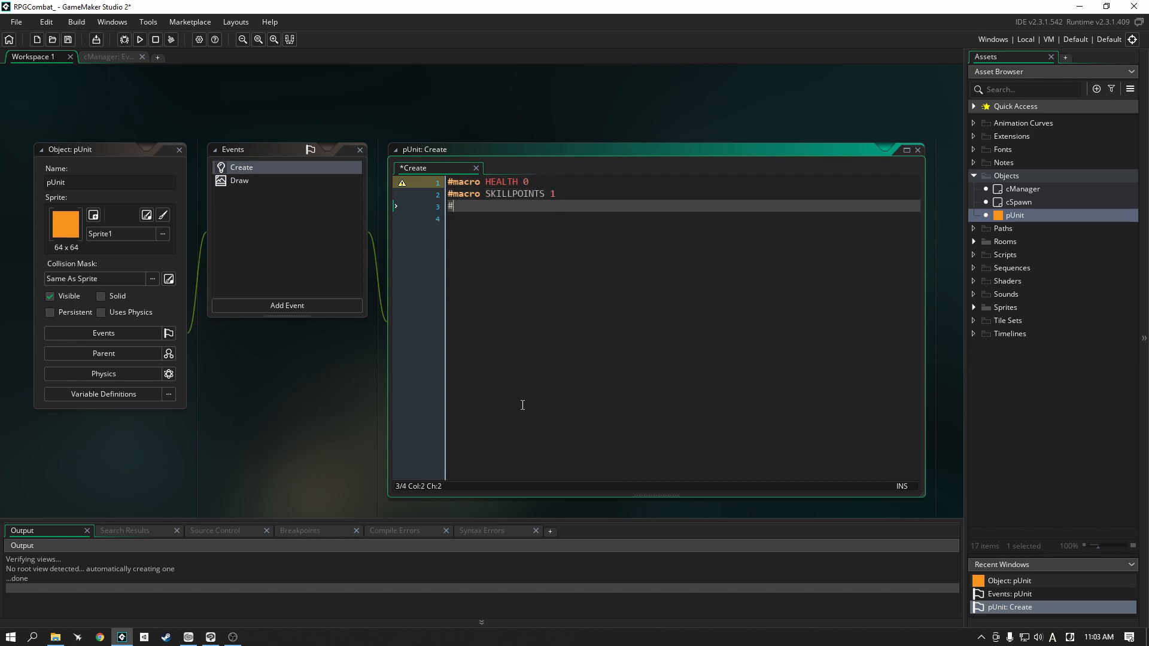
pyautogui.write('macro SPEED')
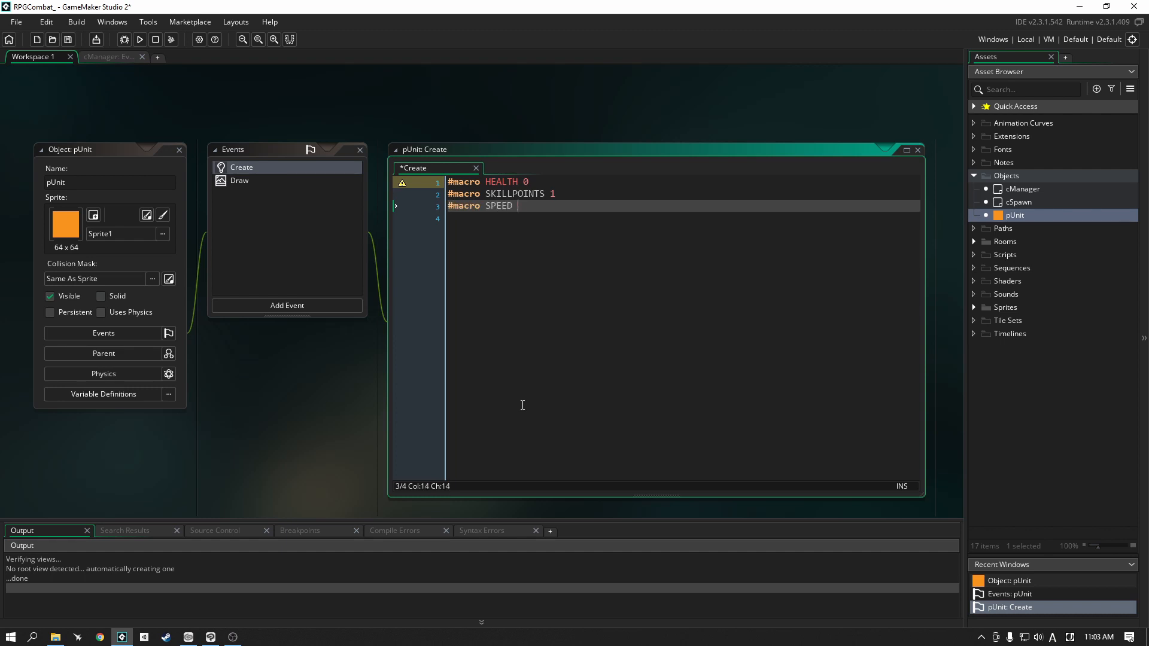
pyautogui.write('2')
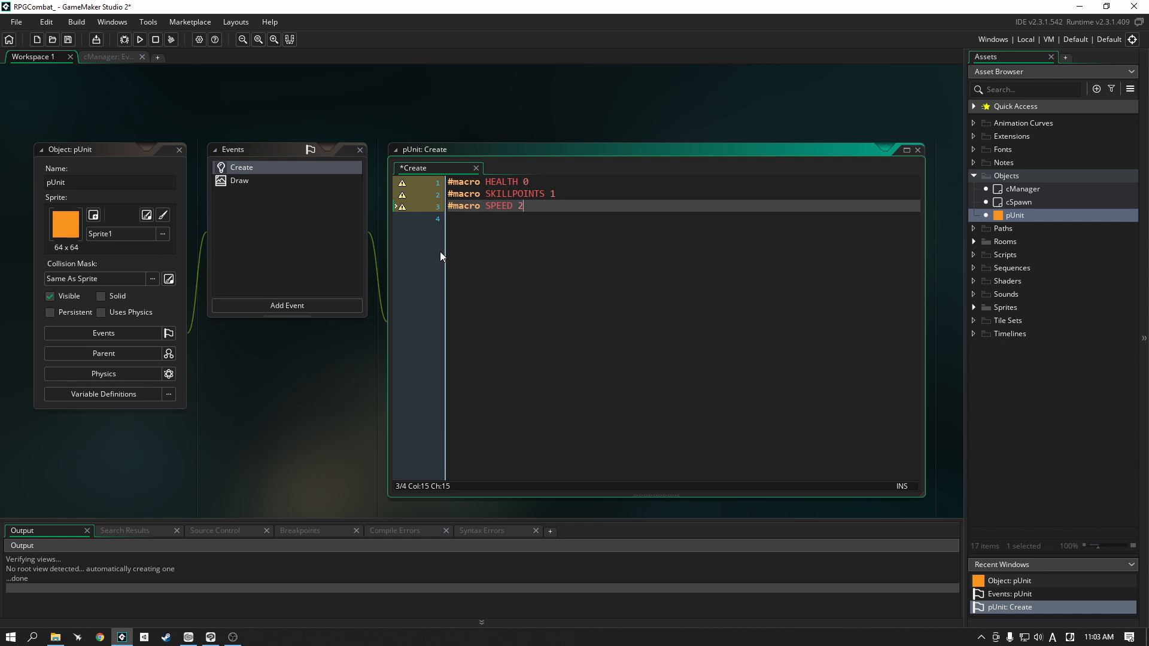
pyautogui.moveTo(402, 205)
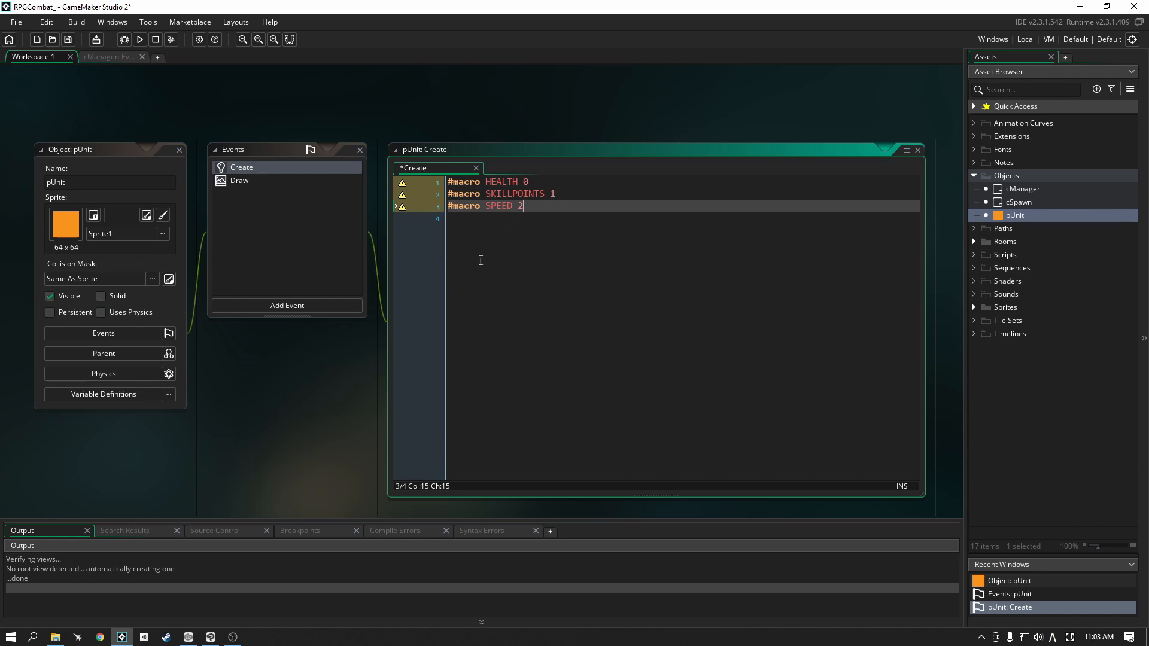
pyautogui.moveTo(521, 426)
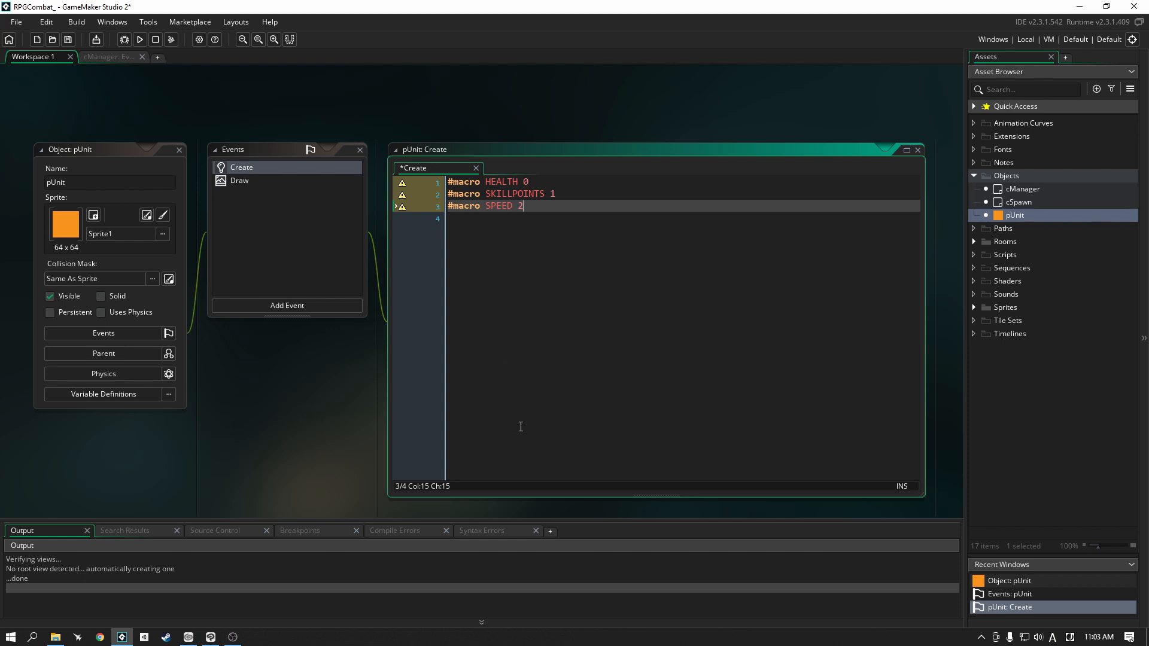
# Set base[HEALTH] = 10, base[SKILLPOINTS] = 5 and base[SPEED] = irandom_range(1,10)
pyautogui.press('Enter')
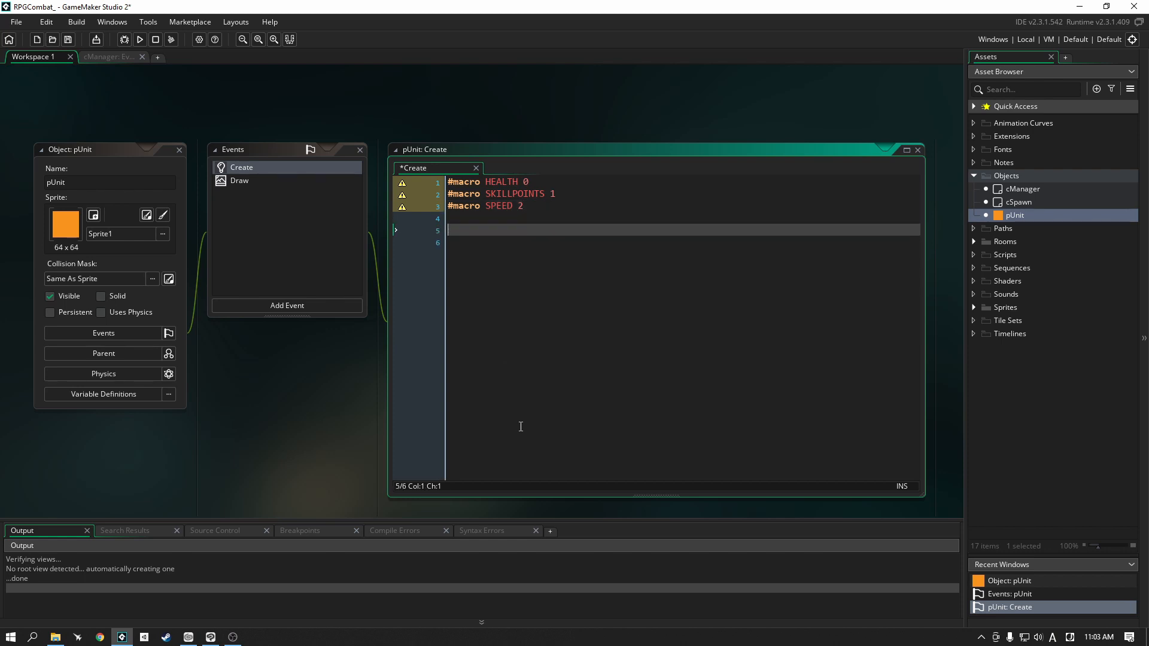
pyautogui.moveTo(395, 551)
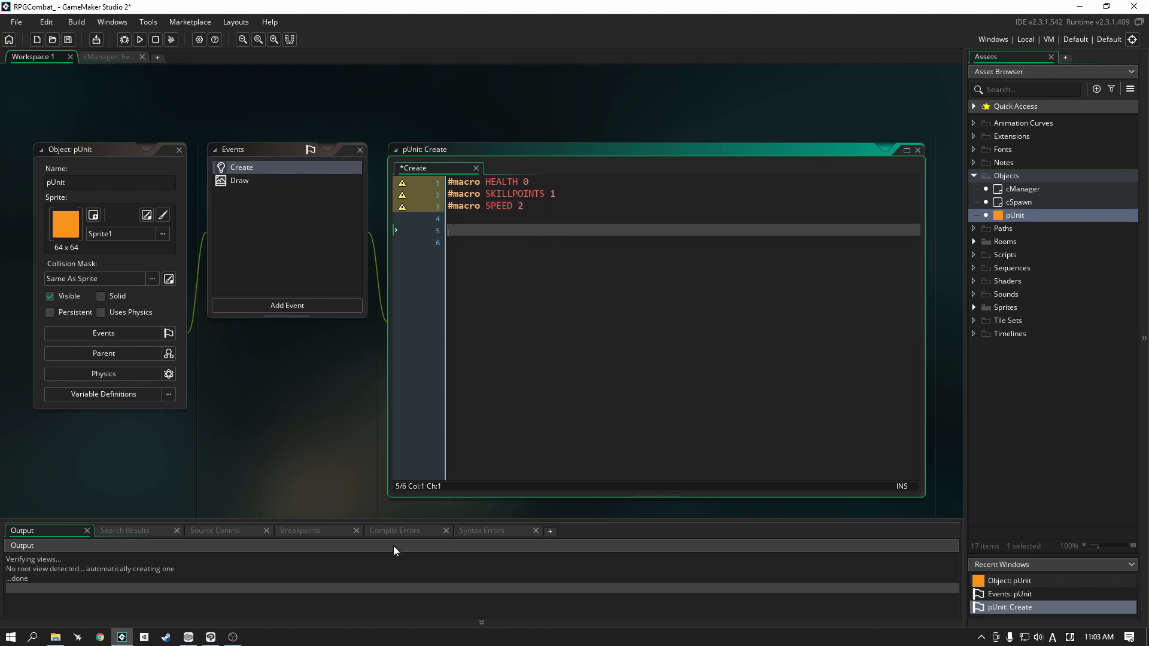
pyautogui.moveTo(474, 407)
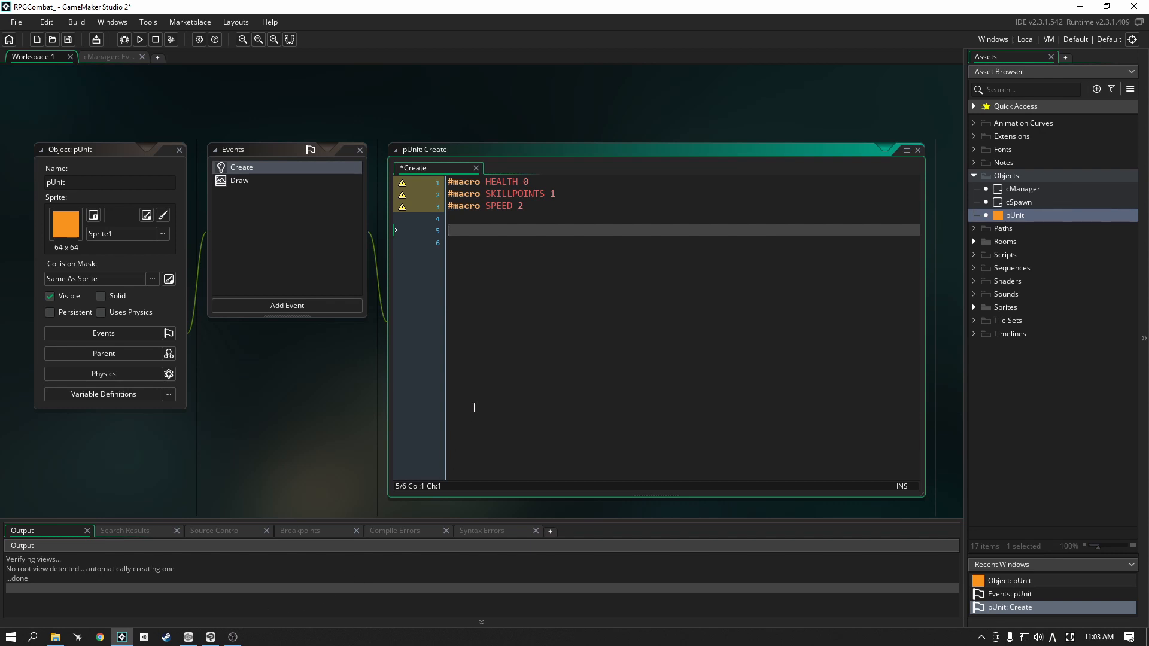
pyautogui.moveTo(565, 266)
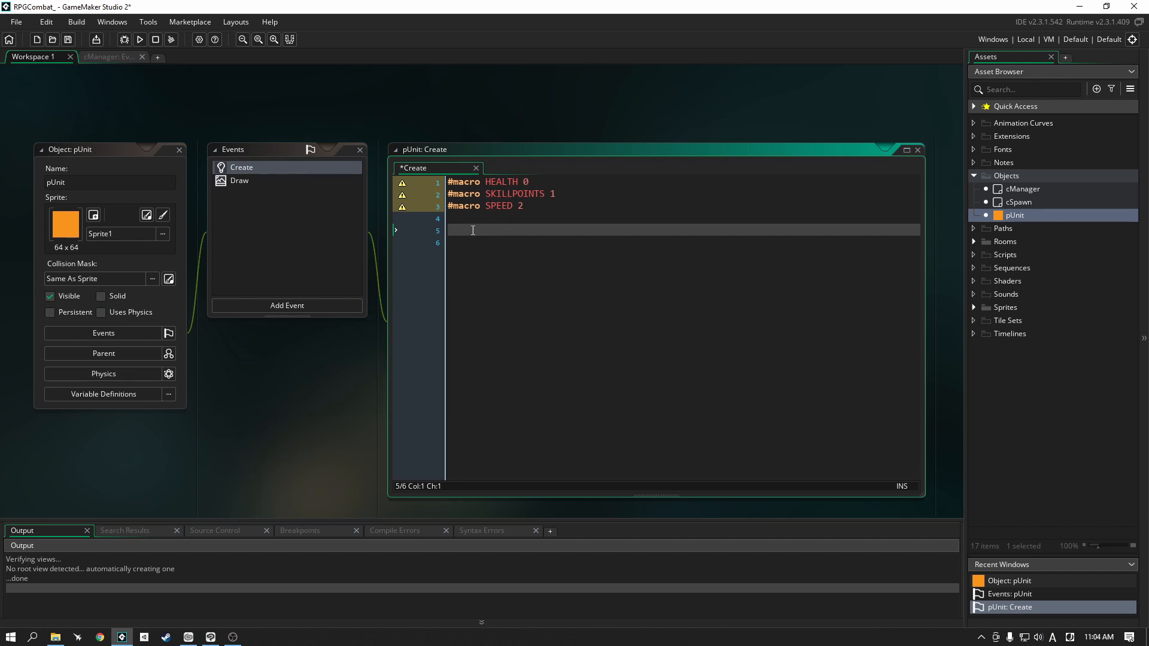
pyautogui.moveTo(402, 304)
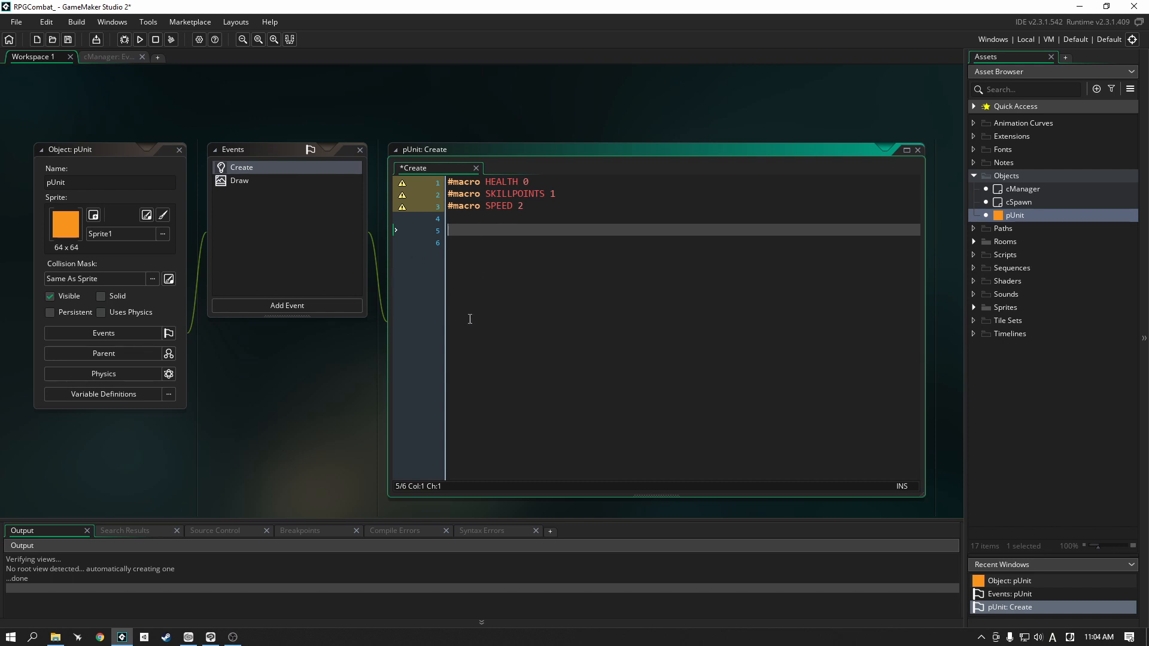
pyautogui.moveTo(468, 313)
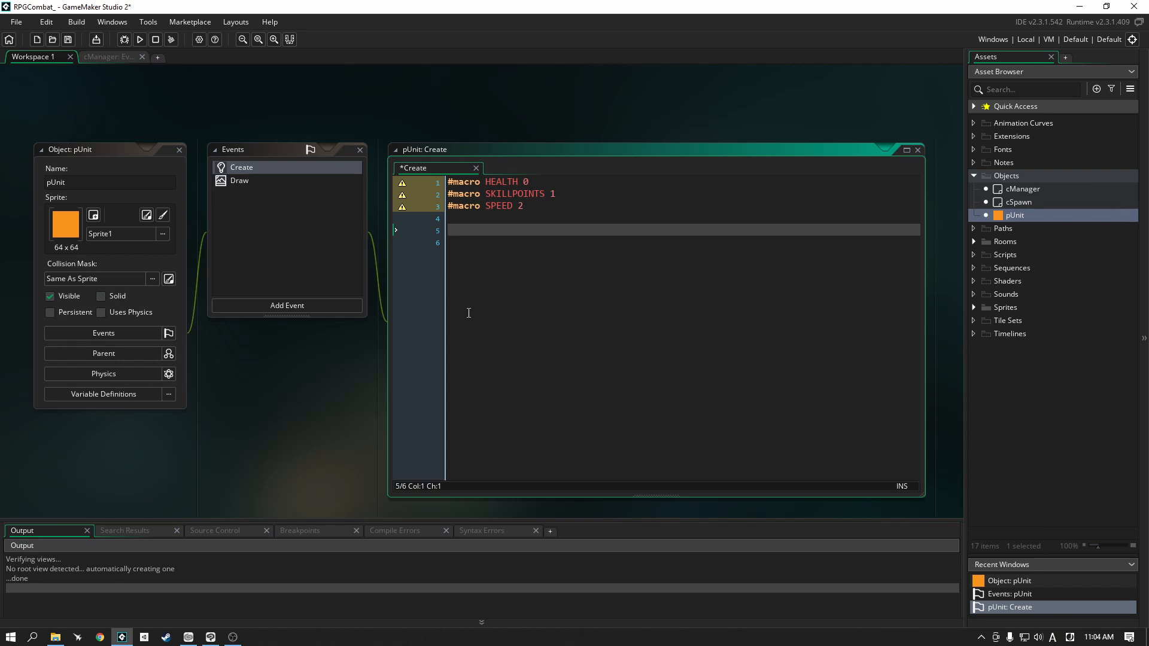
pyautogui.moveTo(472, 307)
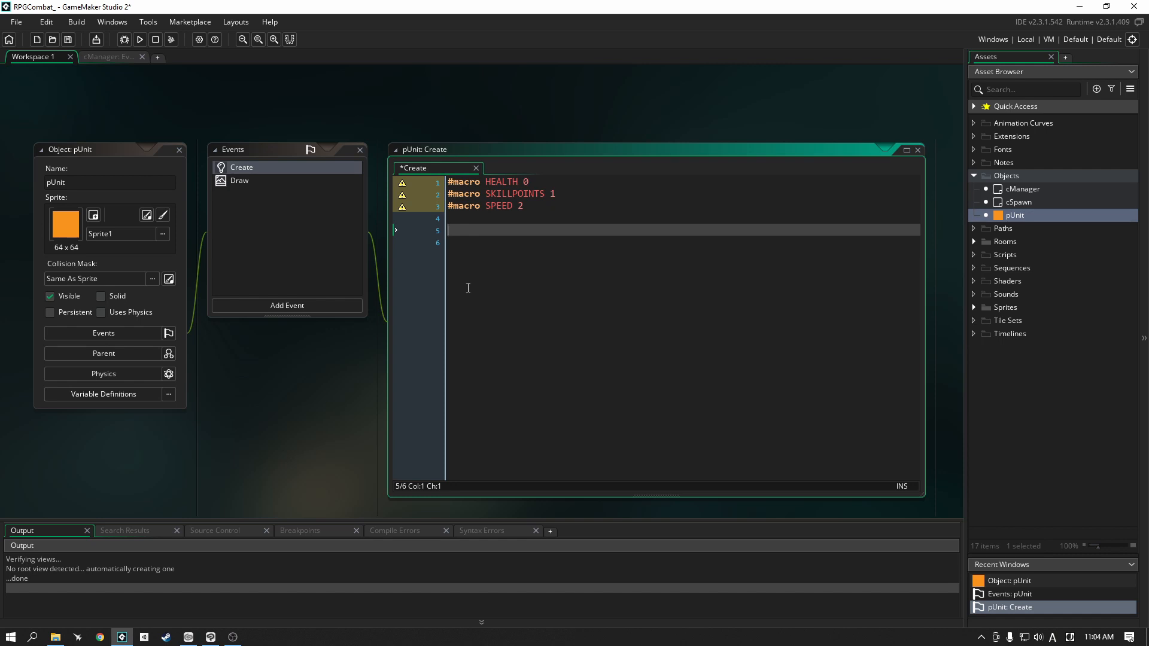
pyautogui.moveTo(459, 359)
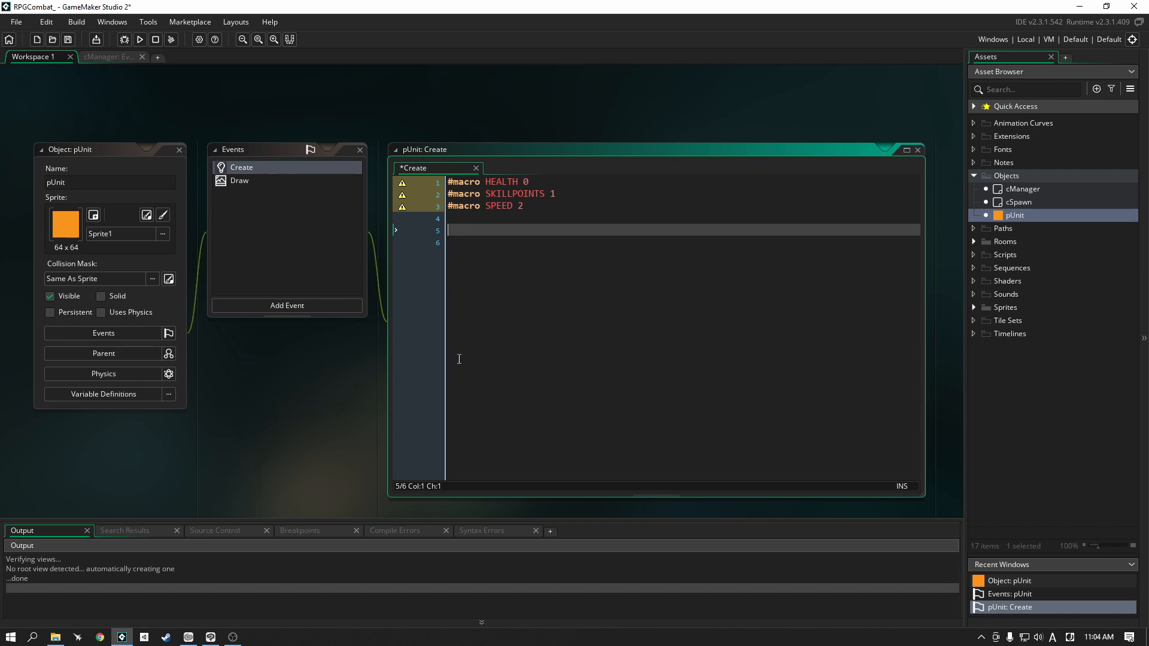
pyautogui.moveTo(677, 356)
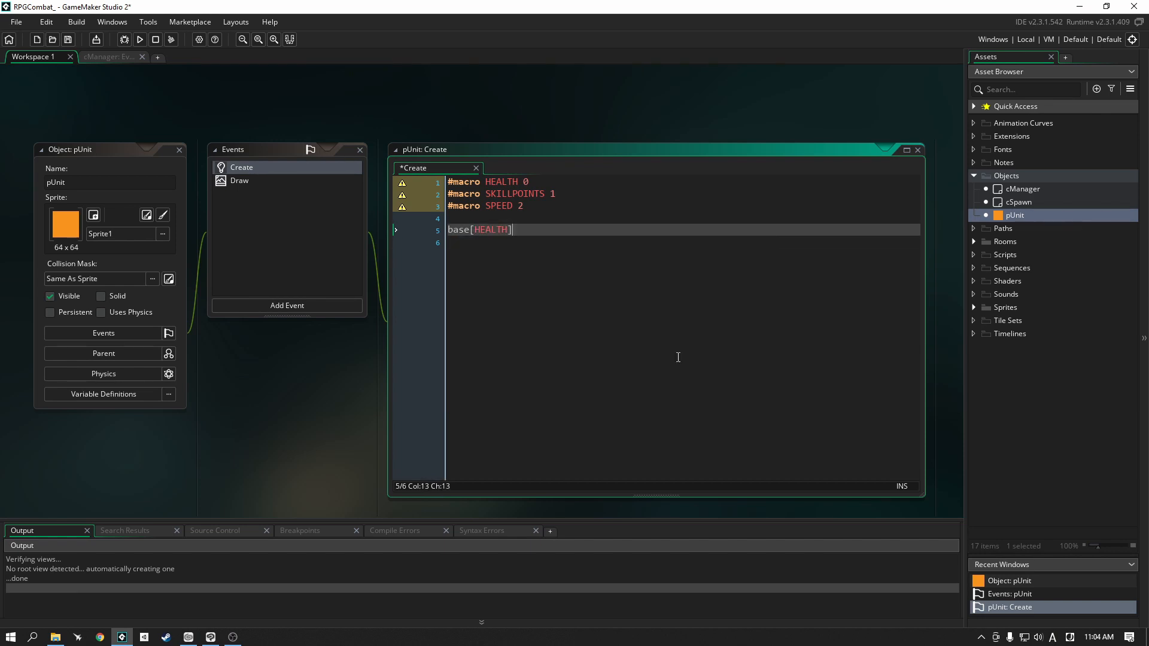
pyautogui.write('= 10;')
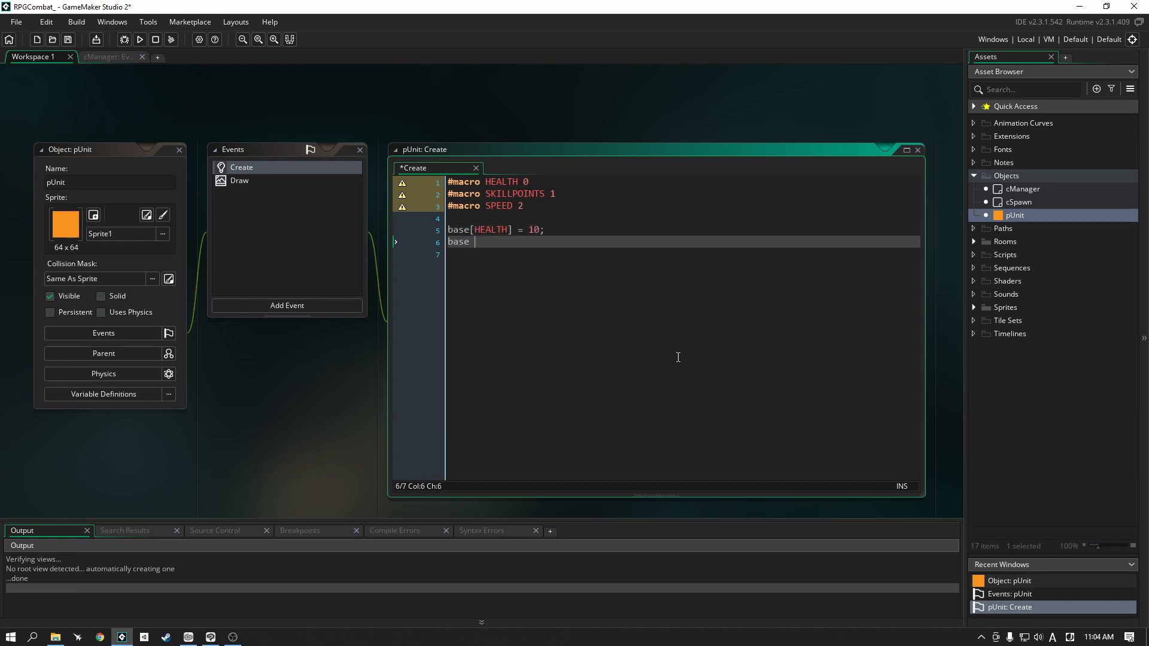
pyautogui.write('[SKILLPOINTS]')
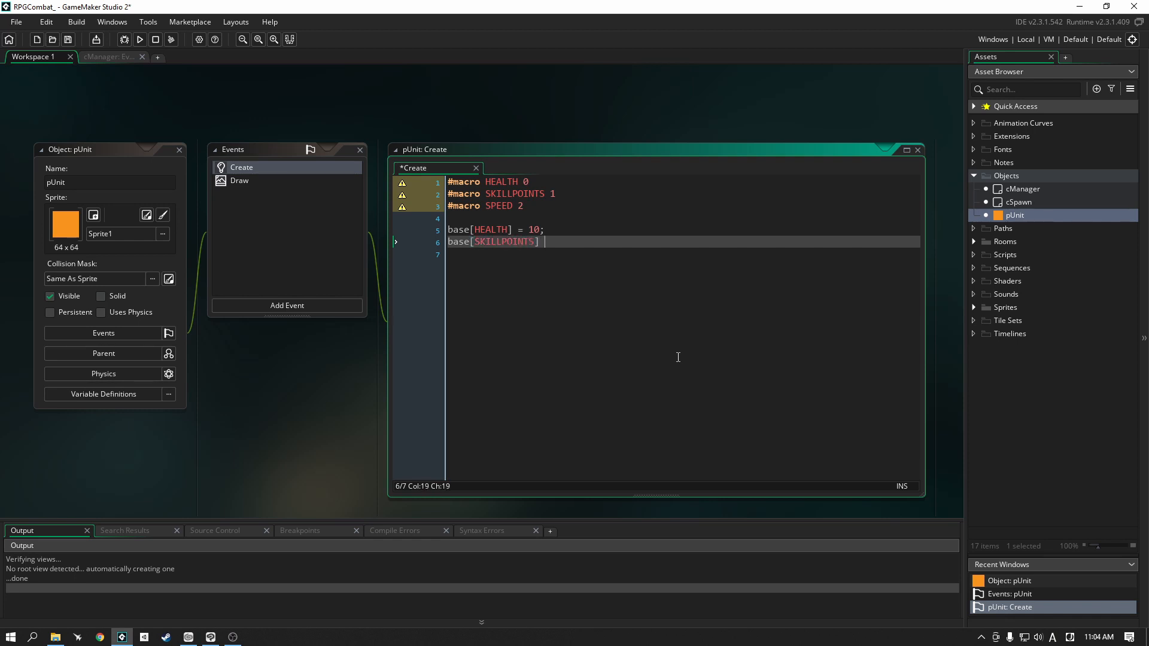
pyautogui.write('= 5;')
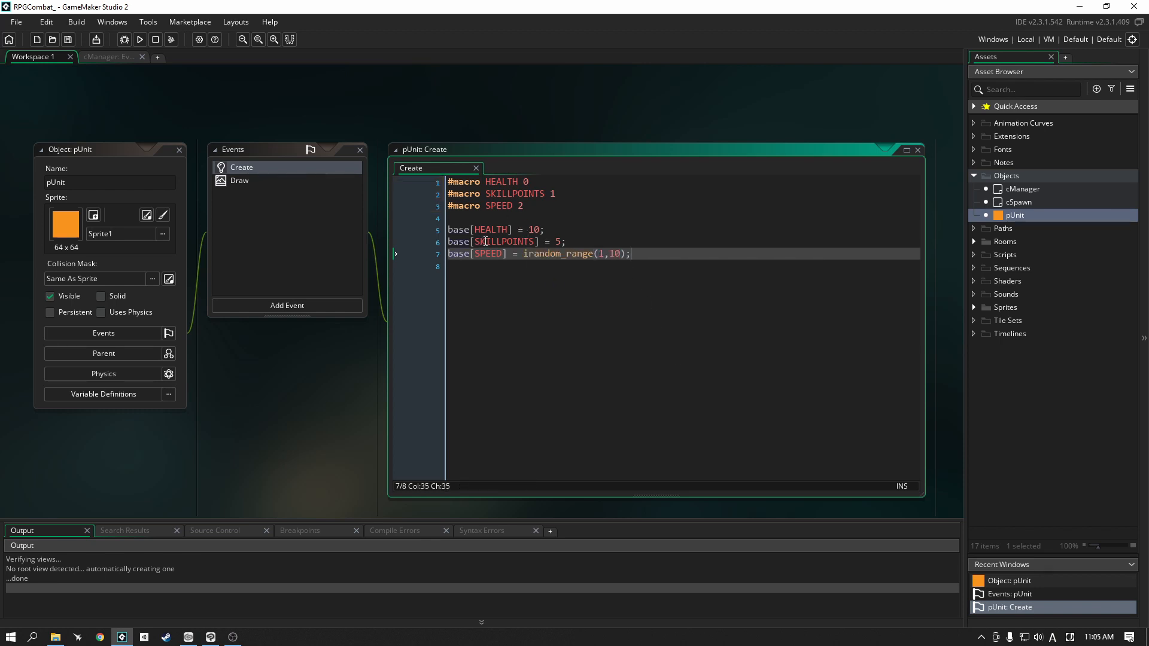
pyautogui.moveTo(501, 228)
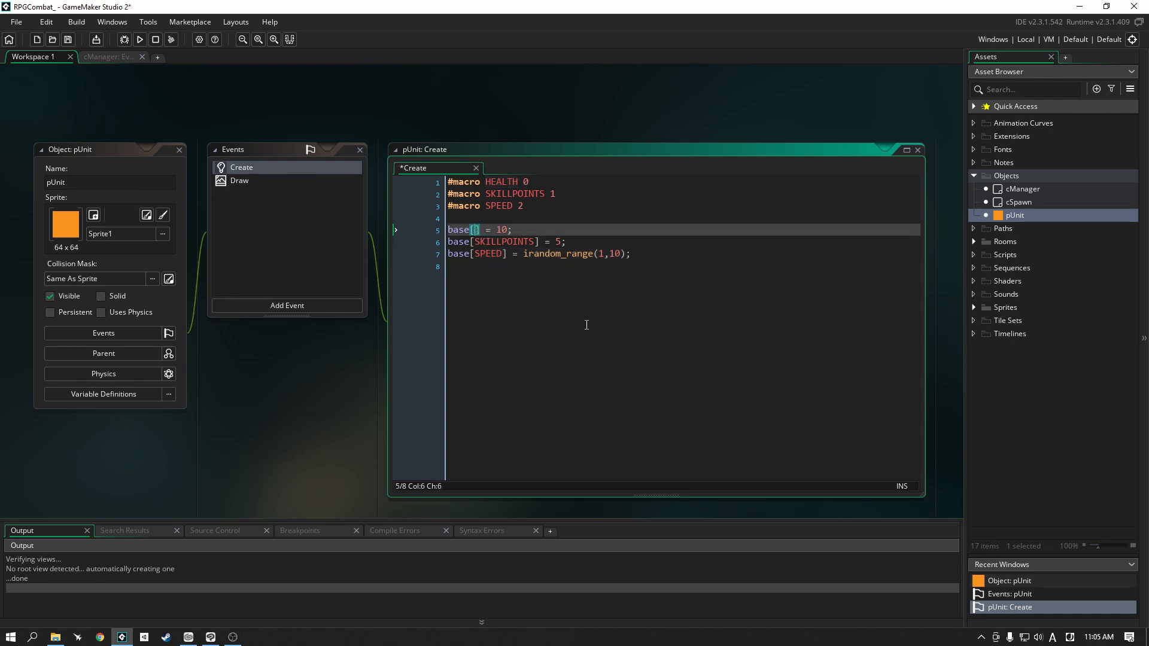
pyautogui.write('HE')
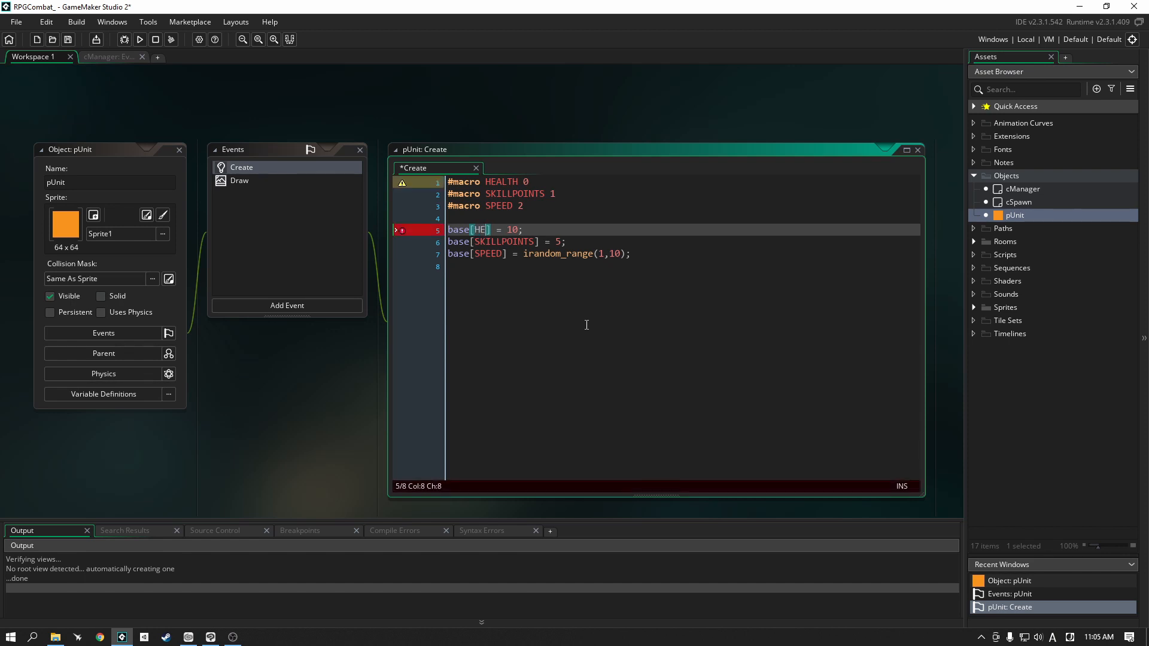
pyautogui.write('ALTH')
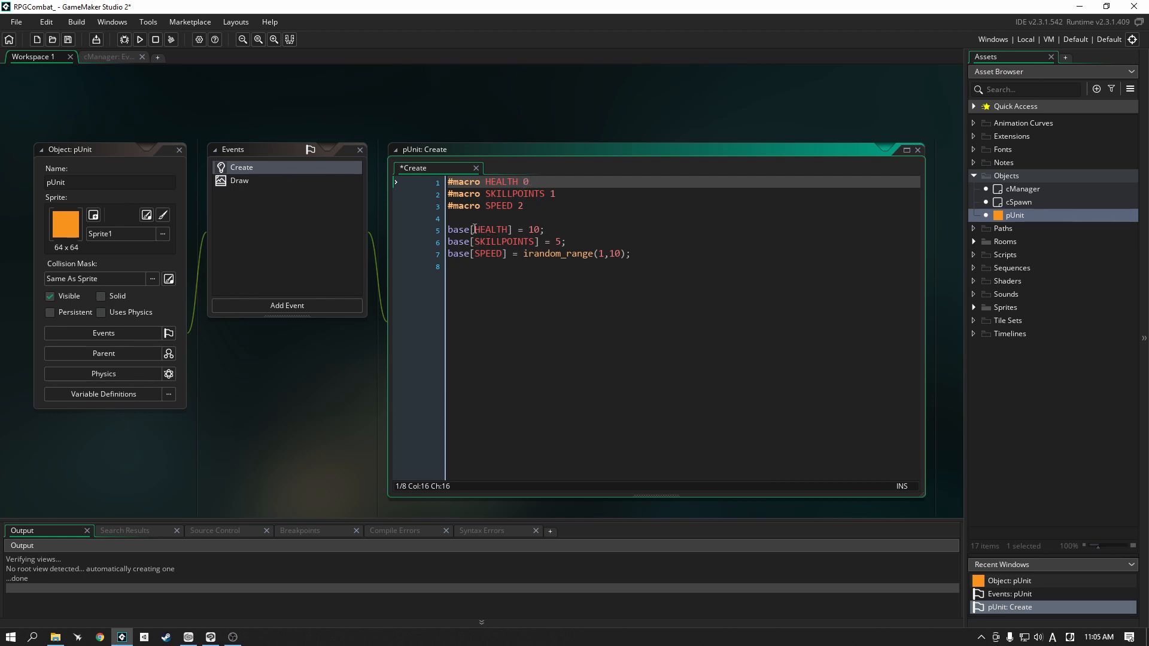
# Add the line current[HEALTH] = base[@ HEALTH]; after the base stats
pyautogui.doubleClick(503, 242)
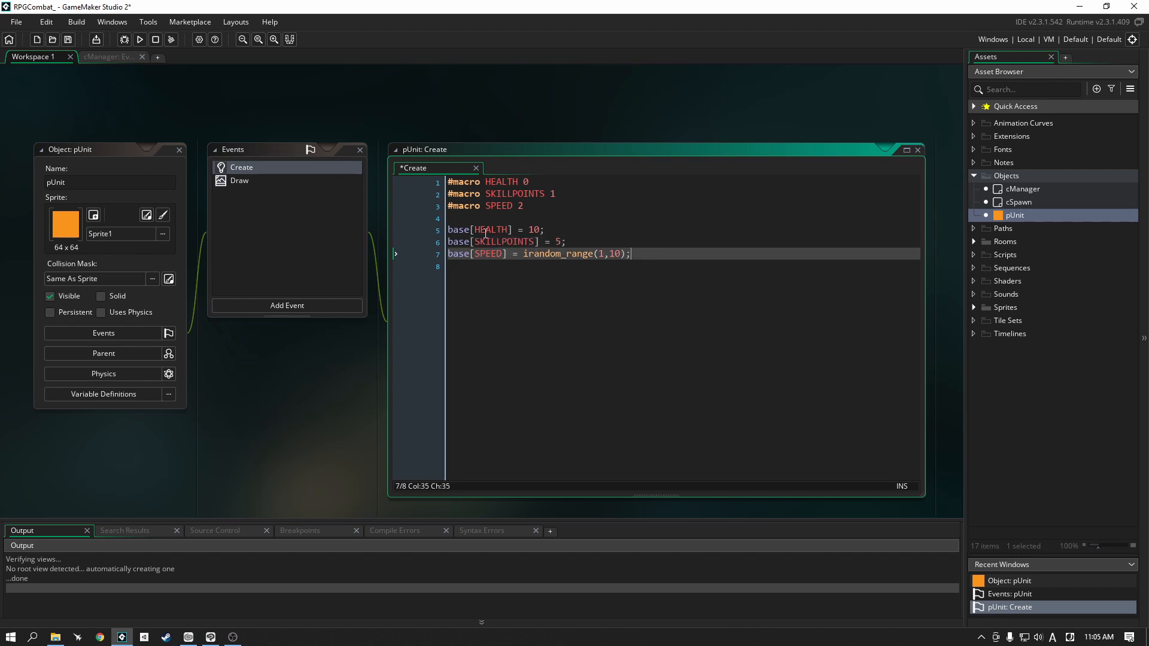
pyautogui.moveTo(537, 286)
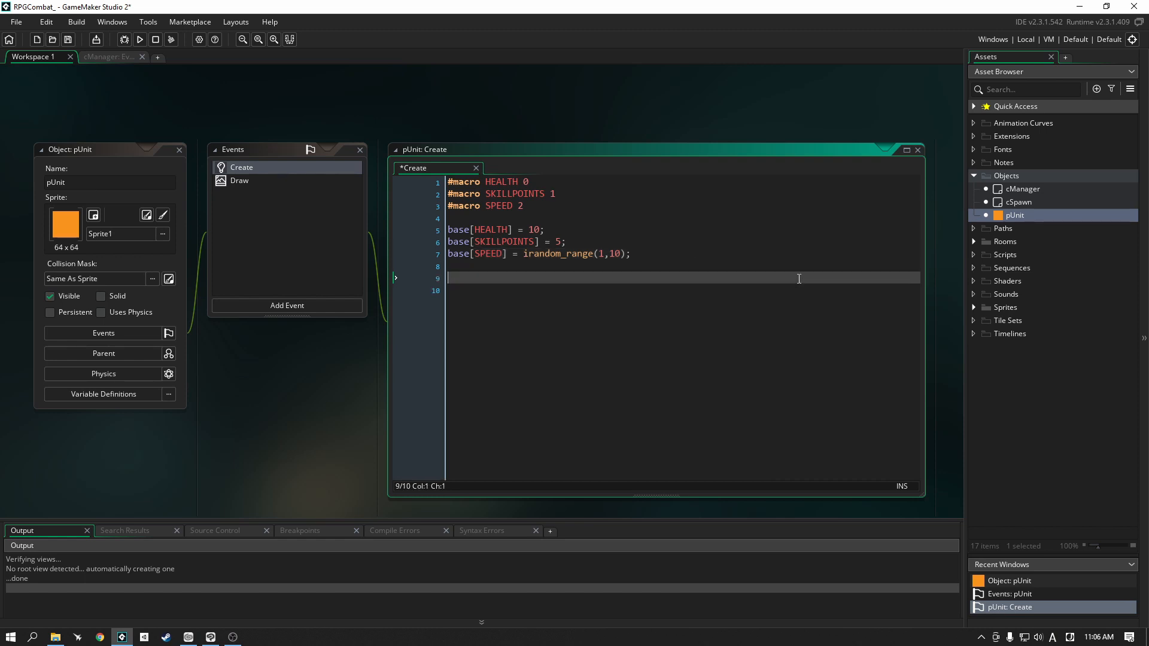
pyautogui.write('curre')
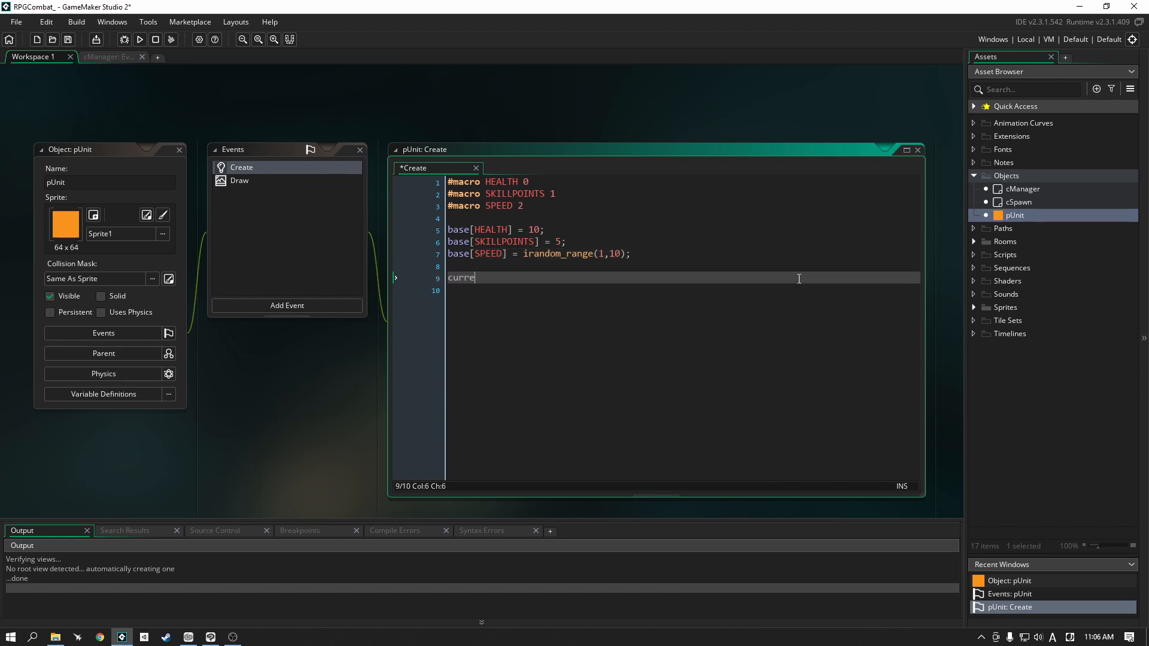
pyautogui.write('nt[')
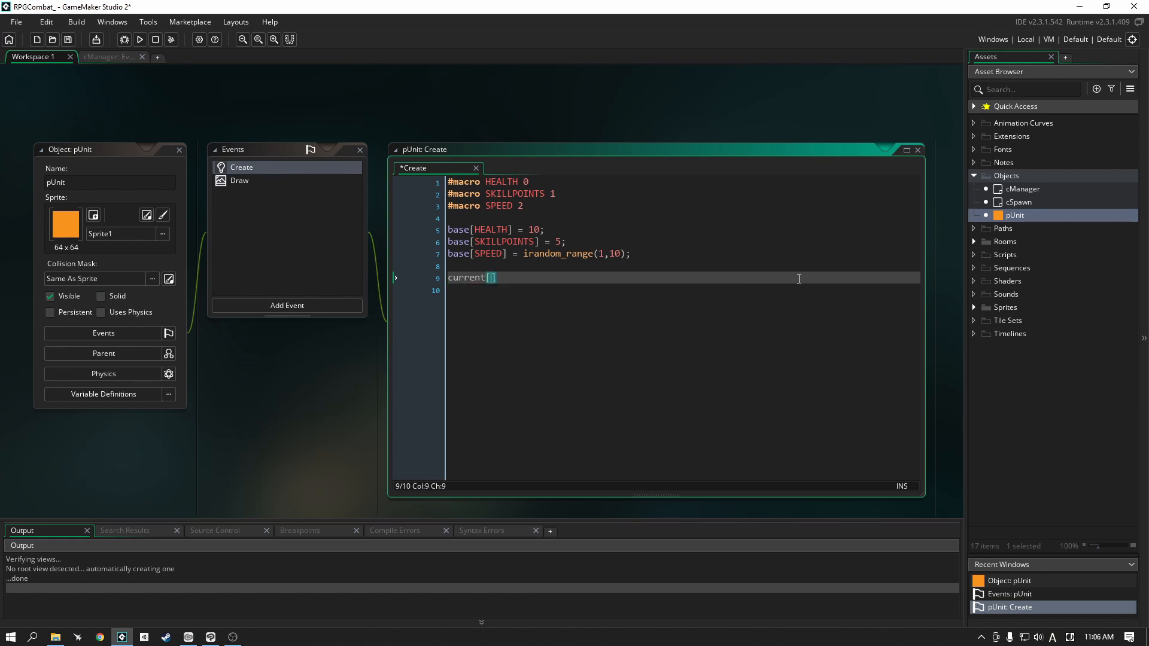
pyautogui.write('HEALTH')
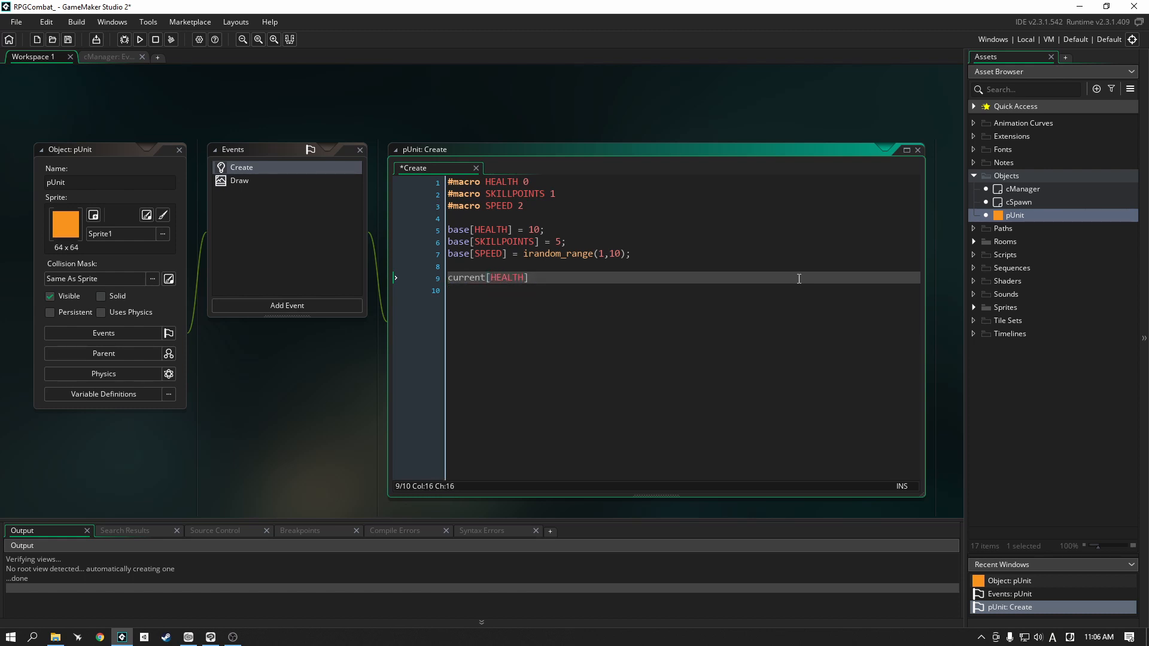
pyautogui.write('=')
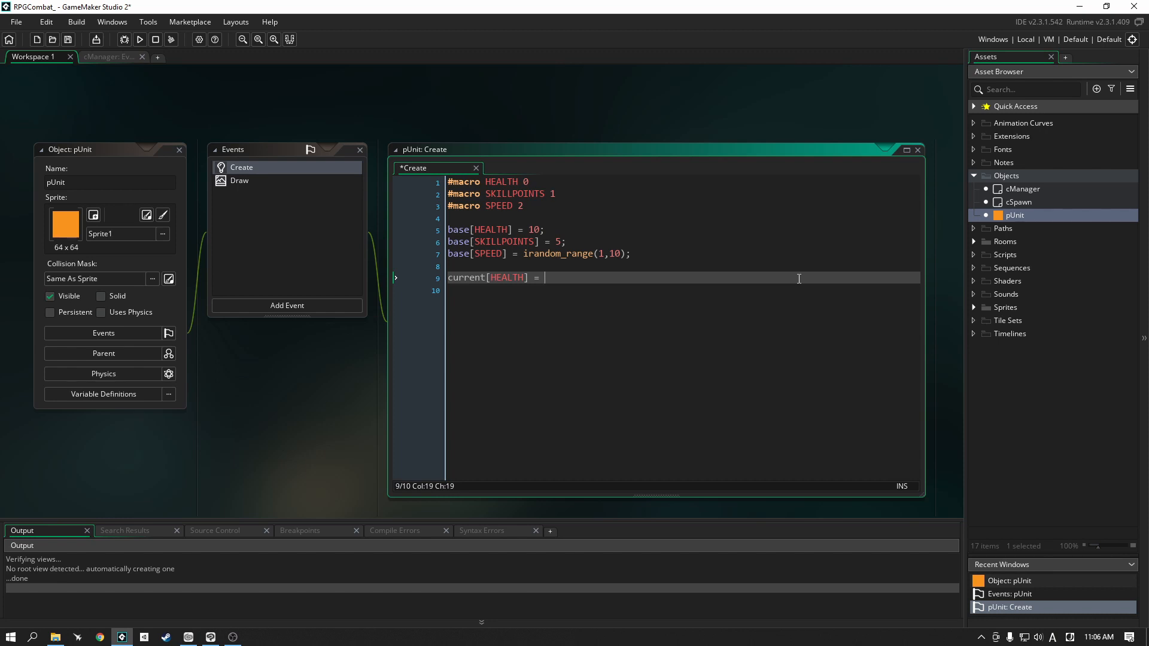
pyautogui.write('base[]')
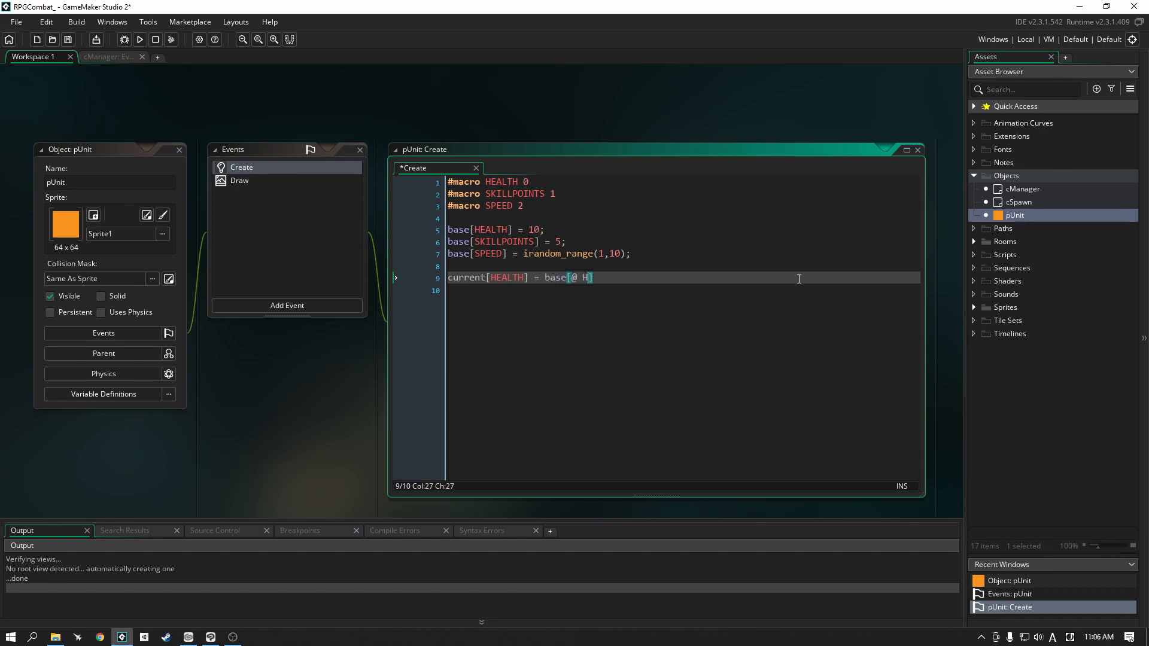
pyautogui.write('EALTH];')
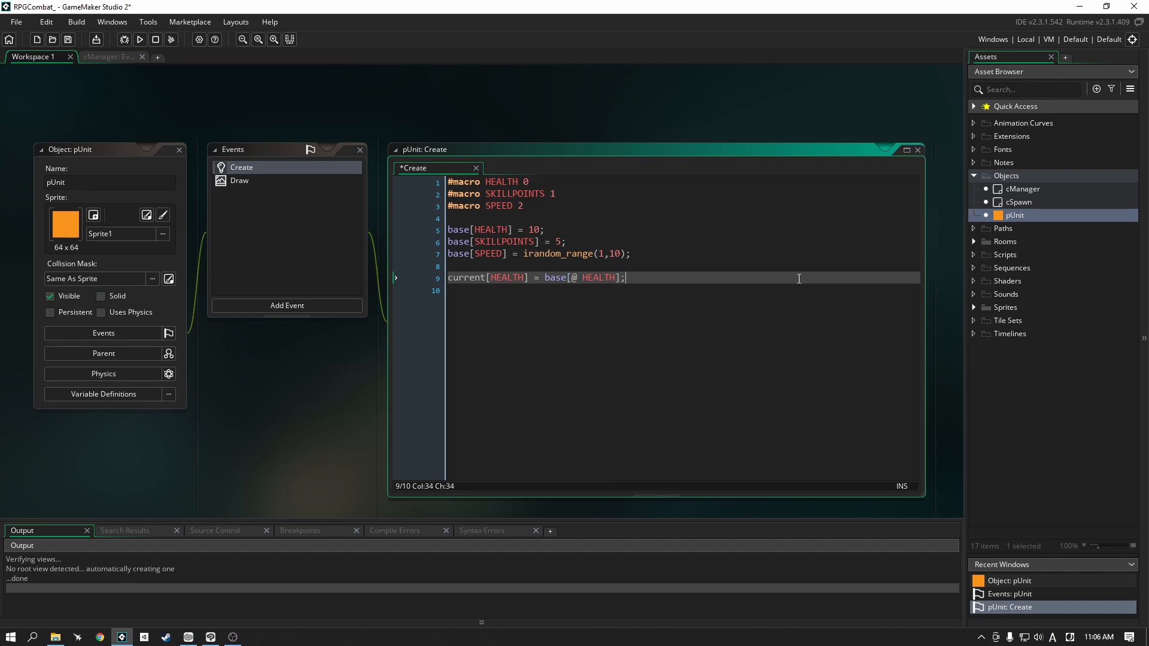
pyautogui.moveTo(502, 271)
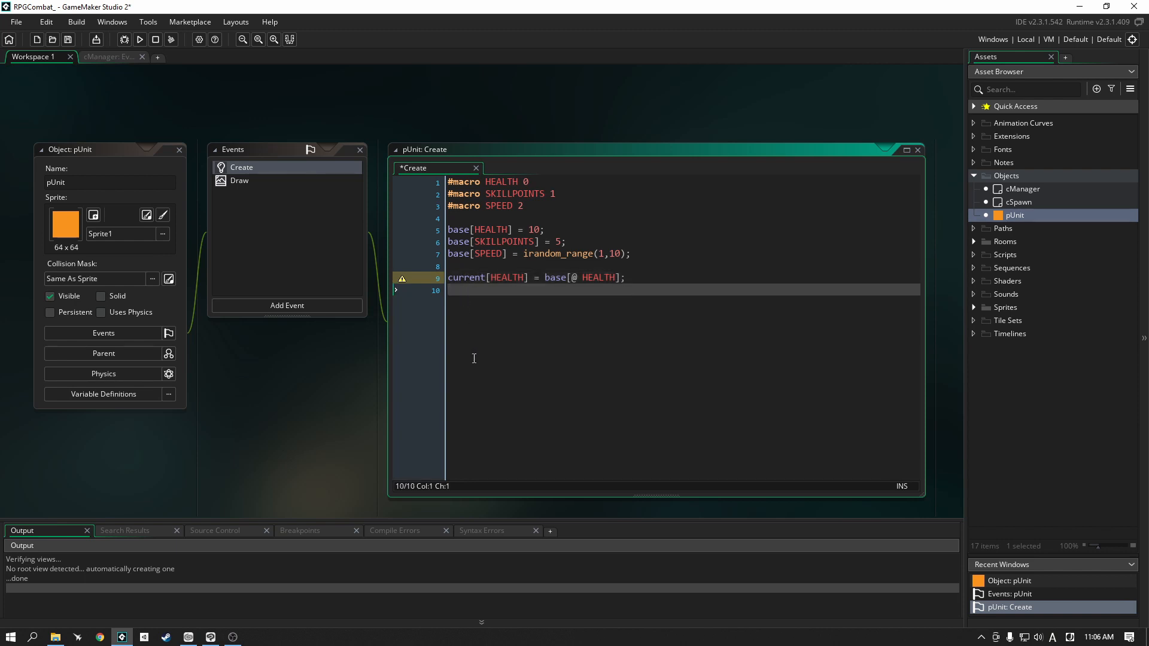
pyautogui.moveTo(402, 278)
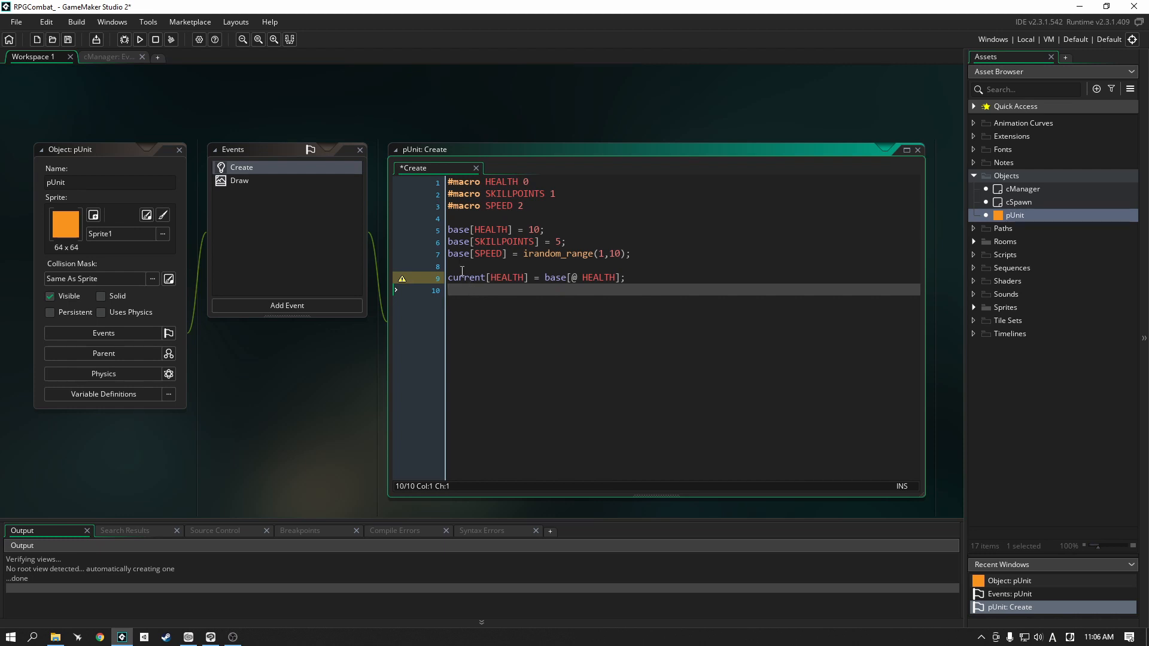
pyautogui.moveTo(495, 337)
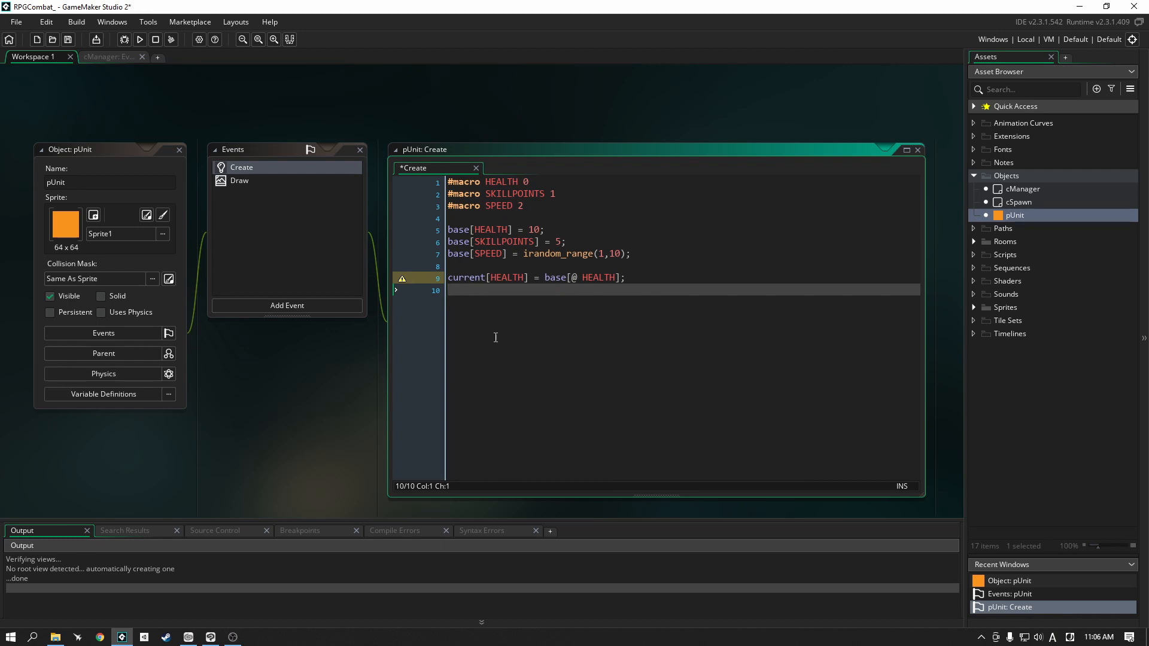
# Add current[SKILLPOINTS] = base[@ SKILLPOINTS]; and current[SPEED] = base[@ SPEED]; and save
pyautogui.write('curren')
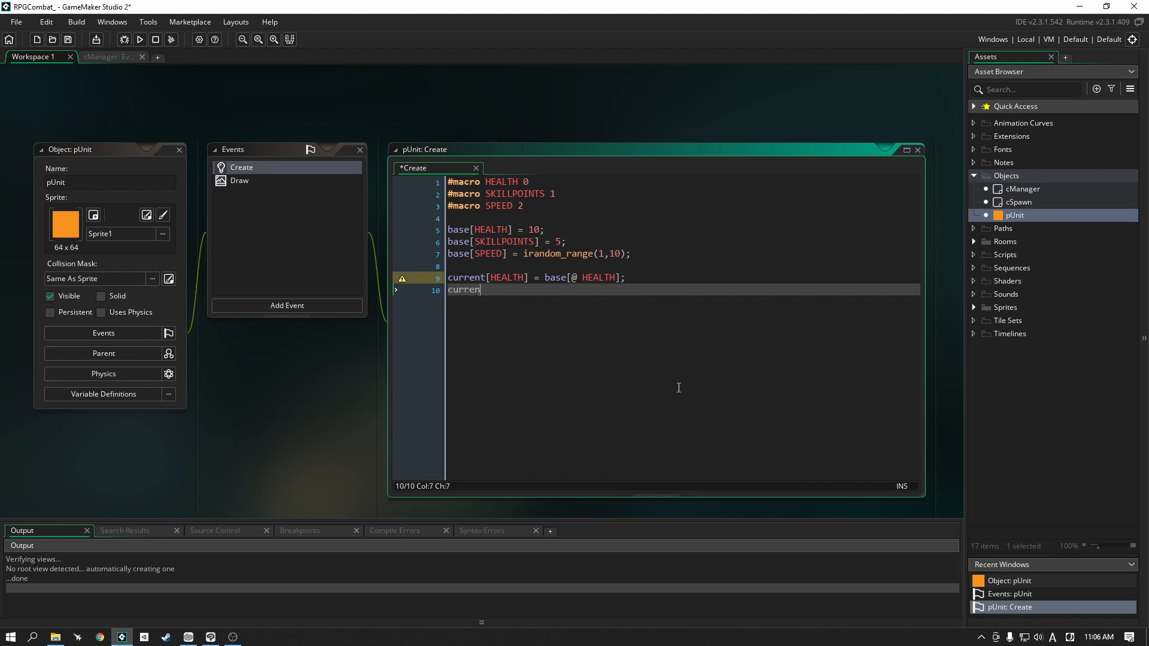
pyautogui.write('t[SKILLPOINTS]')
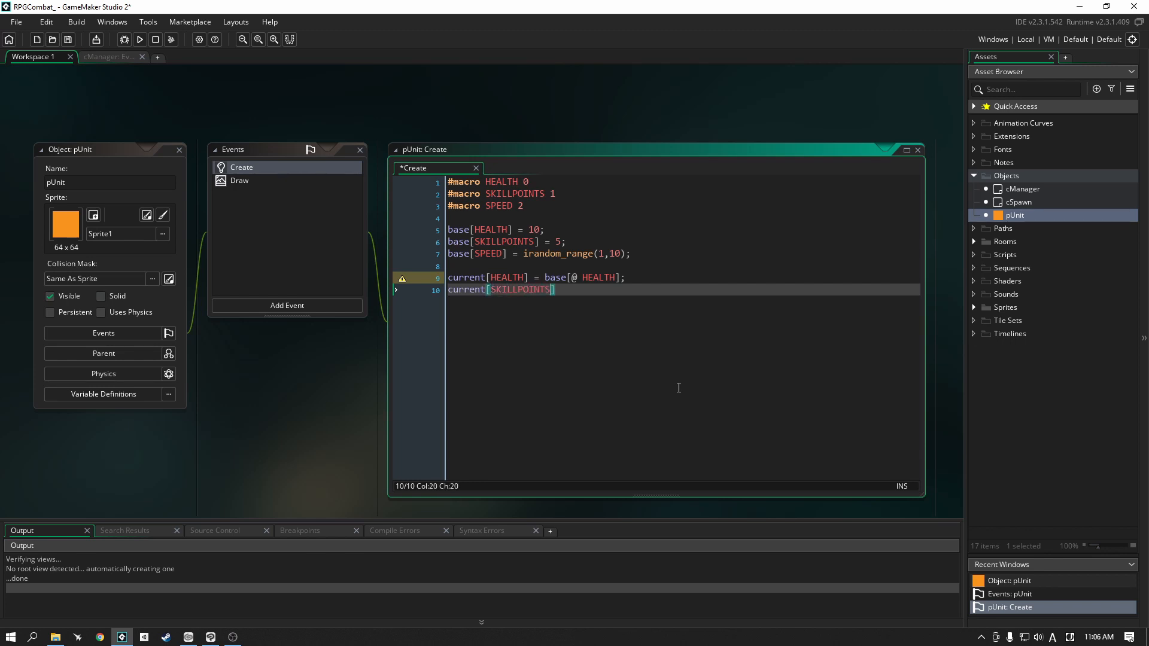
pyautogui.write('= bas')
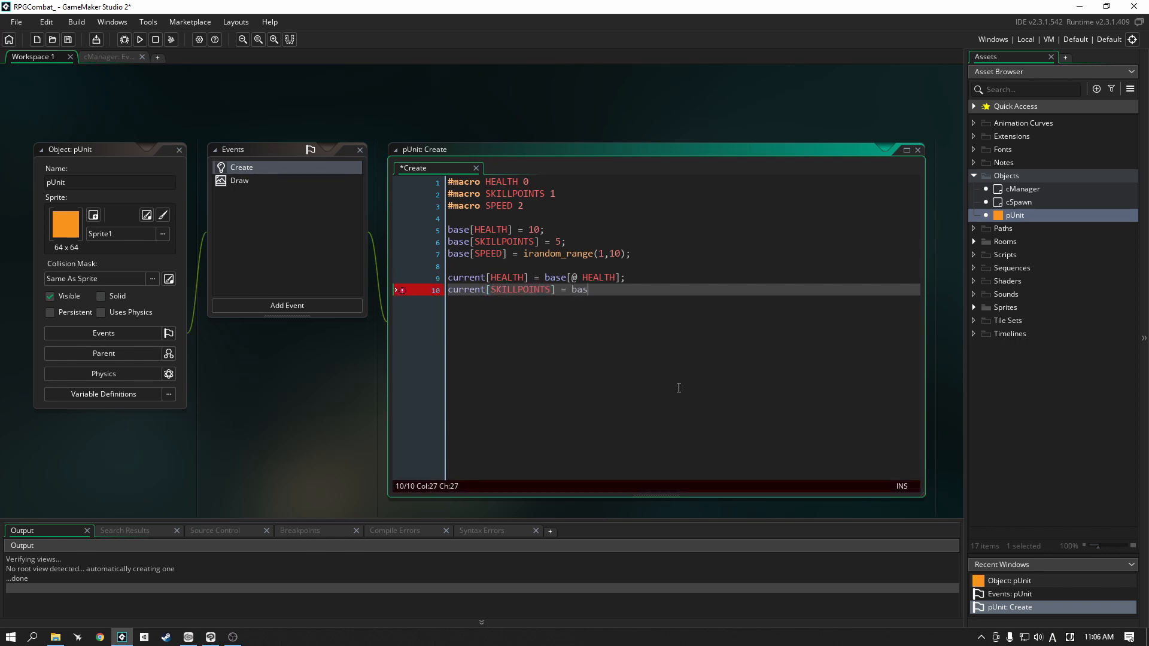
pyautogui.write('e[@ S')
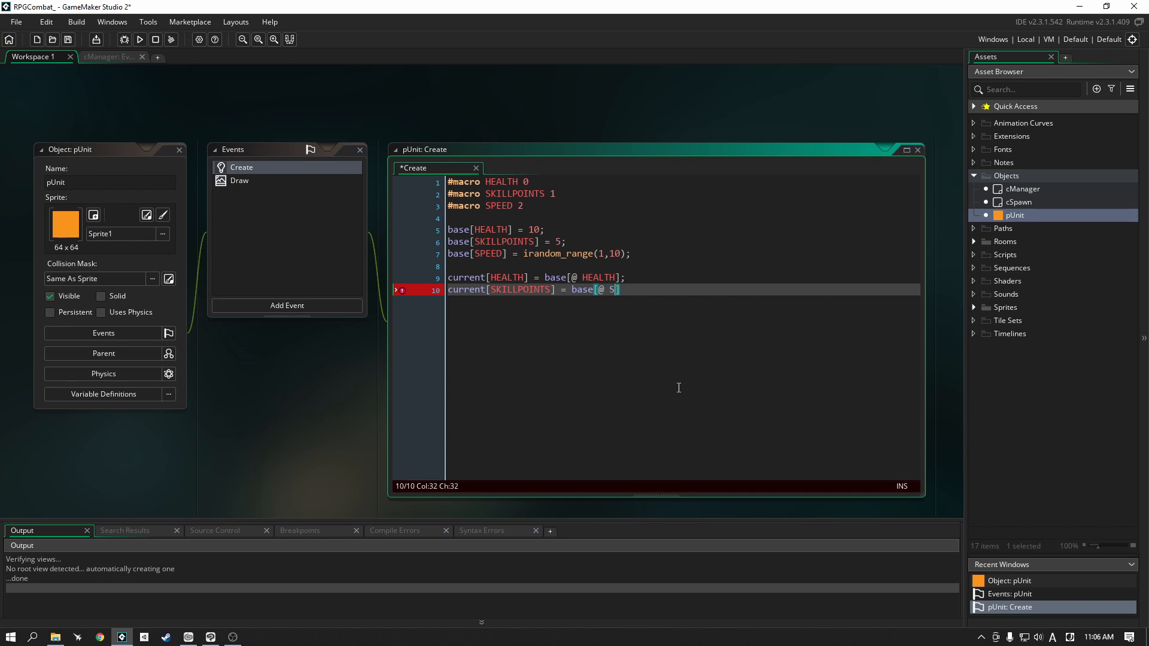
pyautogui.write('KILLPOINTS];')
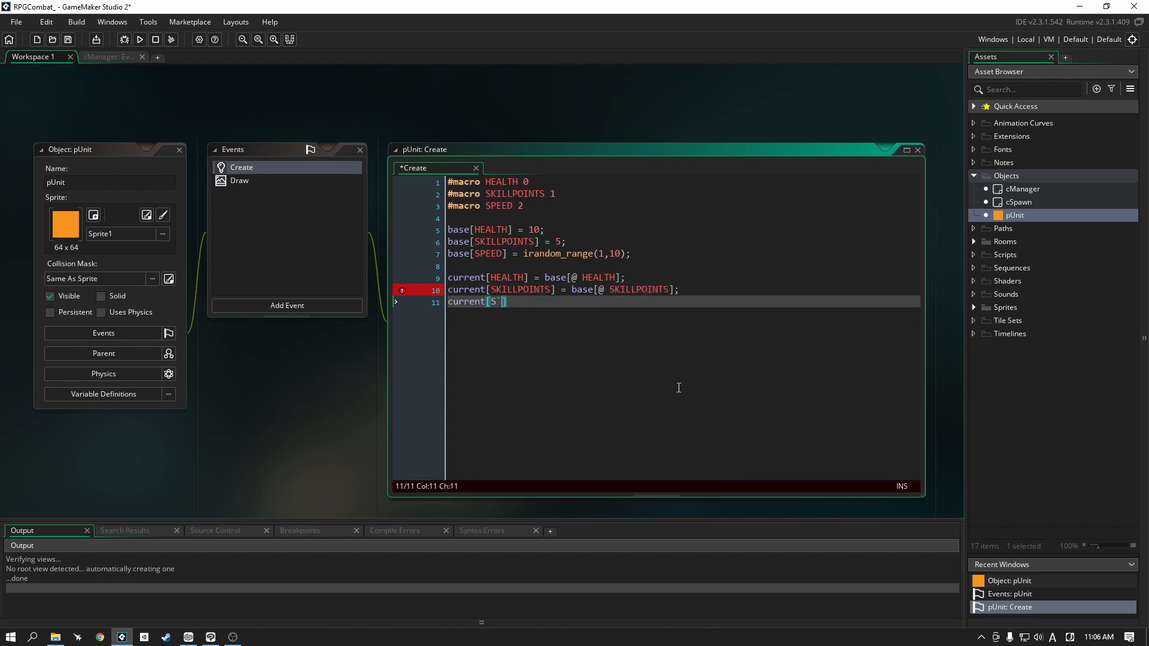
pyautogui.write('PEED]')
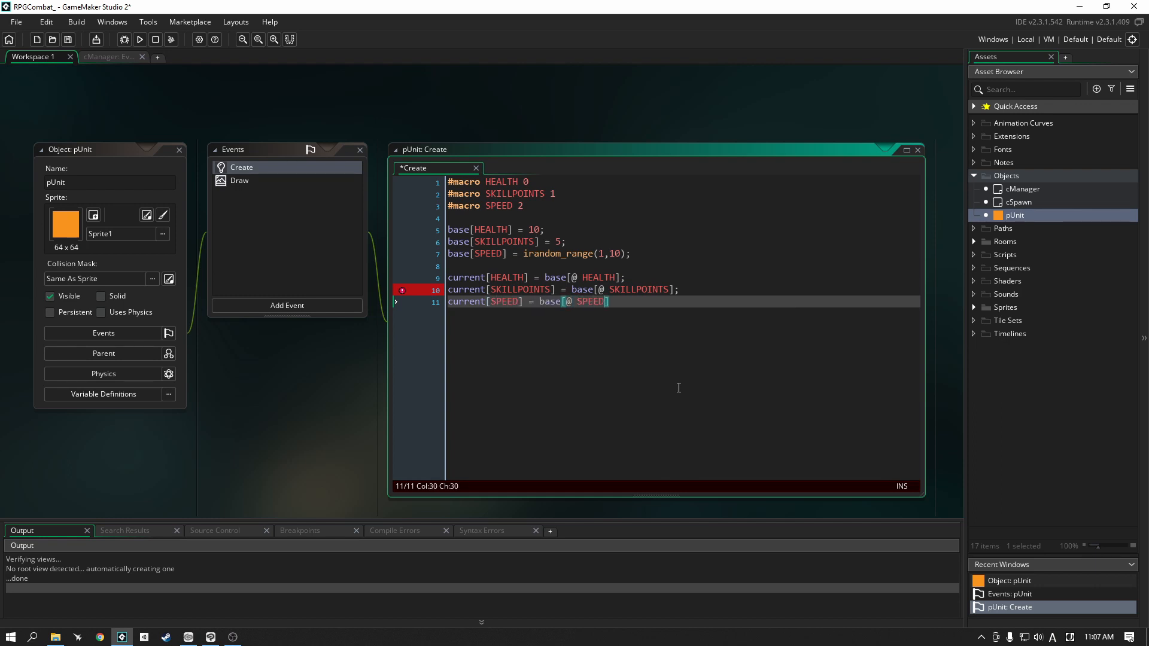
pyautogui.write('];')
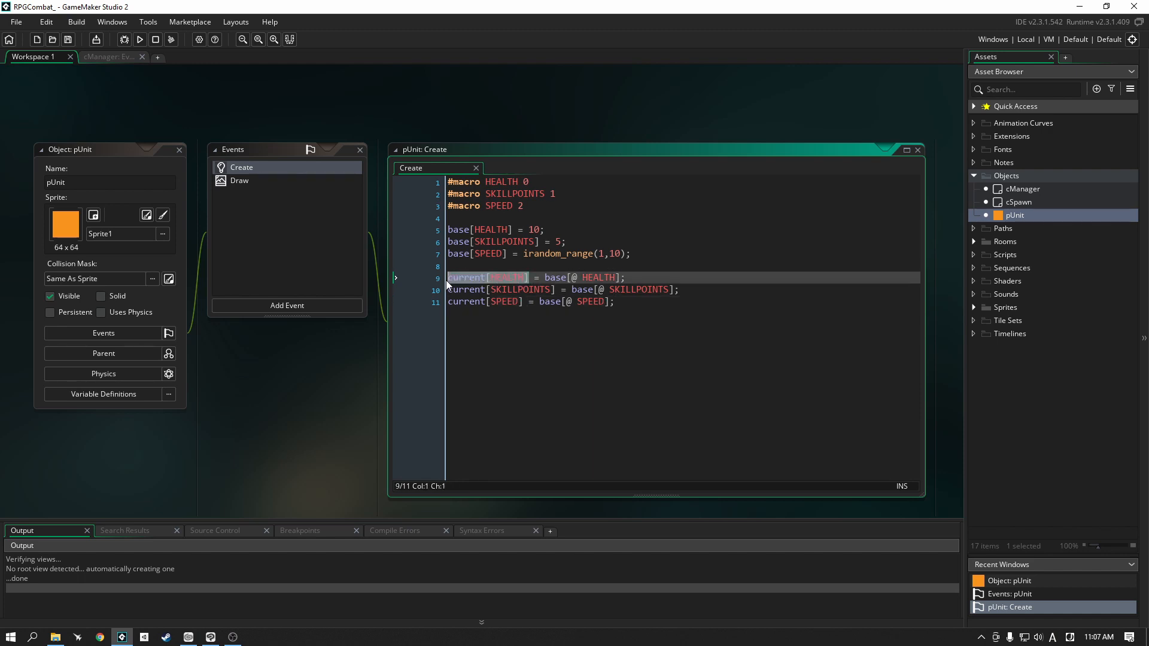
pyautogui.write('cu')
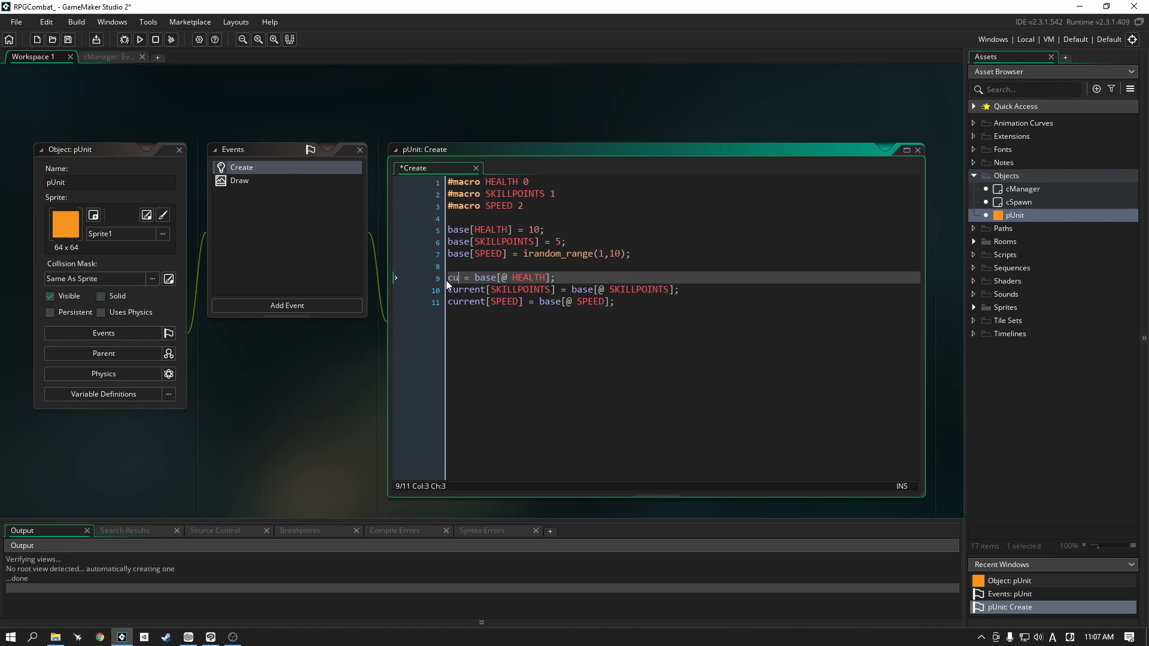
pyautogui.write('rrenHeal')
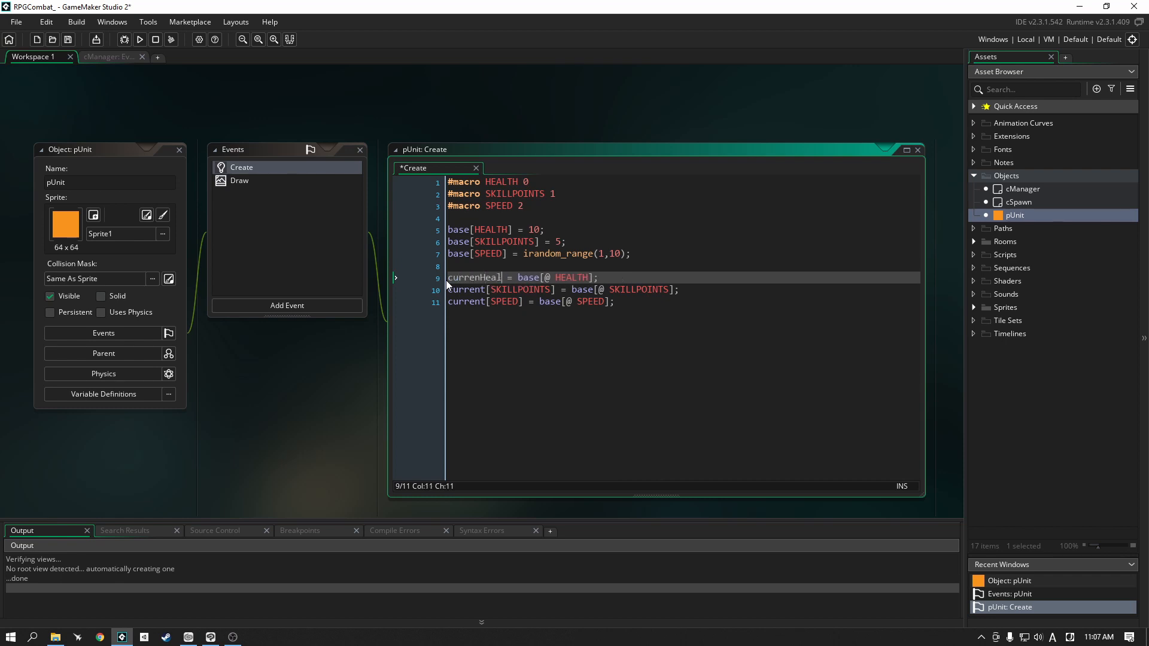
pyautogui.write('th')
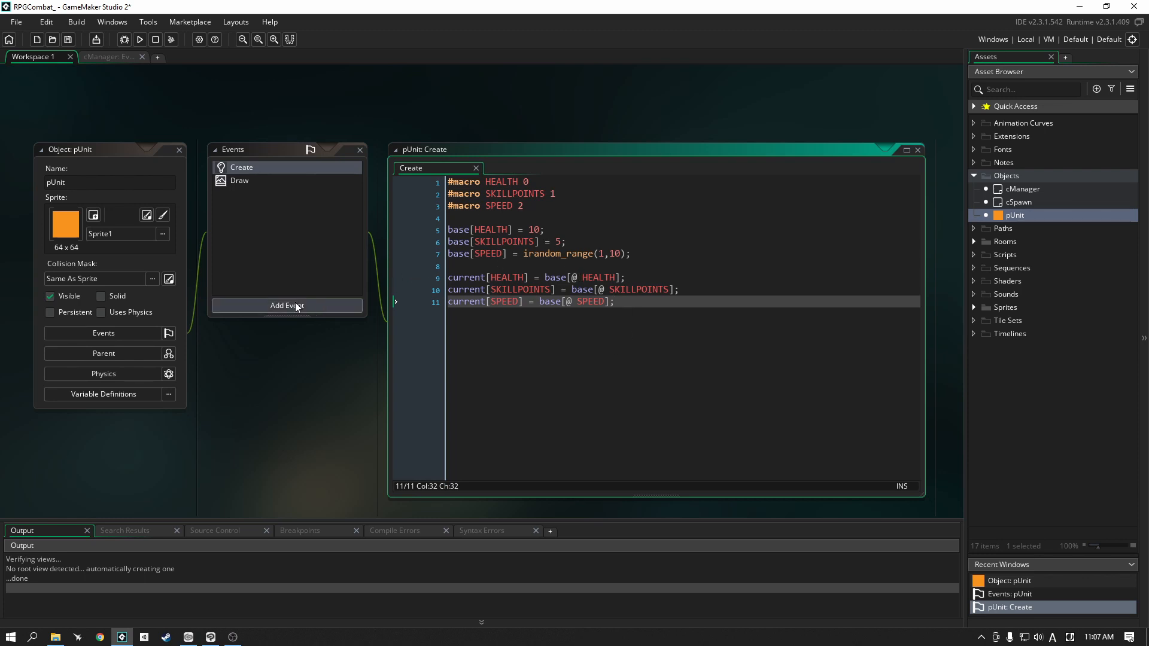
# Show the Add Event list for pUnit to reach its Draw event
pyautogui.click(287, 305)
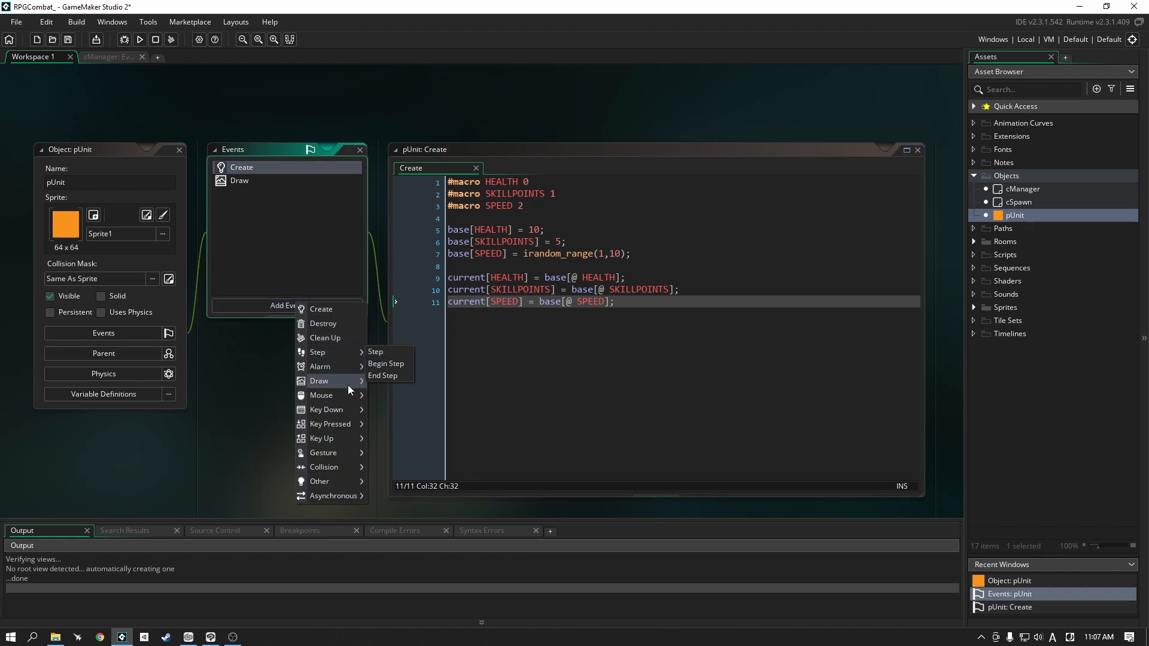
pyautogui.moveTo(318, 381)
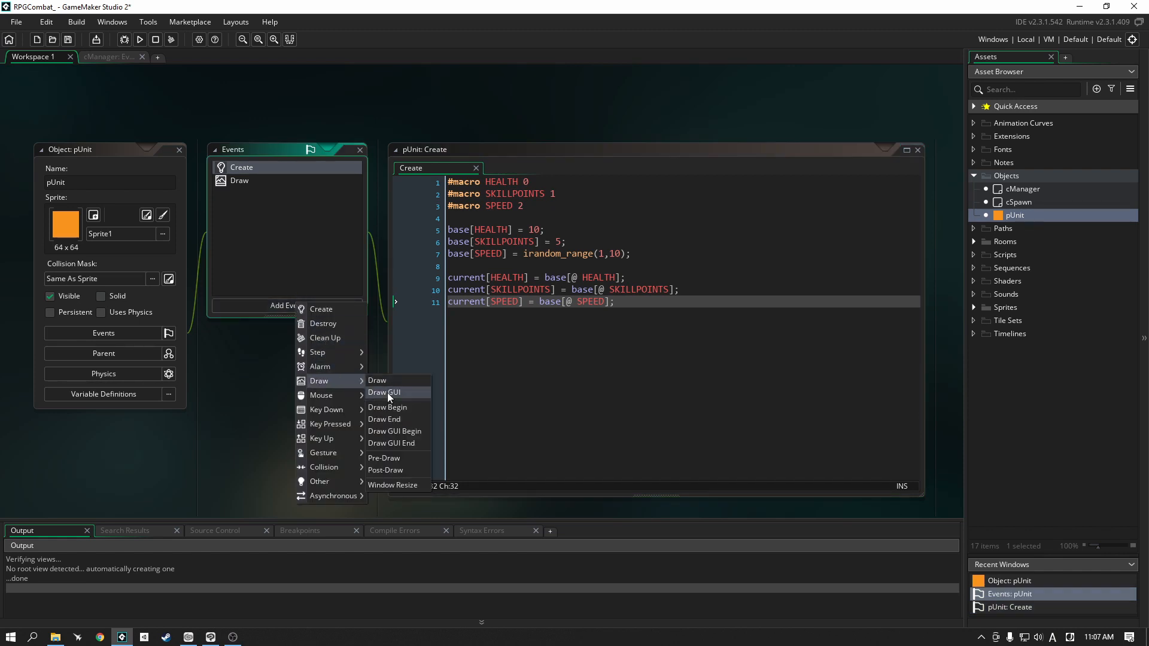
pyautogui.moveTo(337, 202)
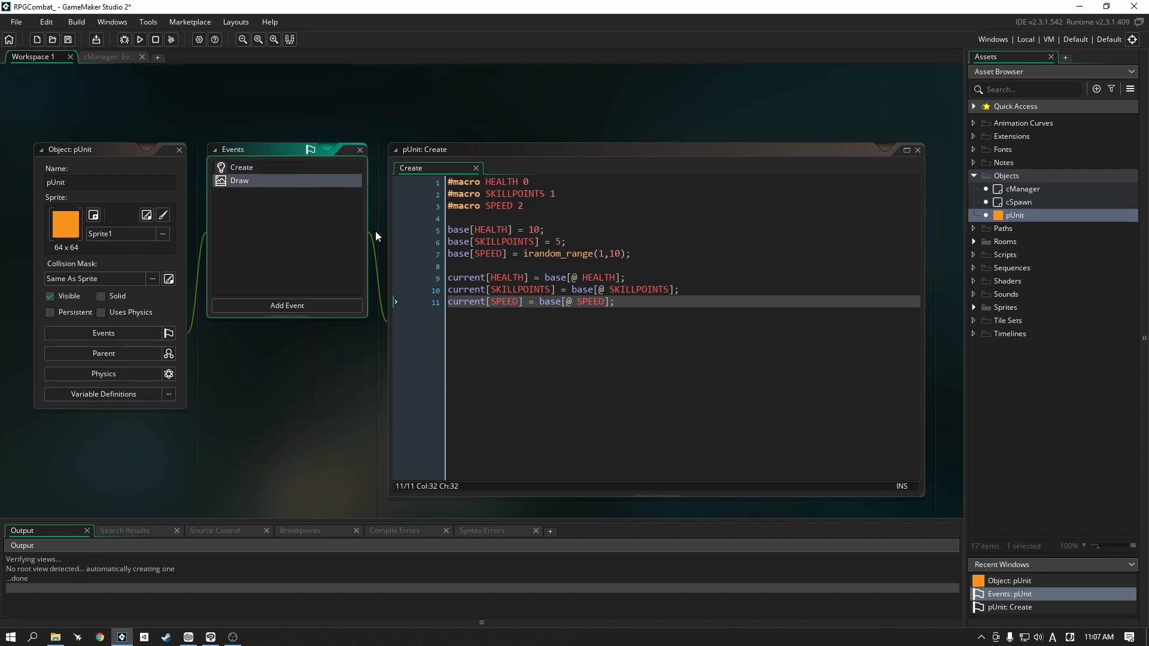
pyautogui.moveTo(536, 289)
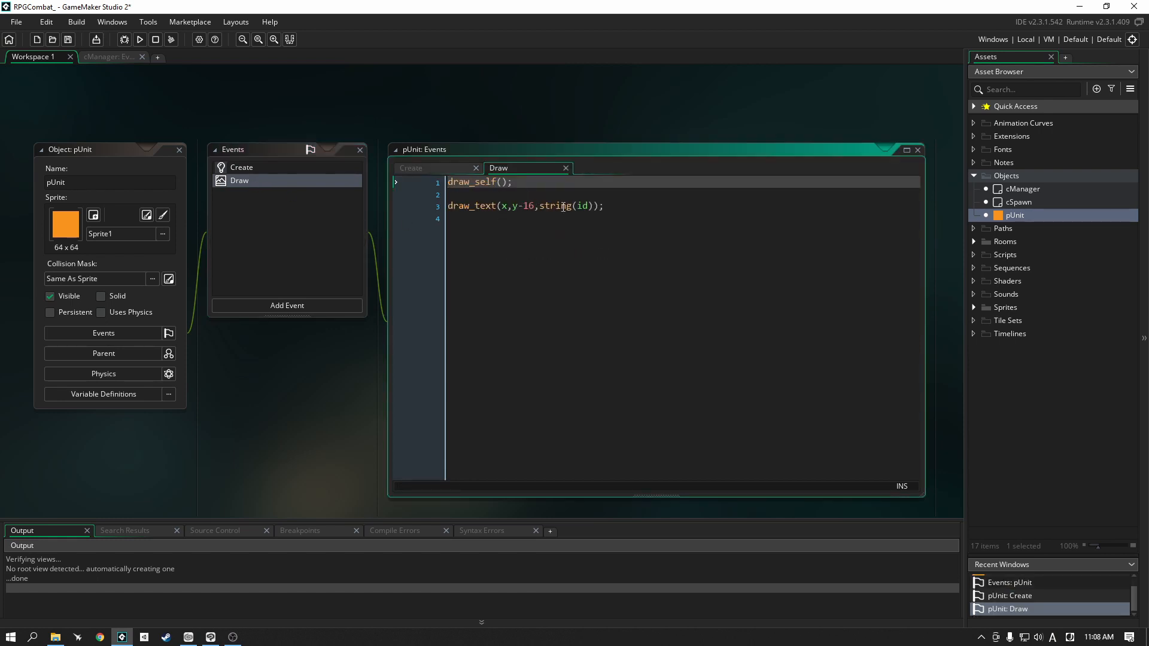
# Extend draw_text at x,y-16 to show string(id) plus current HEALTH / base HEALTH
pyautogui.click(568, 206)
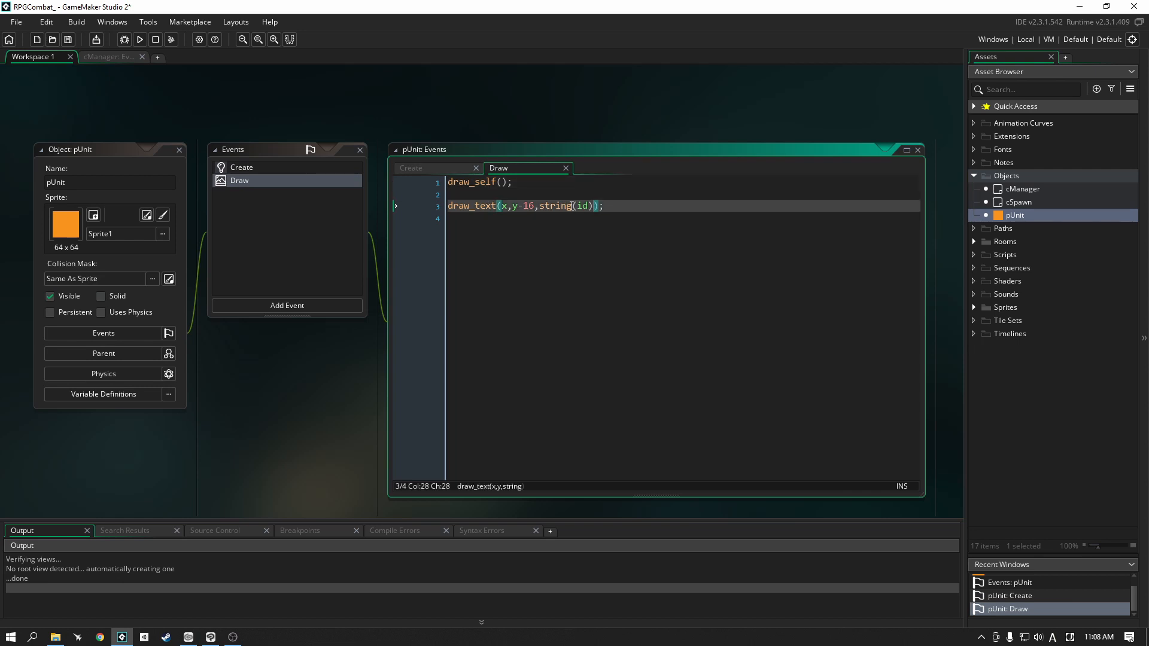
pyautogui.write('+""')
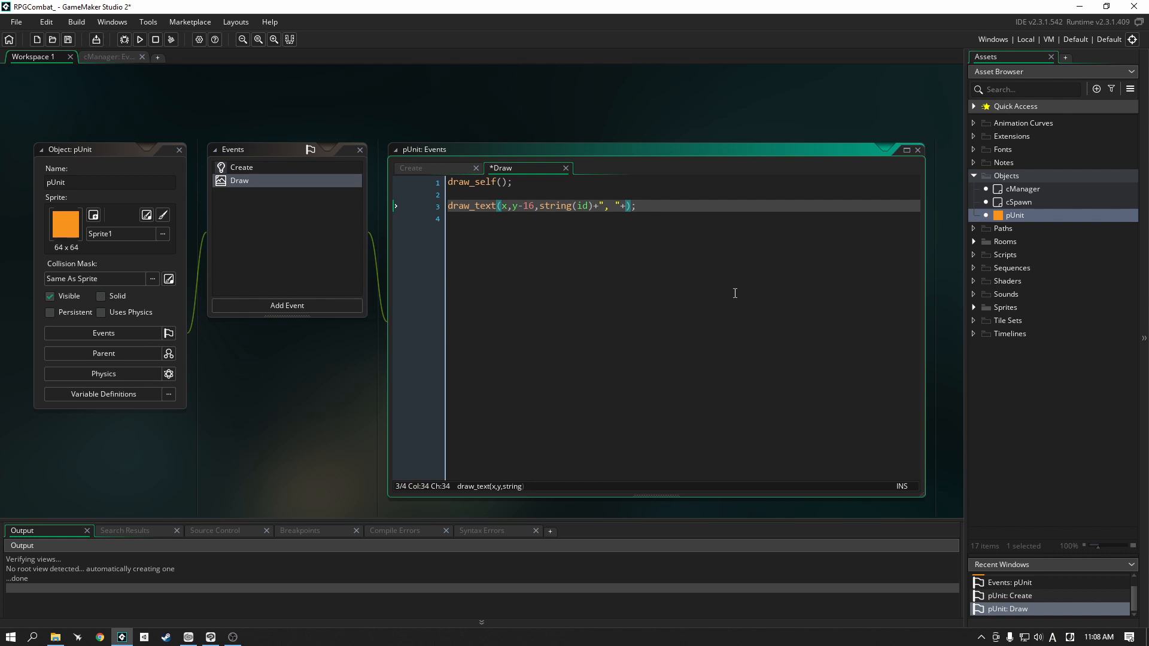
pyautogui.write('string(')
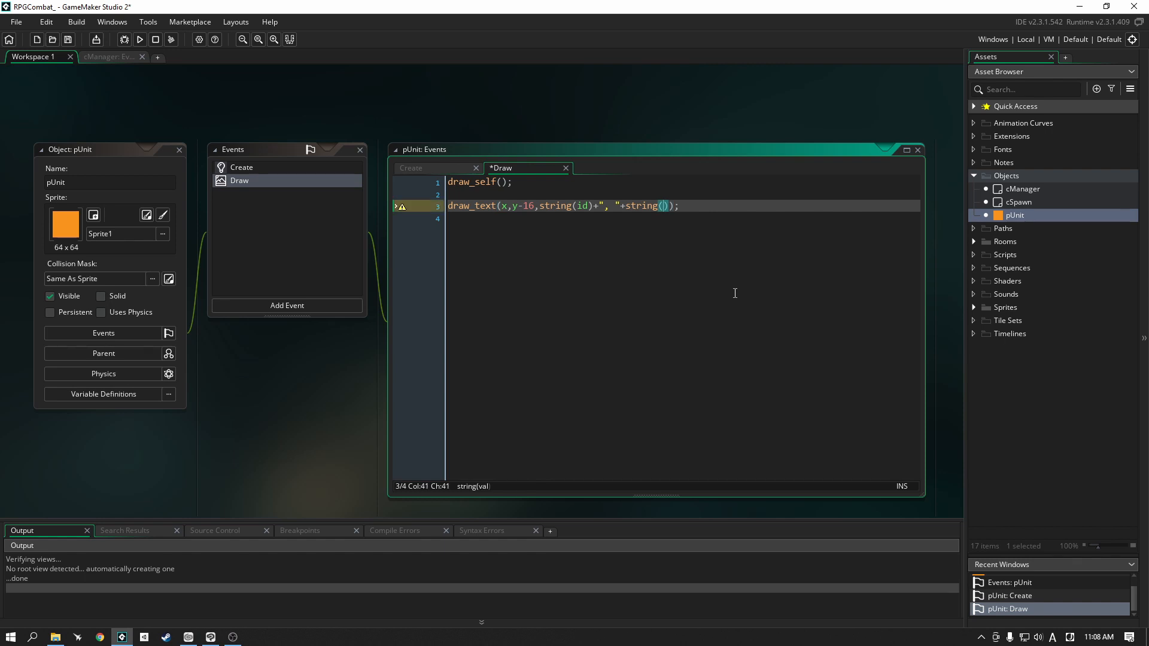
pyautogui.click(410, 168)
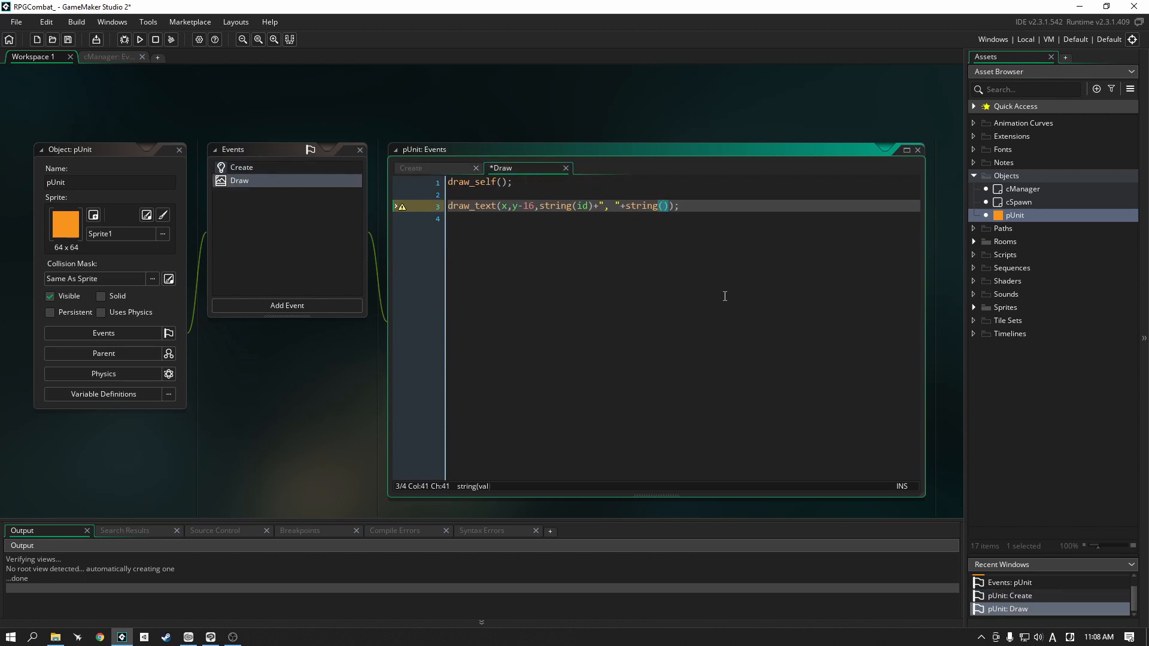
pyautogui.write('current[HEALTH')
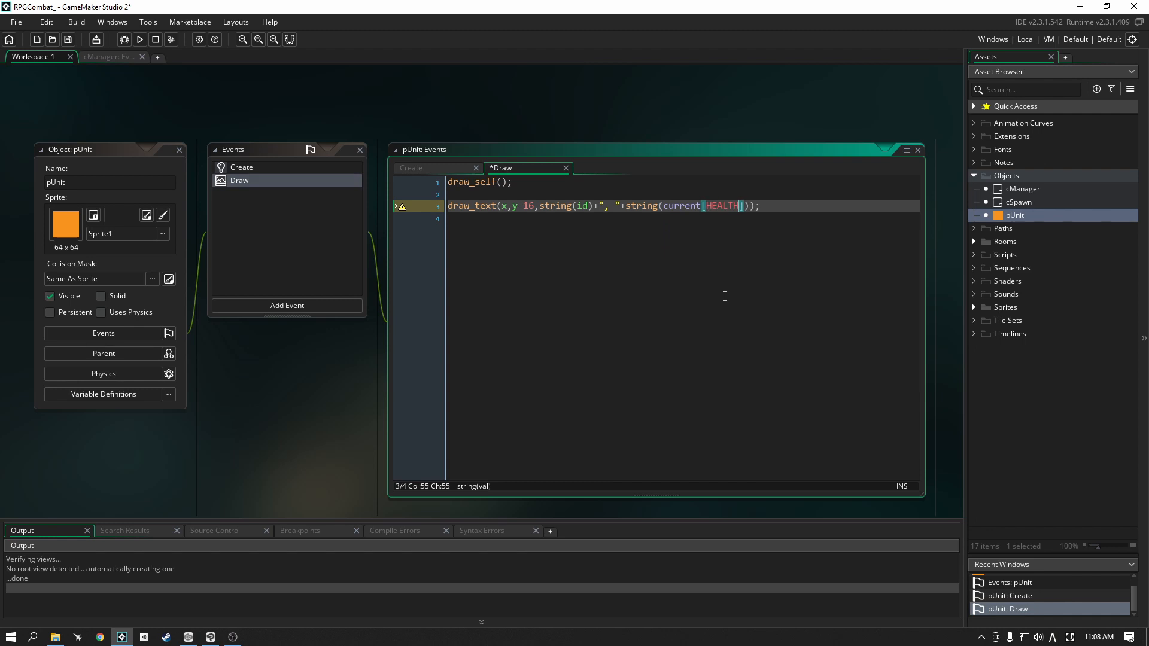
pyautogui.write(']+""')
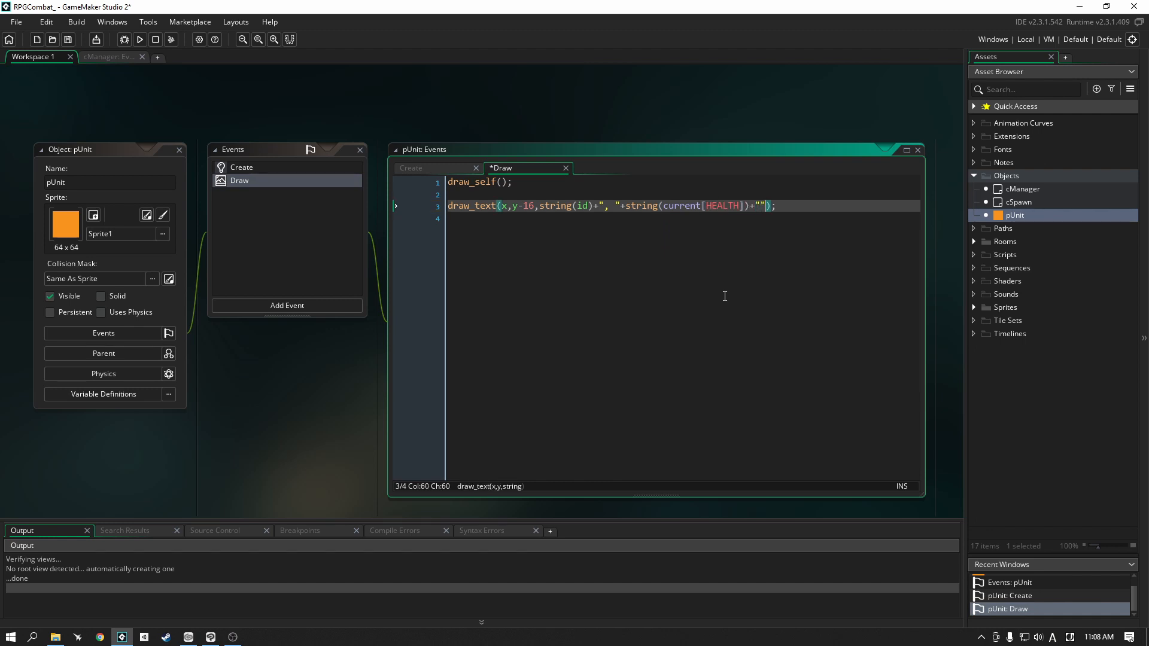
pyautogui.write('/')
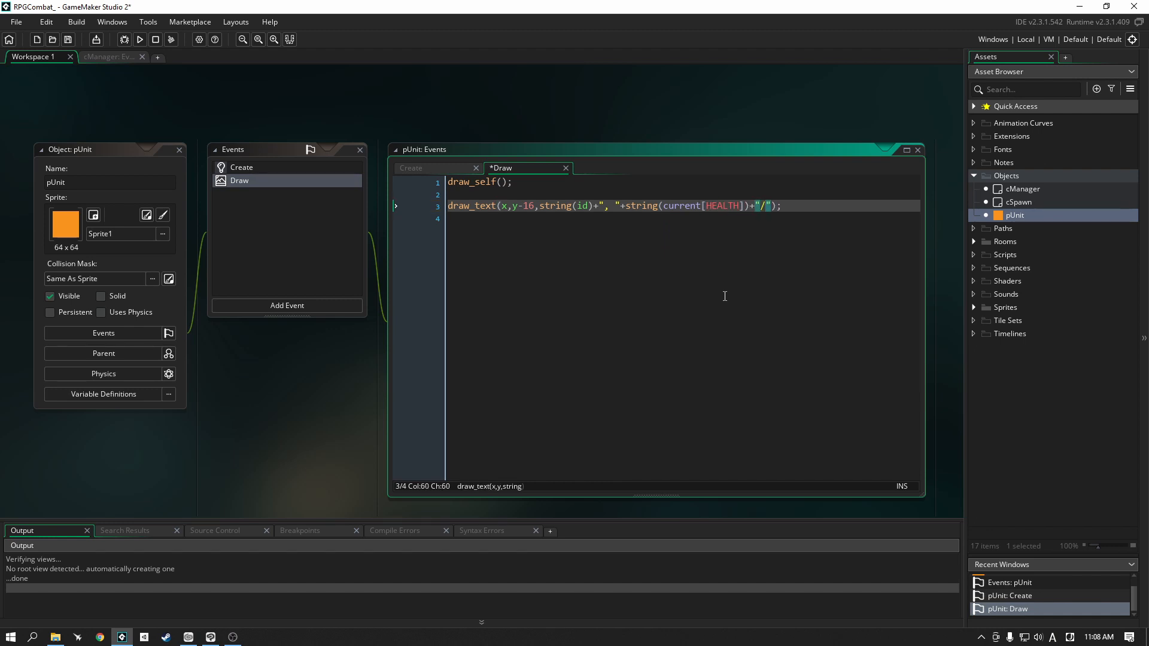
pyautogui.write('+string(')
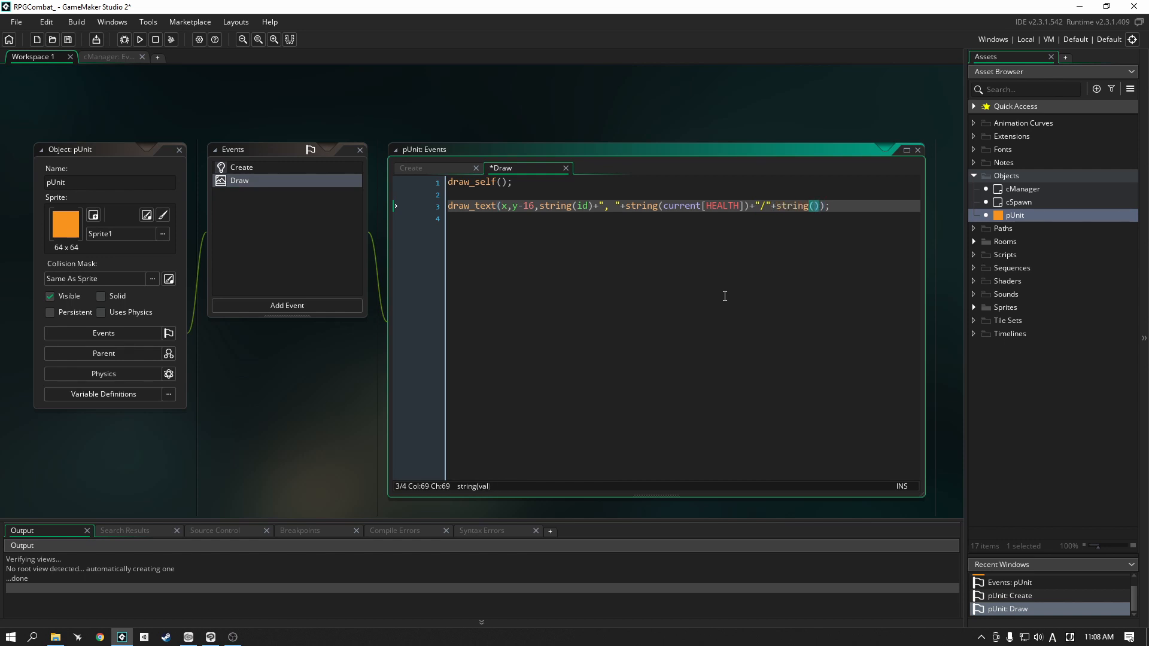
pyautogui.write('base')
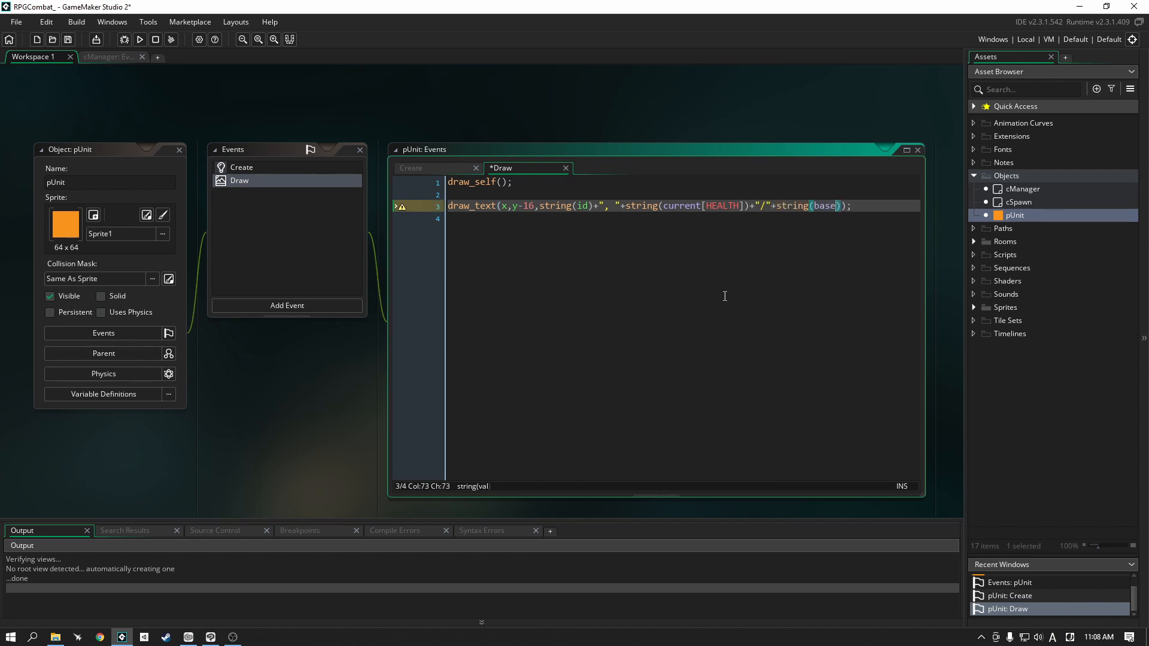
pyautogui.write('[Health]')
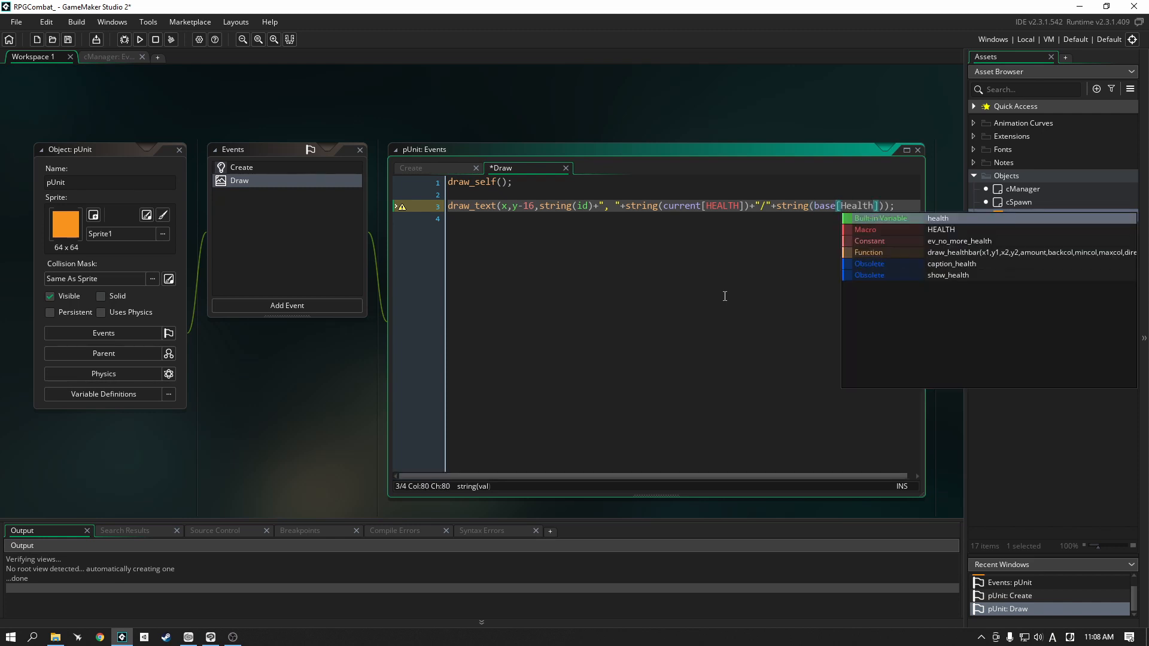
# Correct the HEALTH lookups to accessor form current[@ HEALTH] and base[@ HEALTH]
pyautogui.click(938, 218)
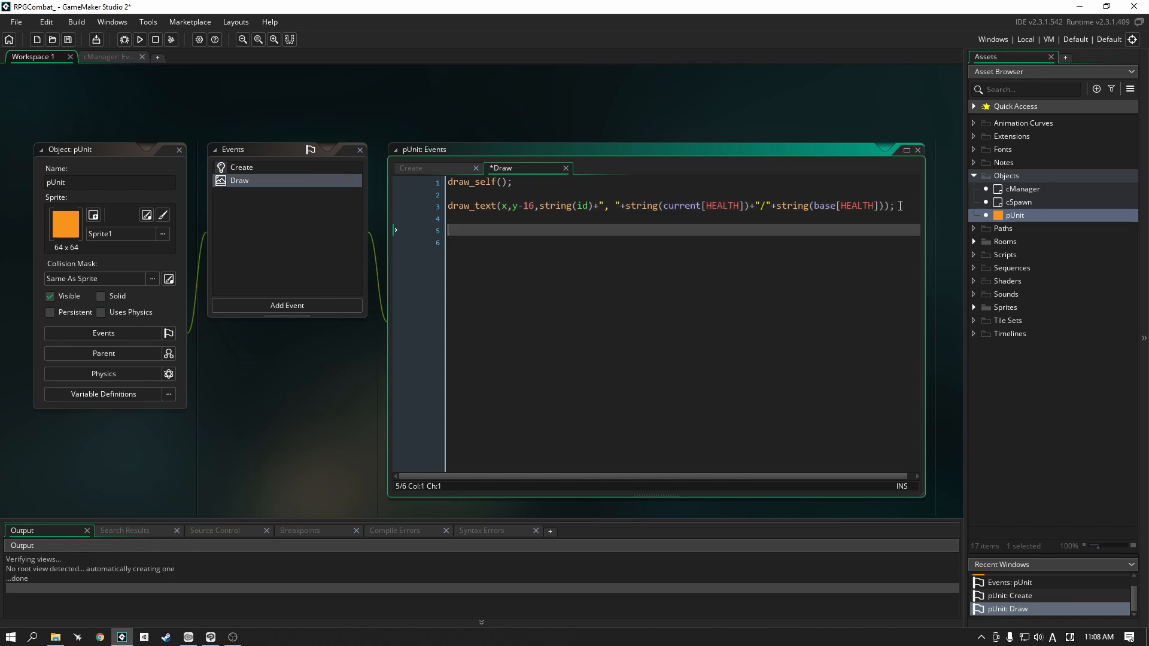
pyautogui.write('health')
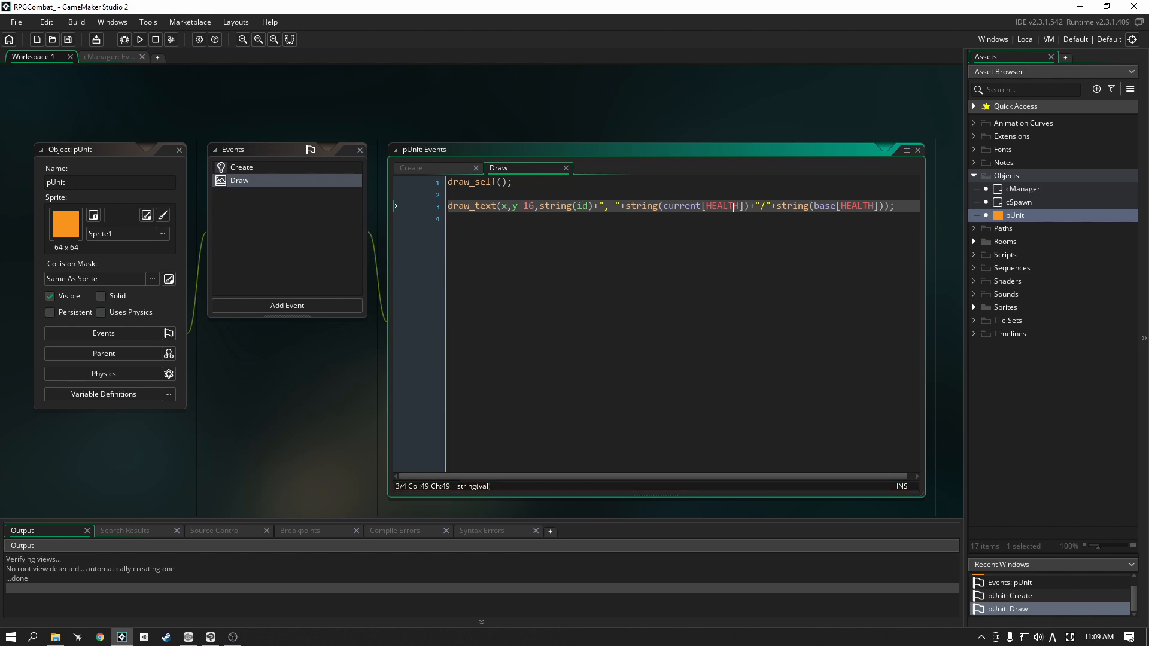
pyautogui.write('@')
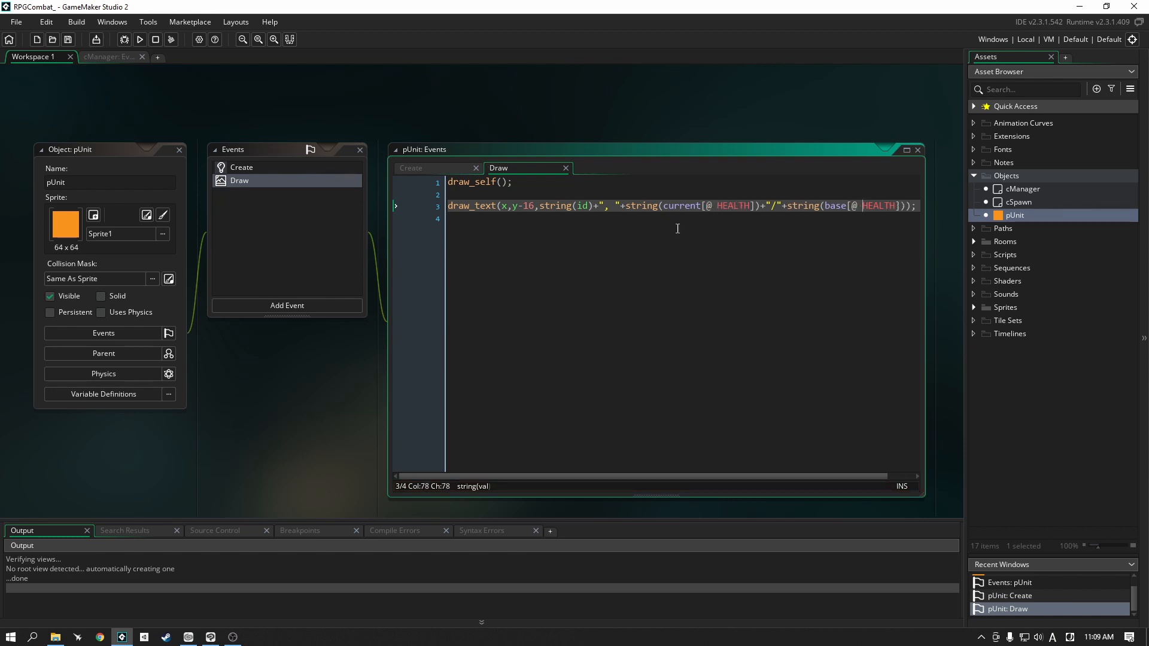
pyautogui.moveTo(703, 481)
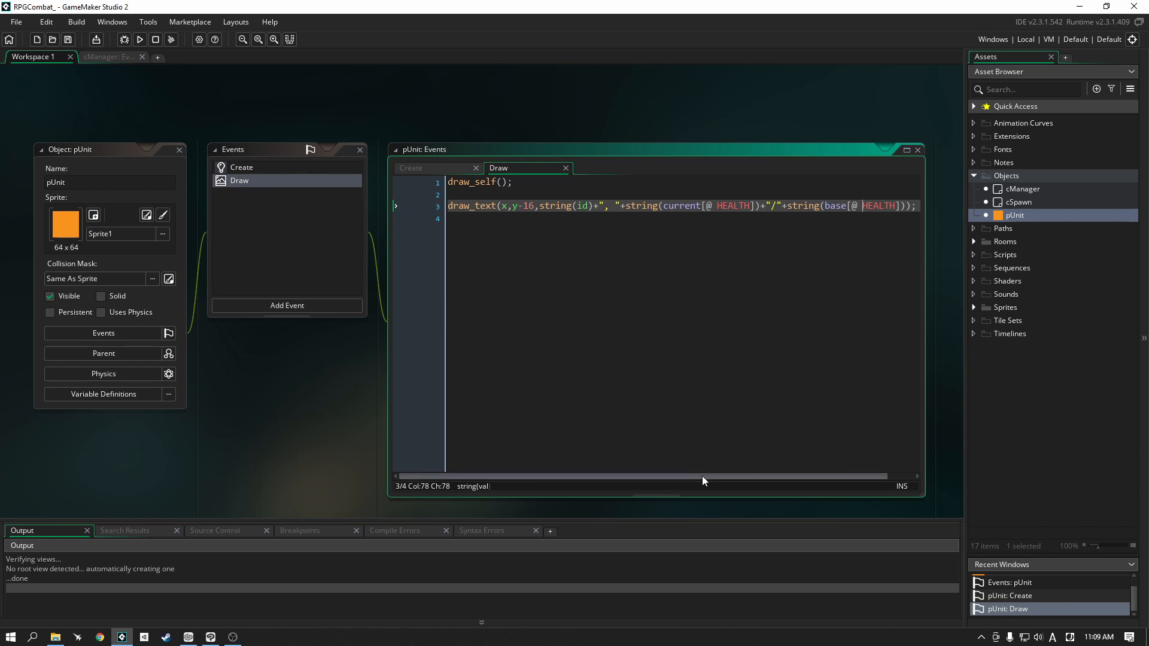
pyautogui.moveTo(692, 480)
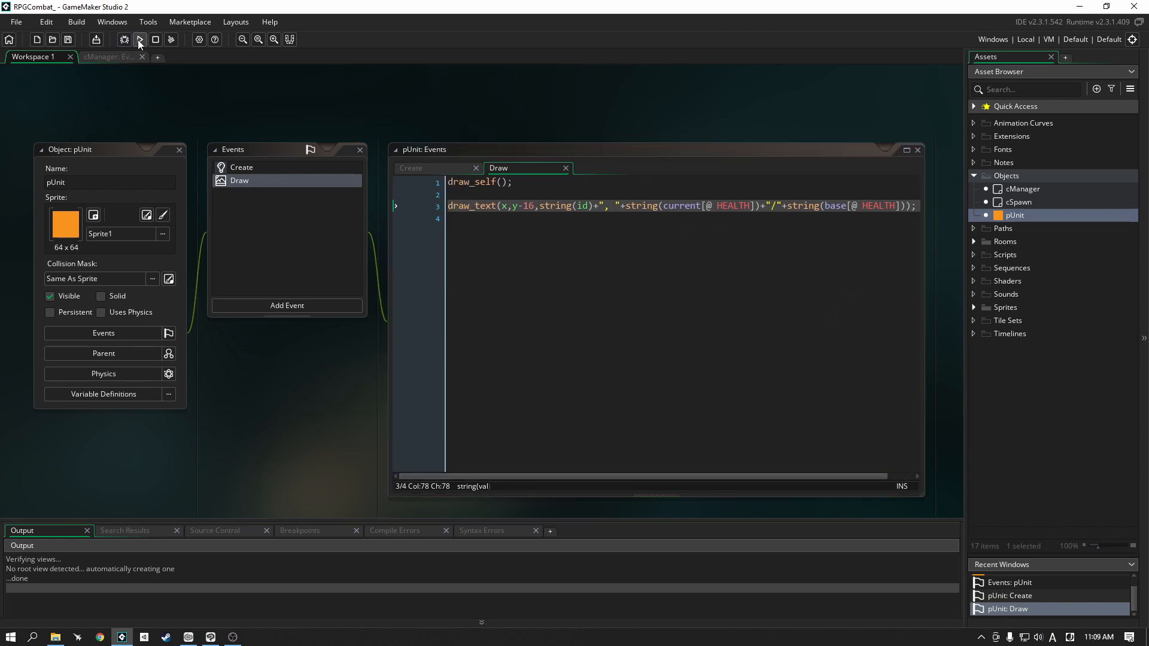
# Run the game and confirm each orange square shows its id and 10/10 health
pyautogui.click(138, 40)
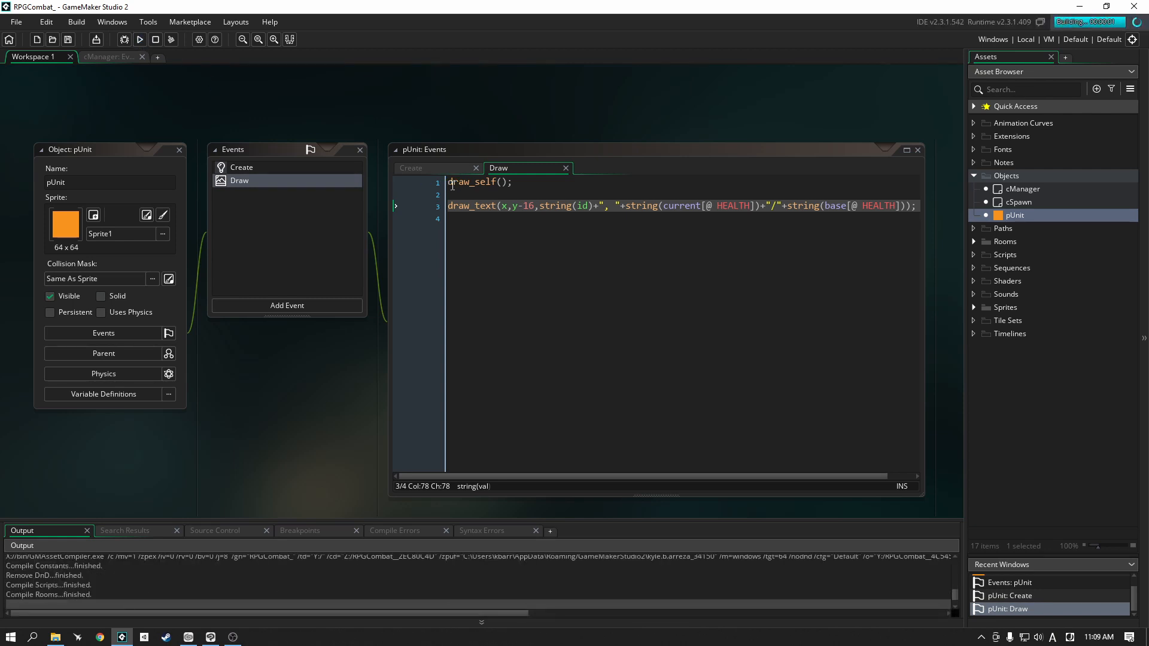
pyautogui.click(140, 38)
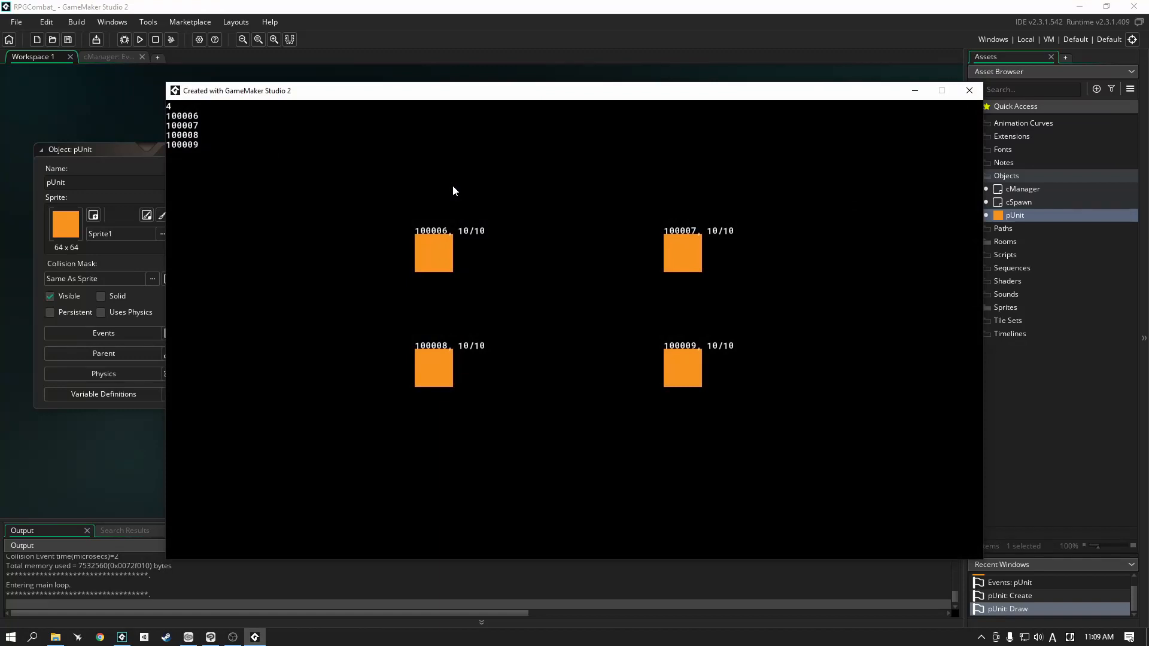
pyautogui.moveTo(505, 237)
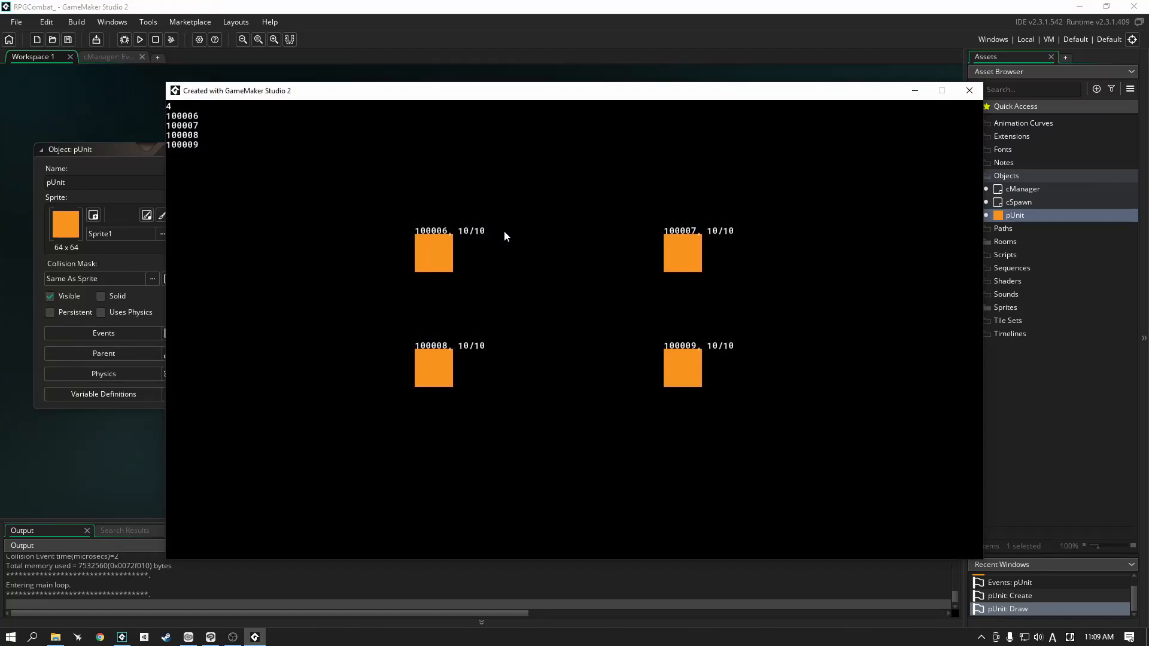
pyautogui.moveTo(463, 231)
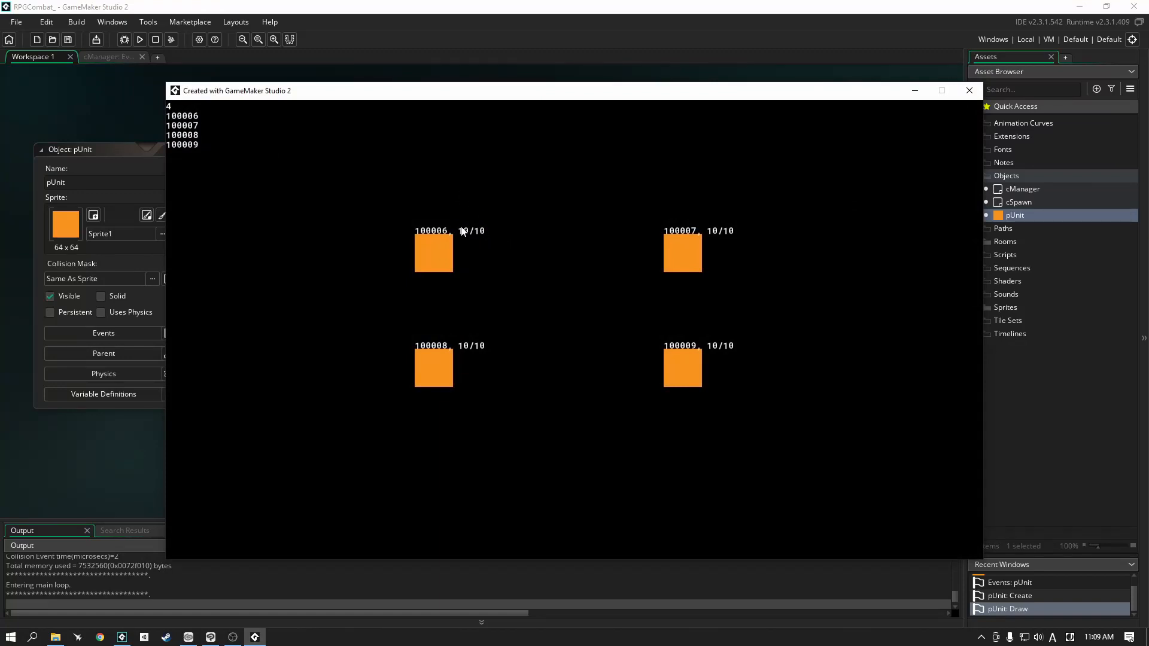
pyautogui.moveTo(457, 239)
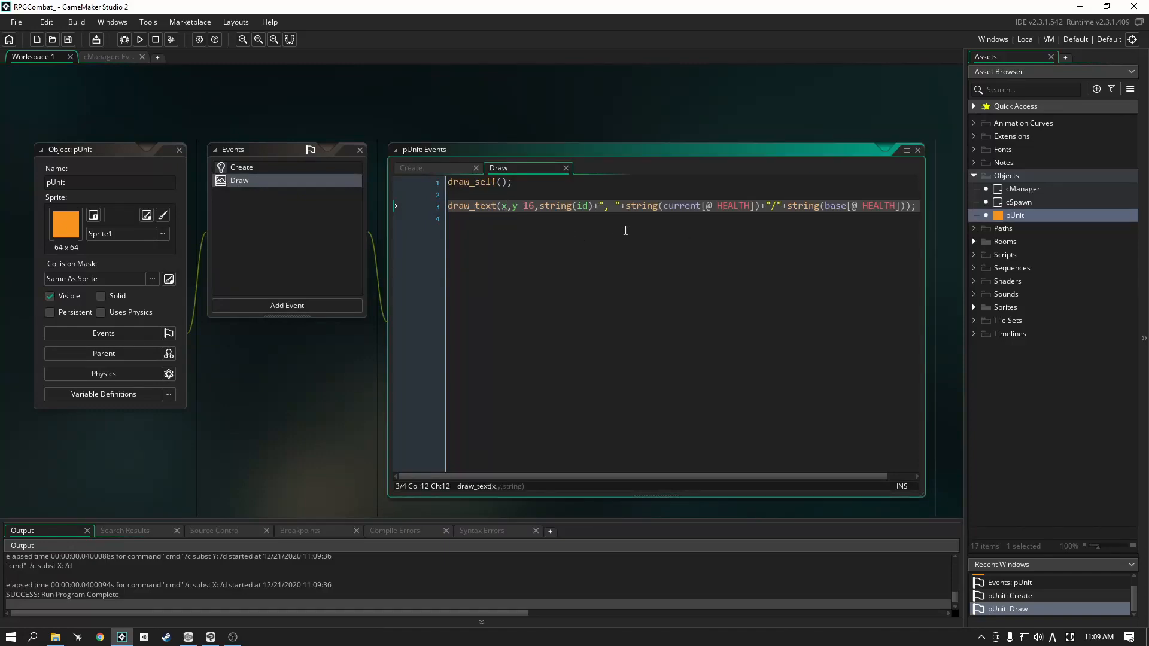
# Change draw_text x to x-64 and append ", "+string(current[SPEED]) to the label
pyautogui.write('-64')
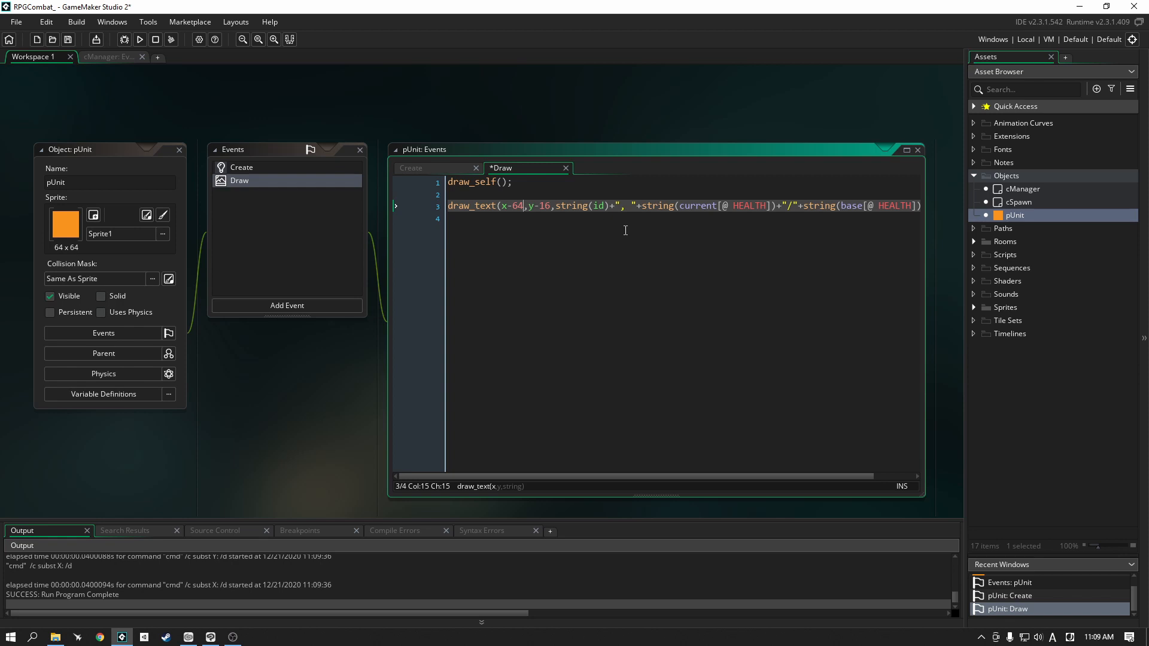
pyautogui.moveTo(605, 233)
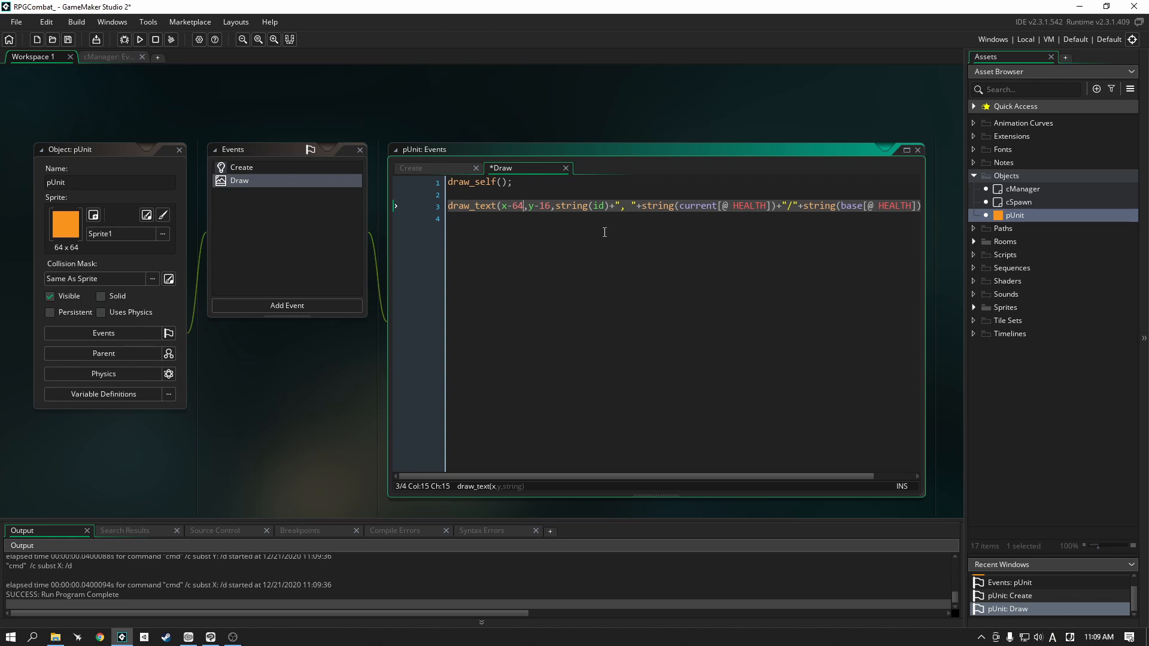
pyautogui.hscroll(3)
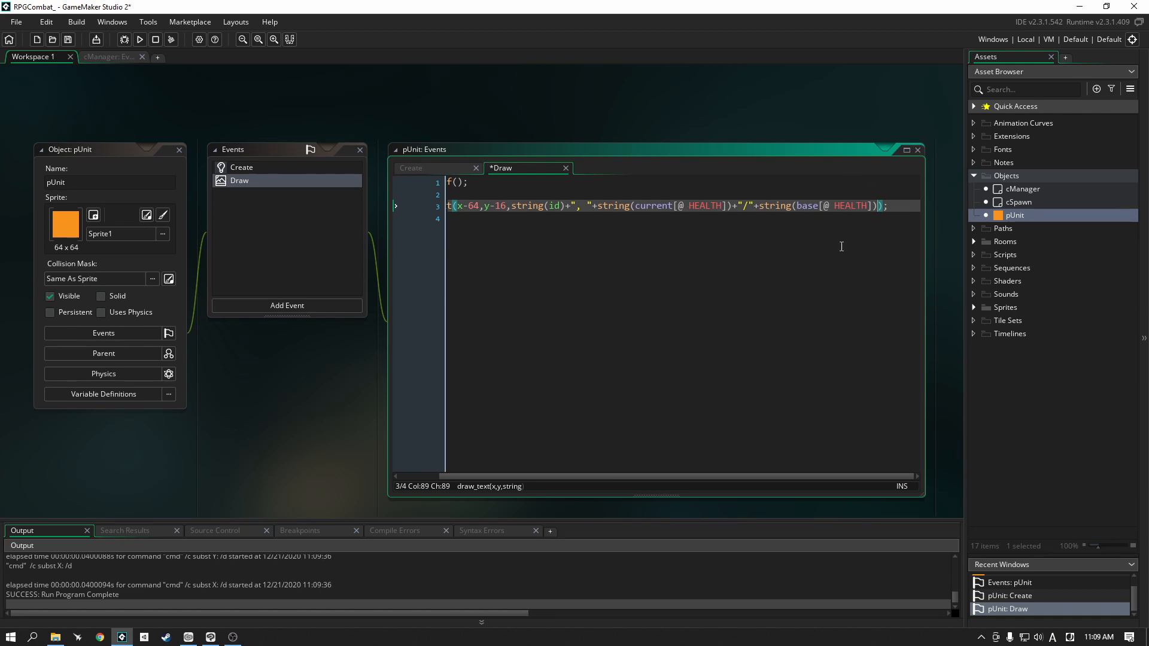
pyautogui.write('+""')
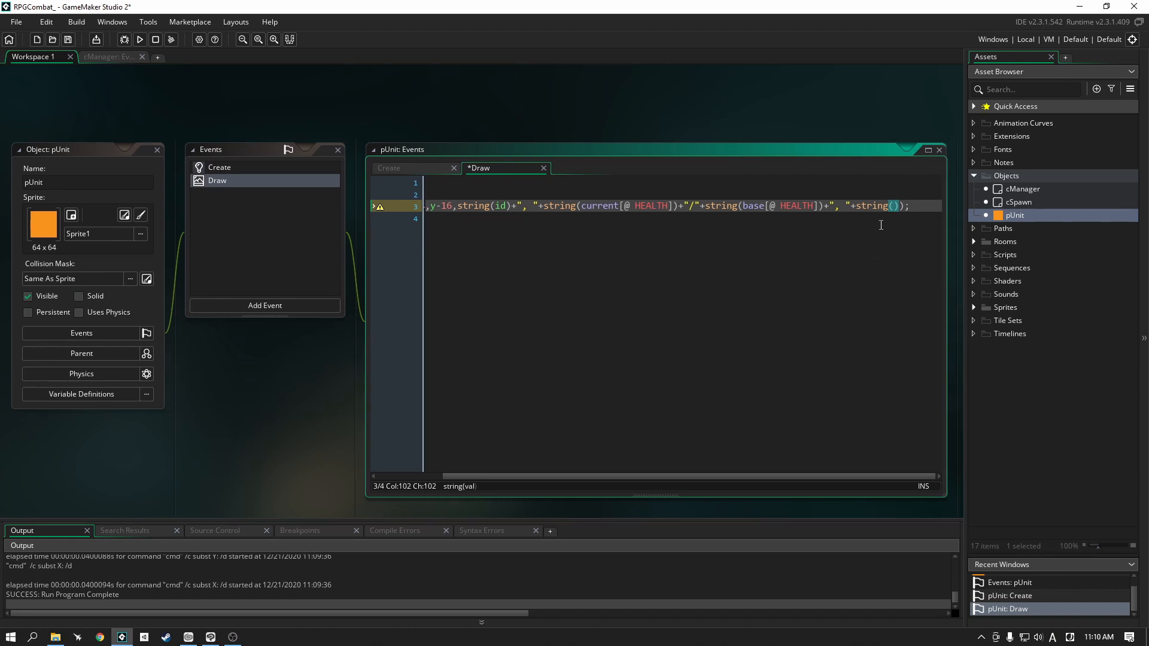
pyautogui.moveTo(869, 285)
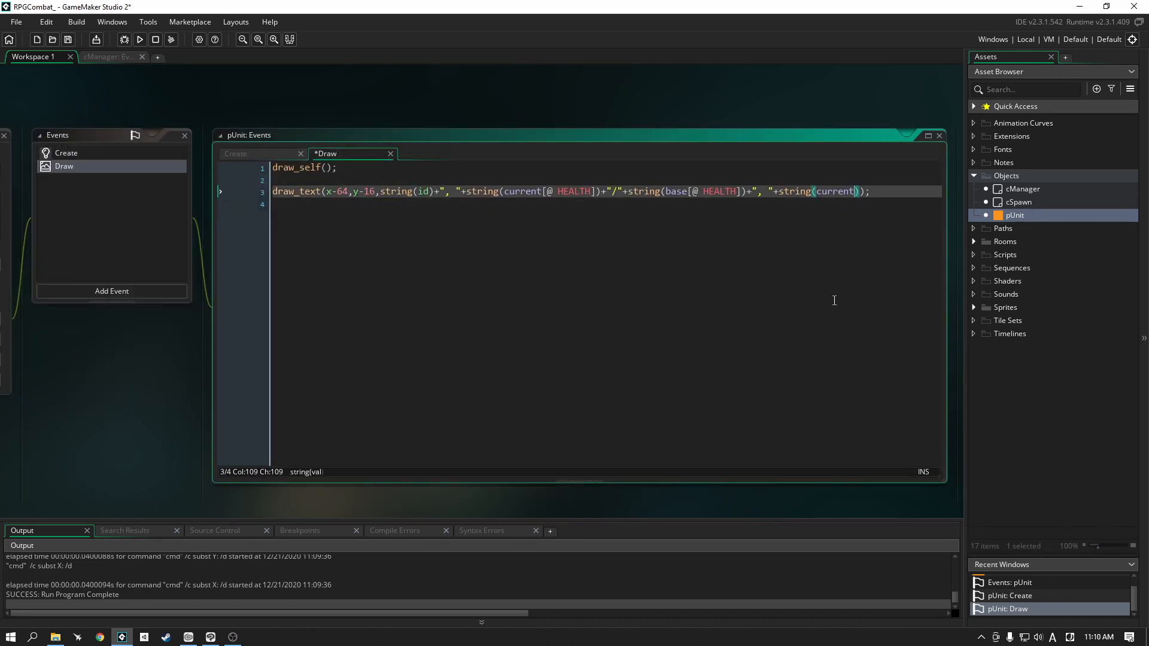
pyautogui.write('[')
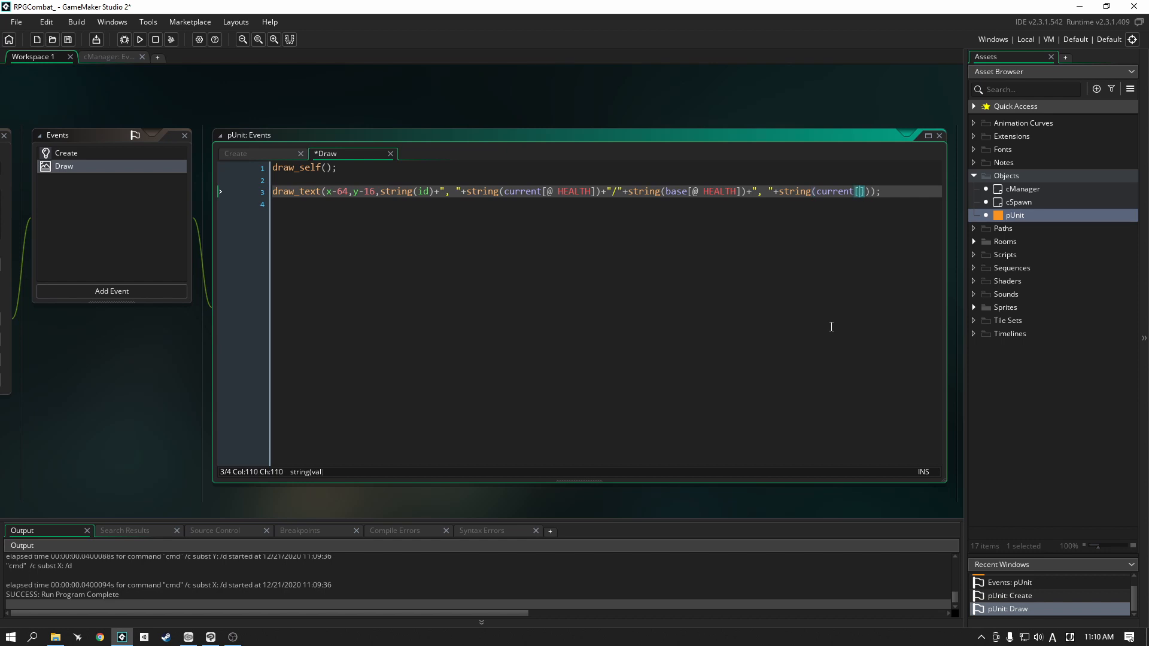
pyautogui.write('SPEED')
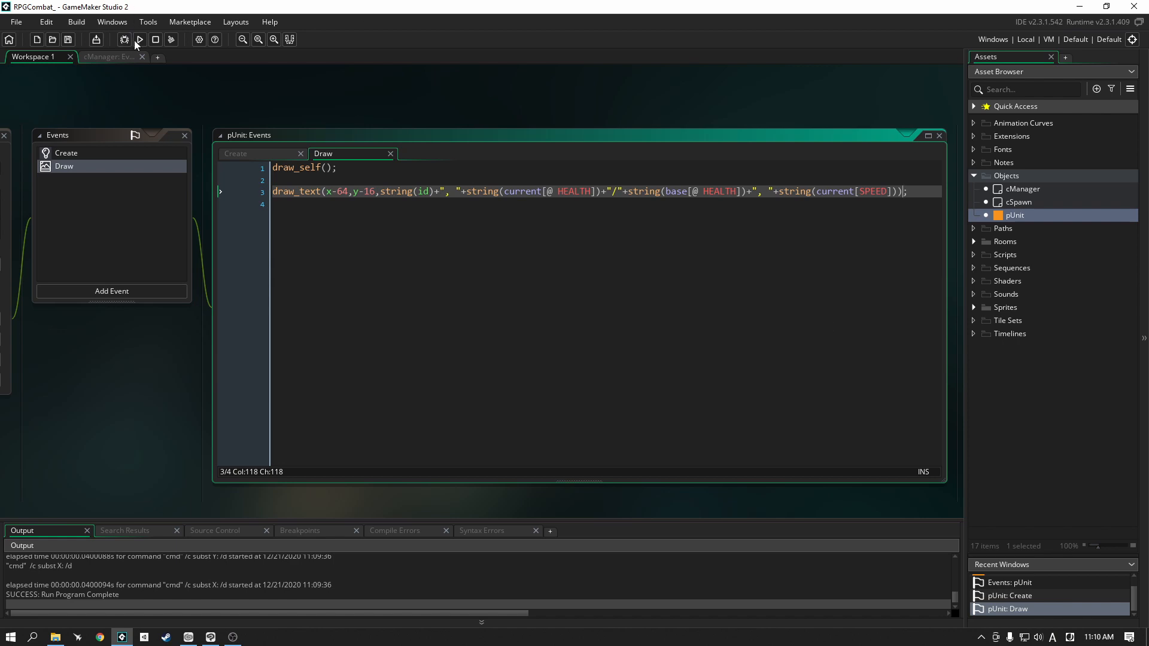
# Run the game and confirm each unit shows id, 10/10 health and its speed
pyautogui.click(138, 38)
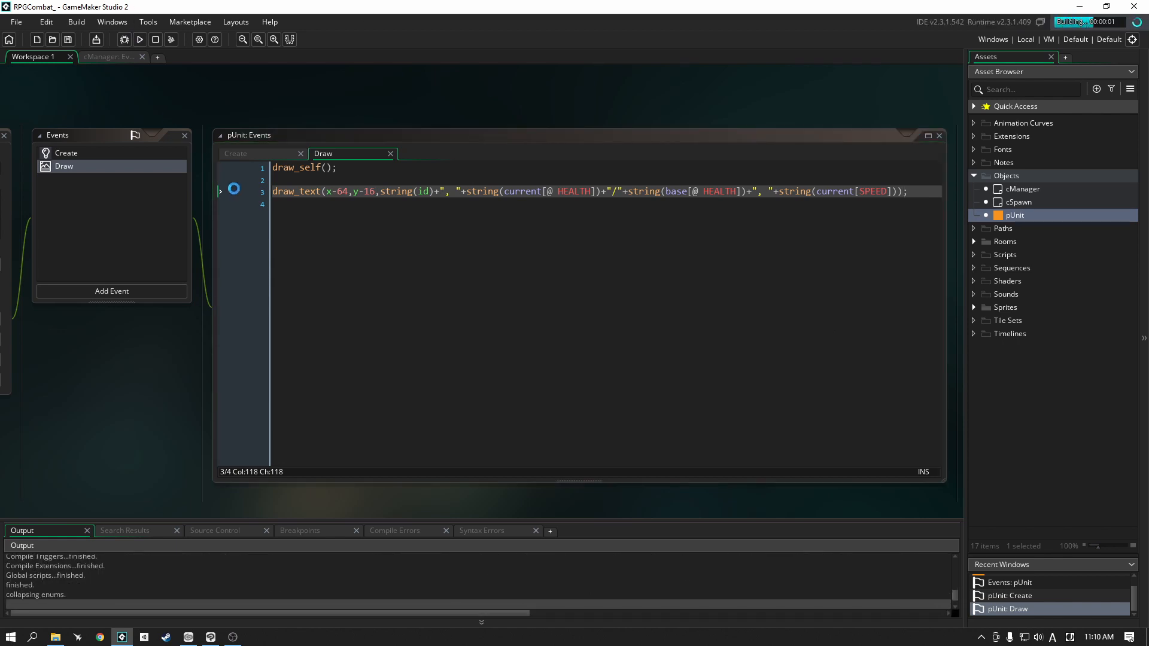
pyautogui.click(138, 39)
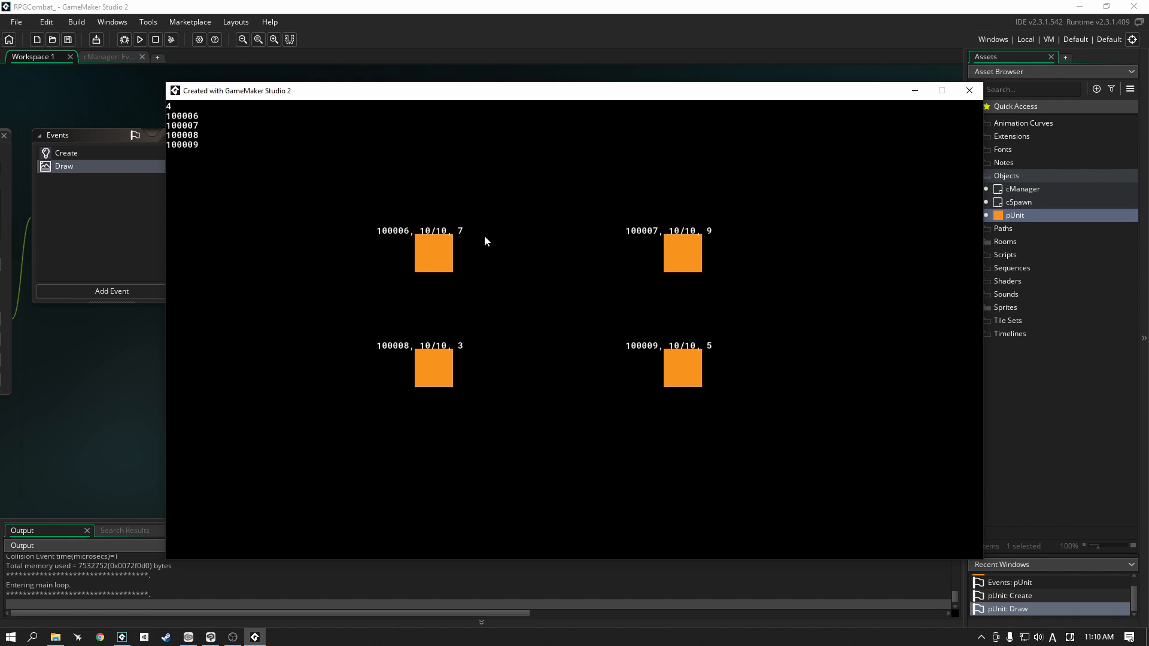
pyautogui.moveTo(473, 270)
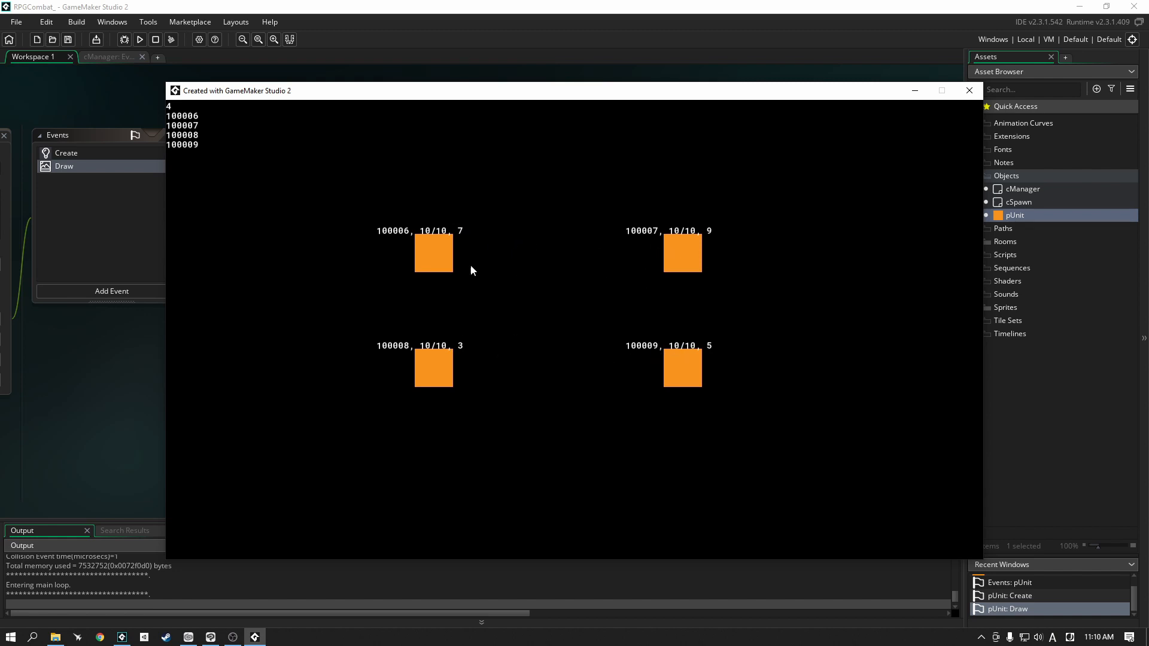
pyautogui.moveTo(198, 123)
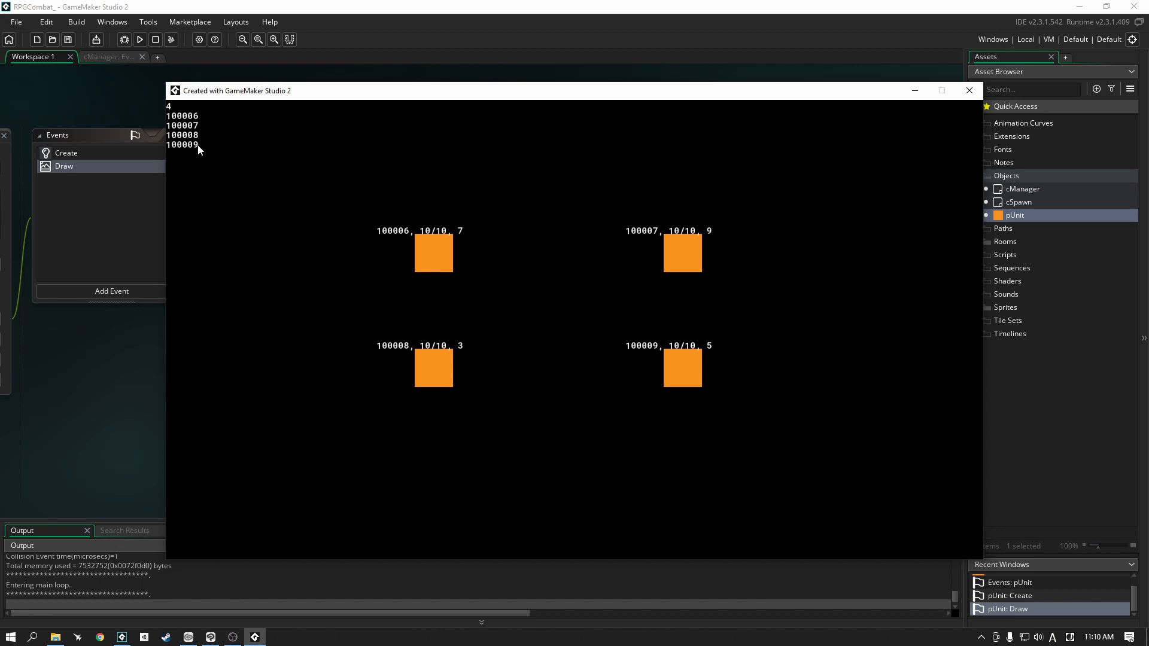
pyautogui.moveTo(472, 238)
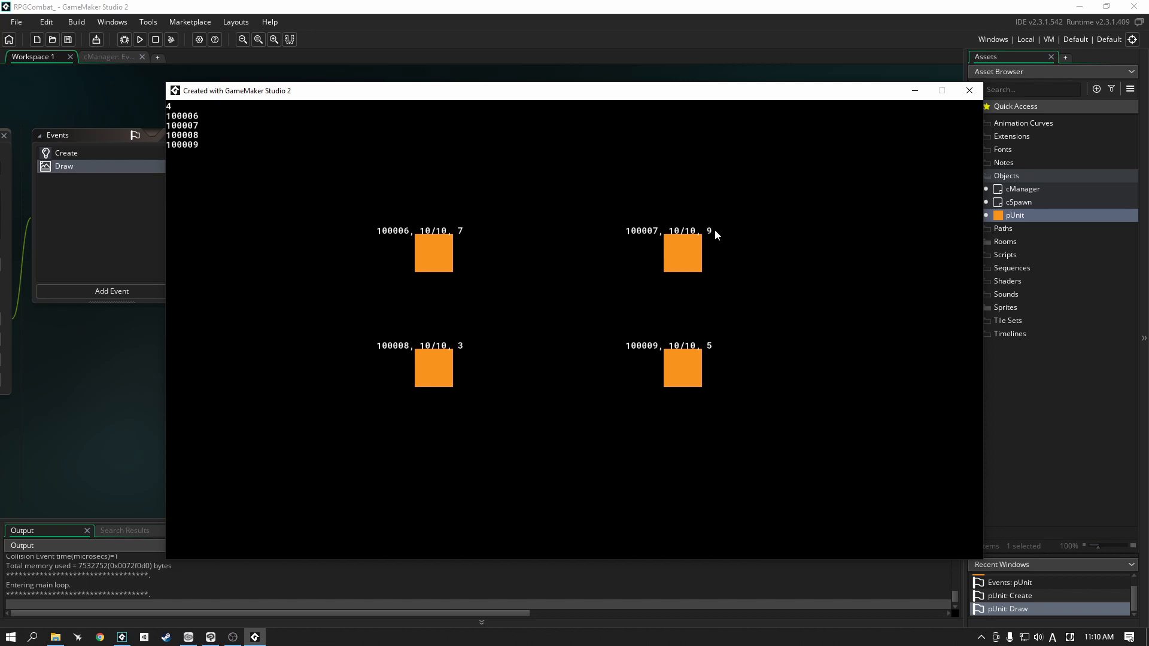
pyautogui.moveTo(309, 182)
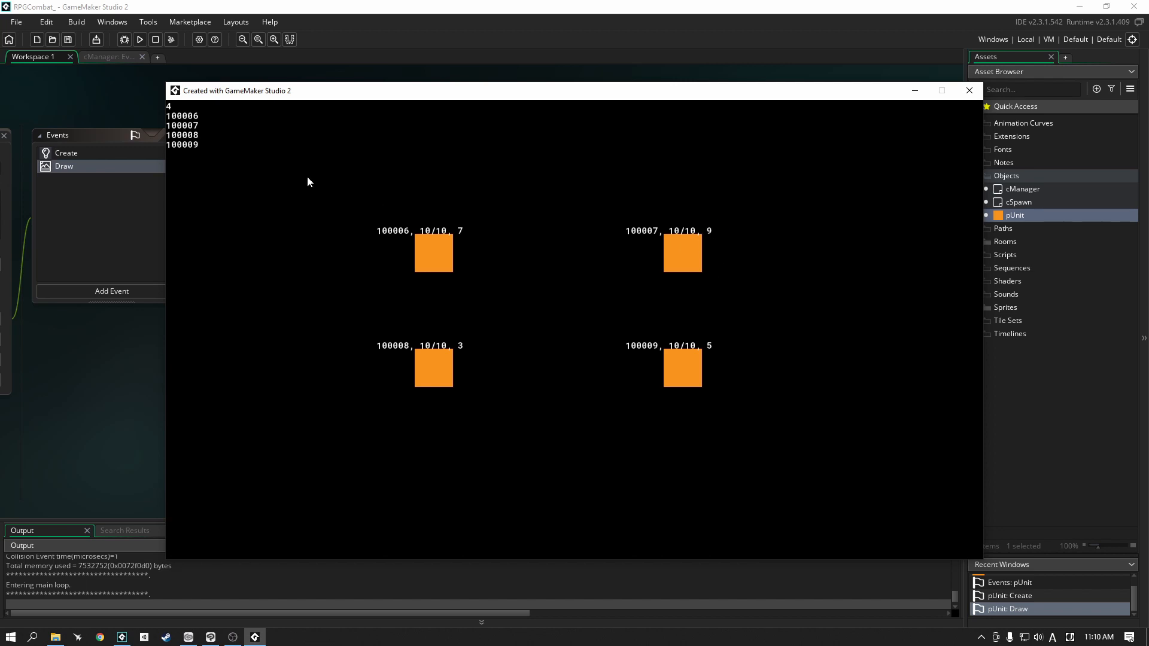
pyautogui.moveTo(450, 227)
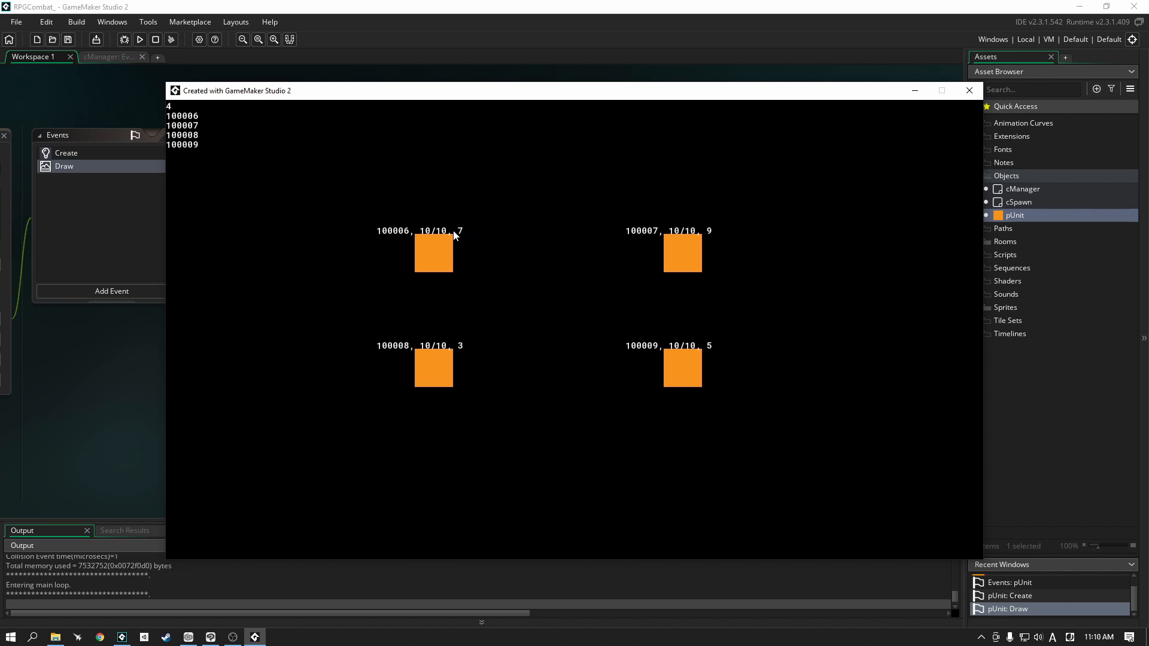
pyautogui.moveTo(479, 248)
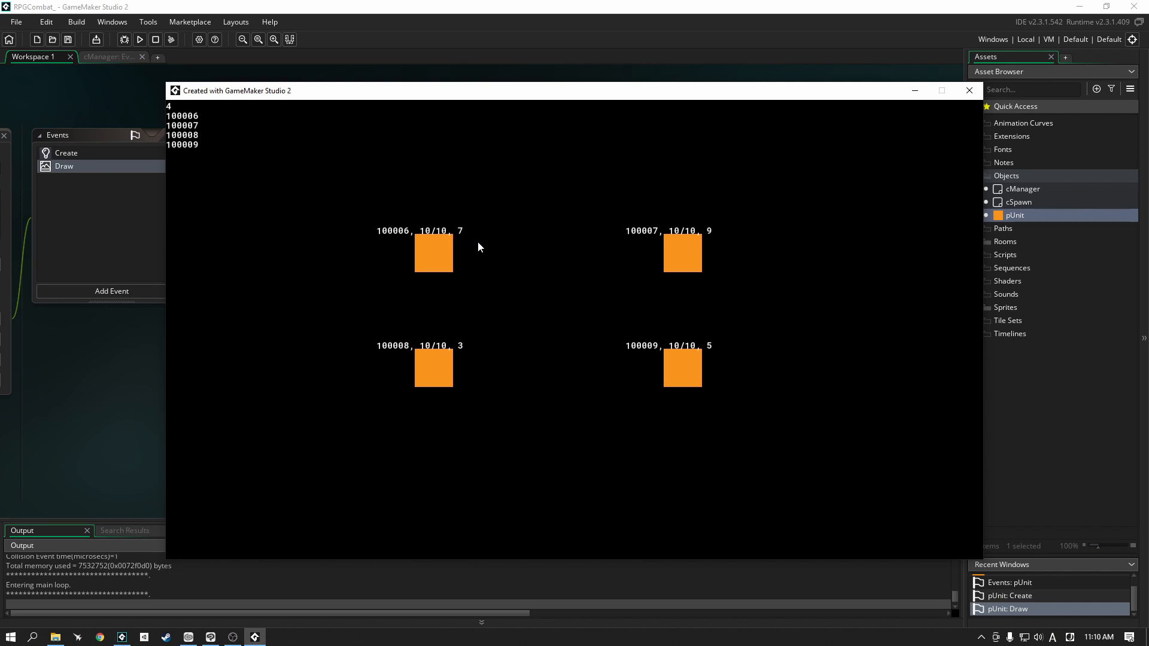
pyautogui.moveTo(656, 236)
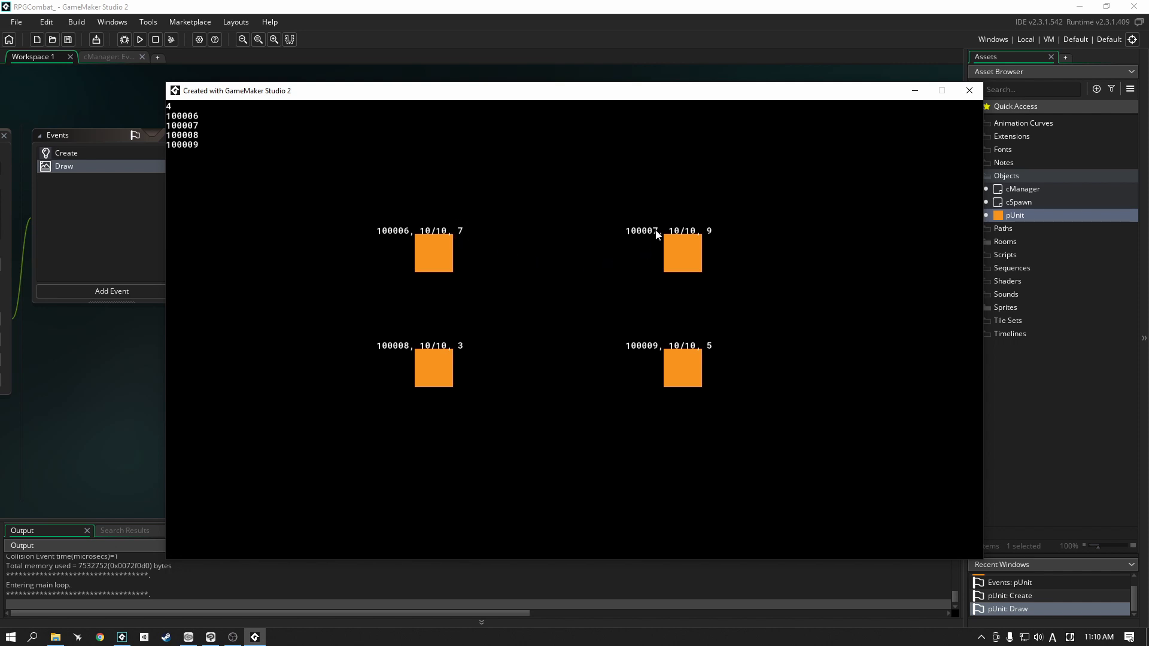
pyautogui.moveTo(719, 233)
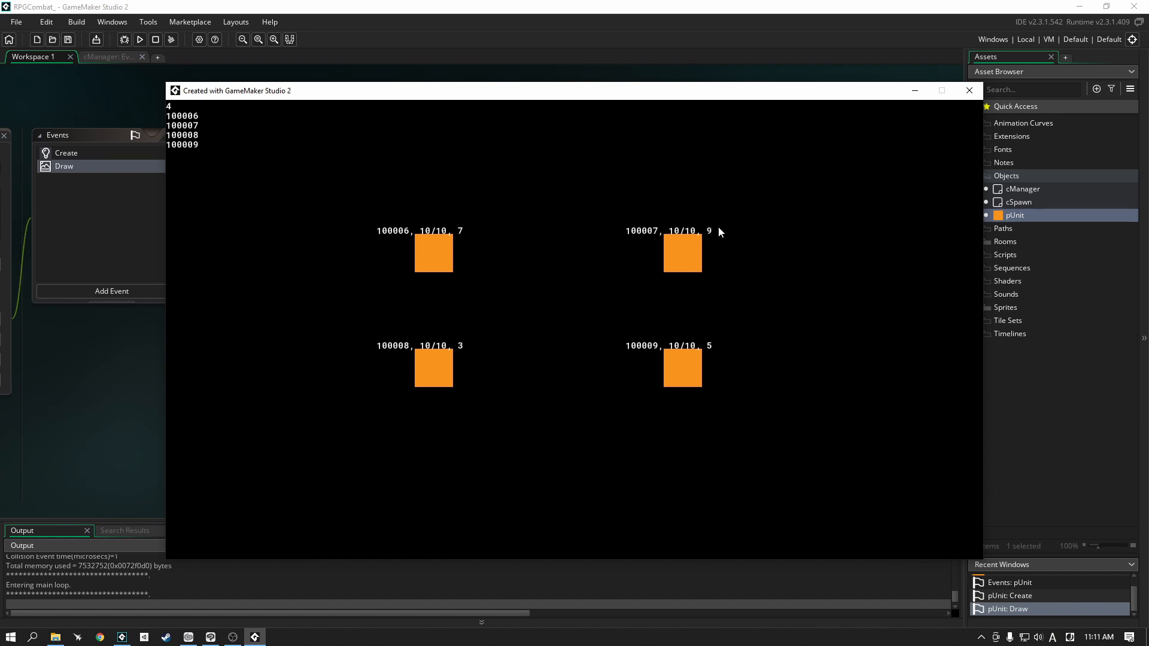
pyautogui.moveTo(211, 113)
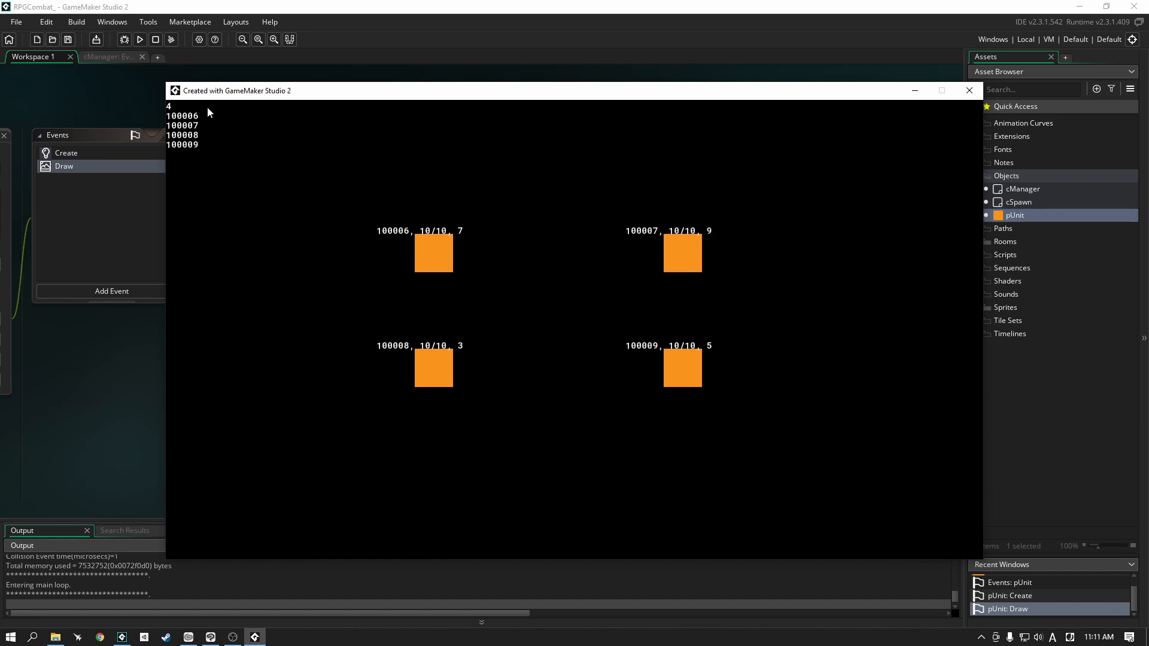
pyautogui.moveTo(688, 351)
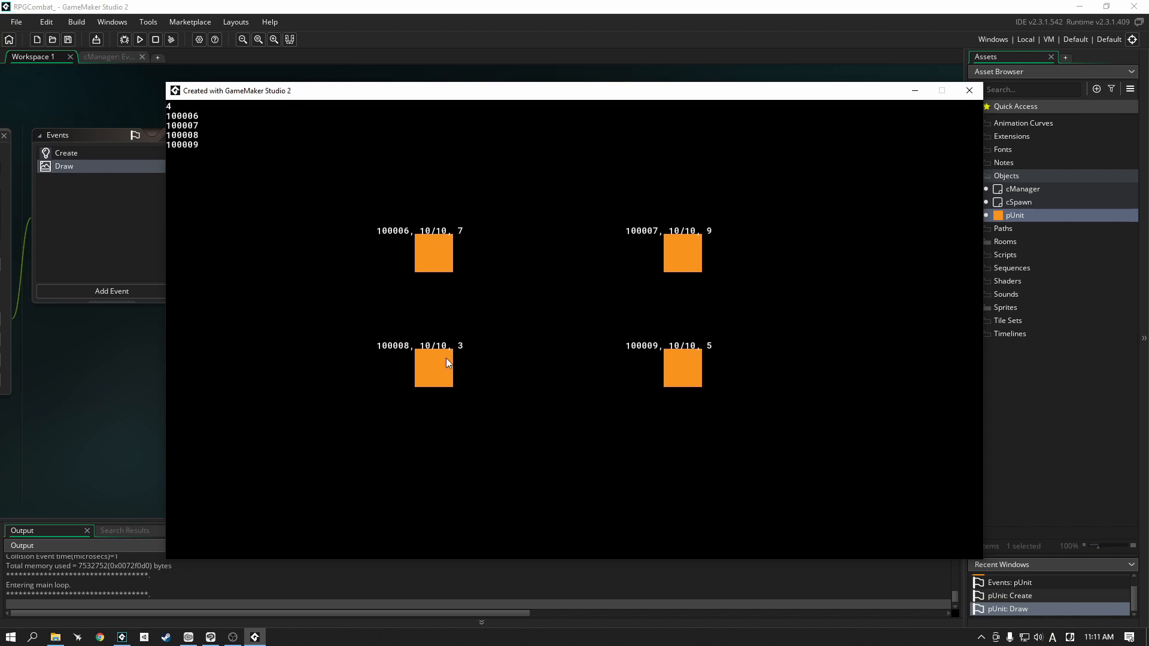
pyautogui.moveTo(465, 295)
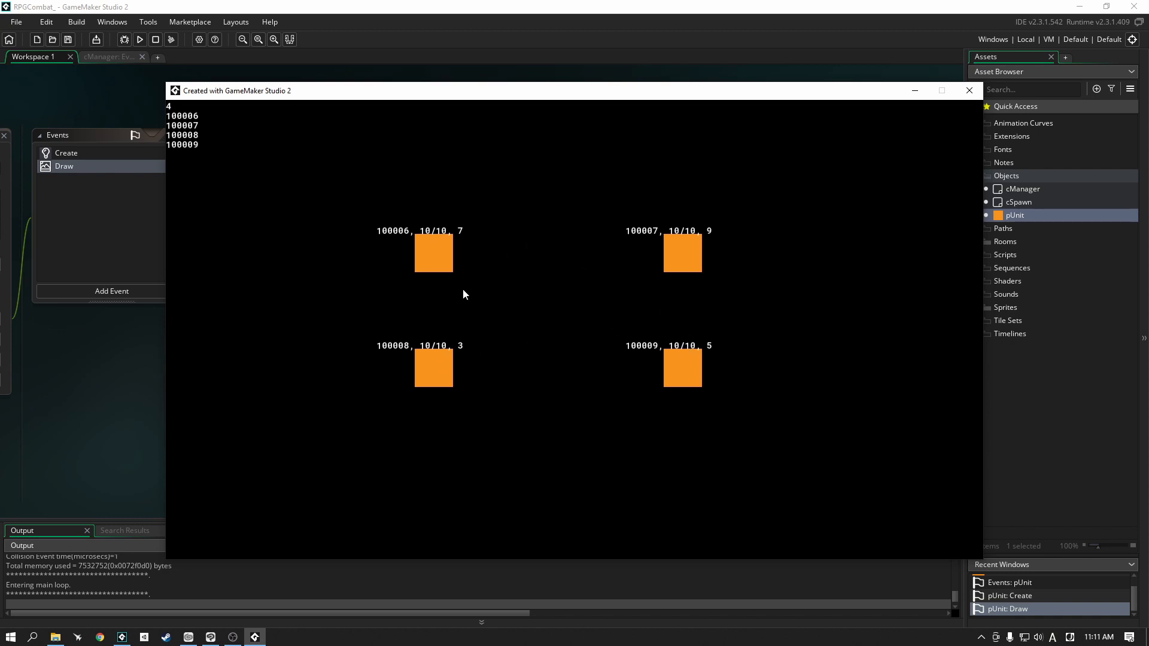
pyautogui.moveTo(529, 340)
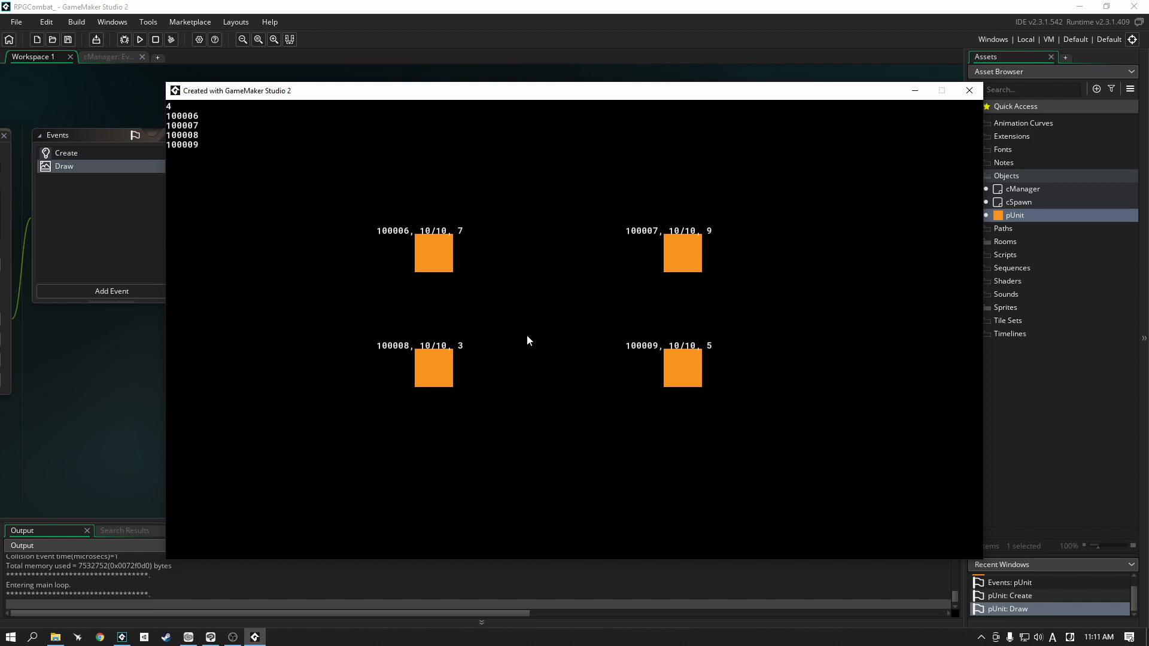